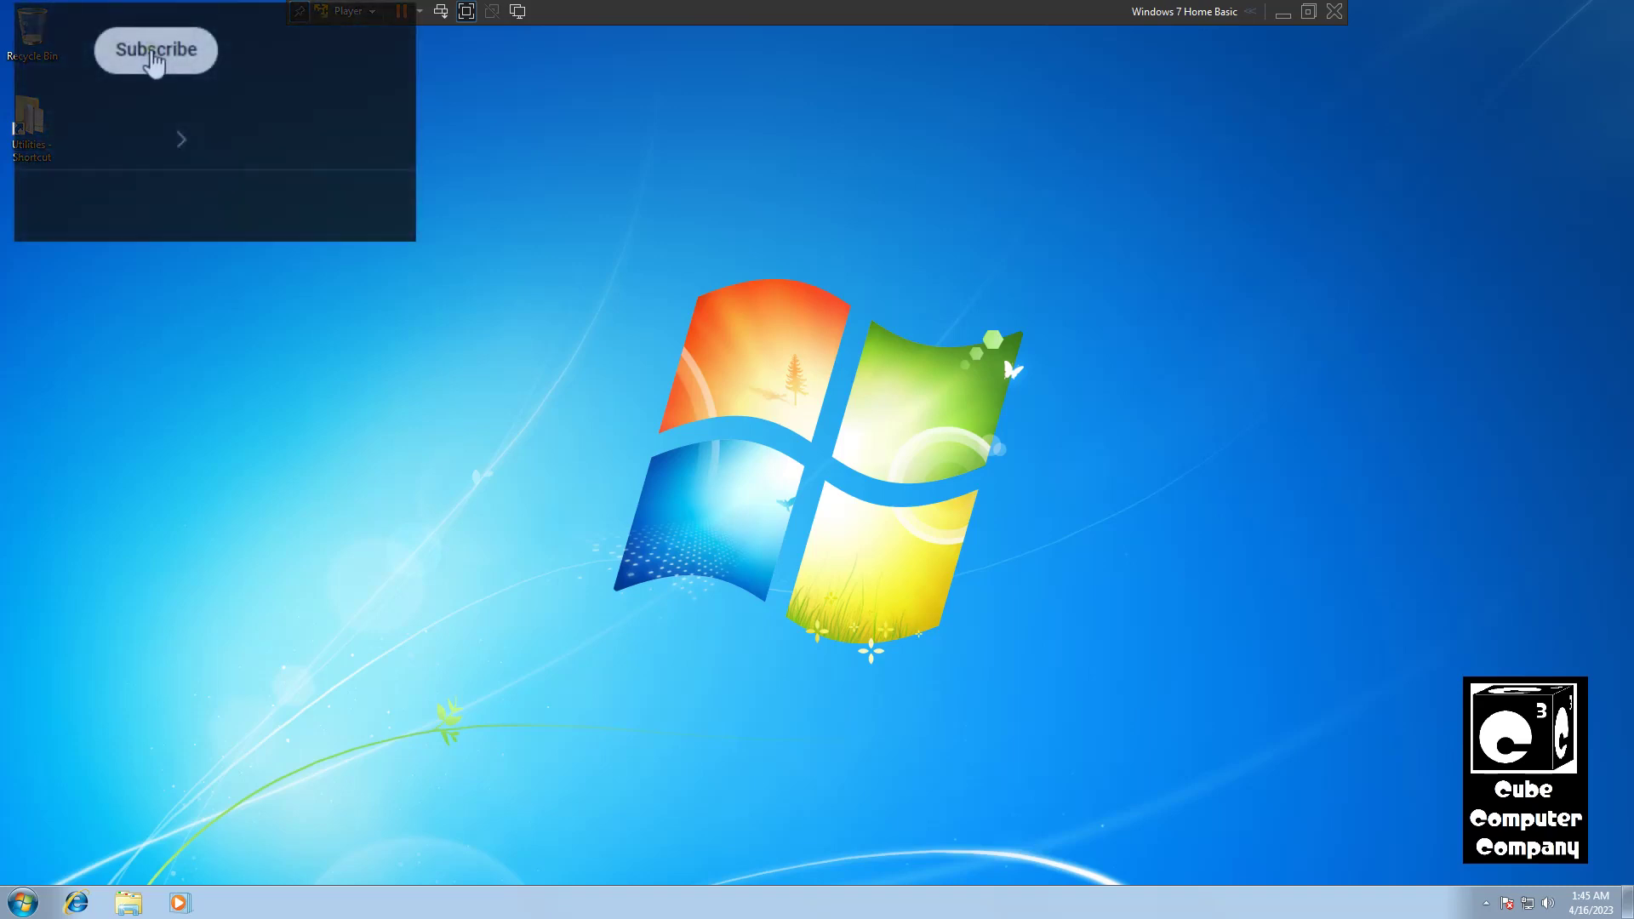
Step: Adjust the VMware Player view before starting the Windows 7 tour
left_click(157, 50)
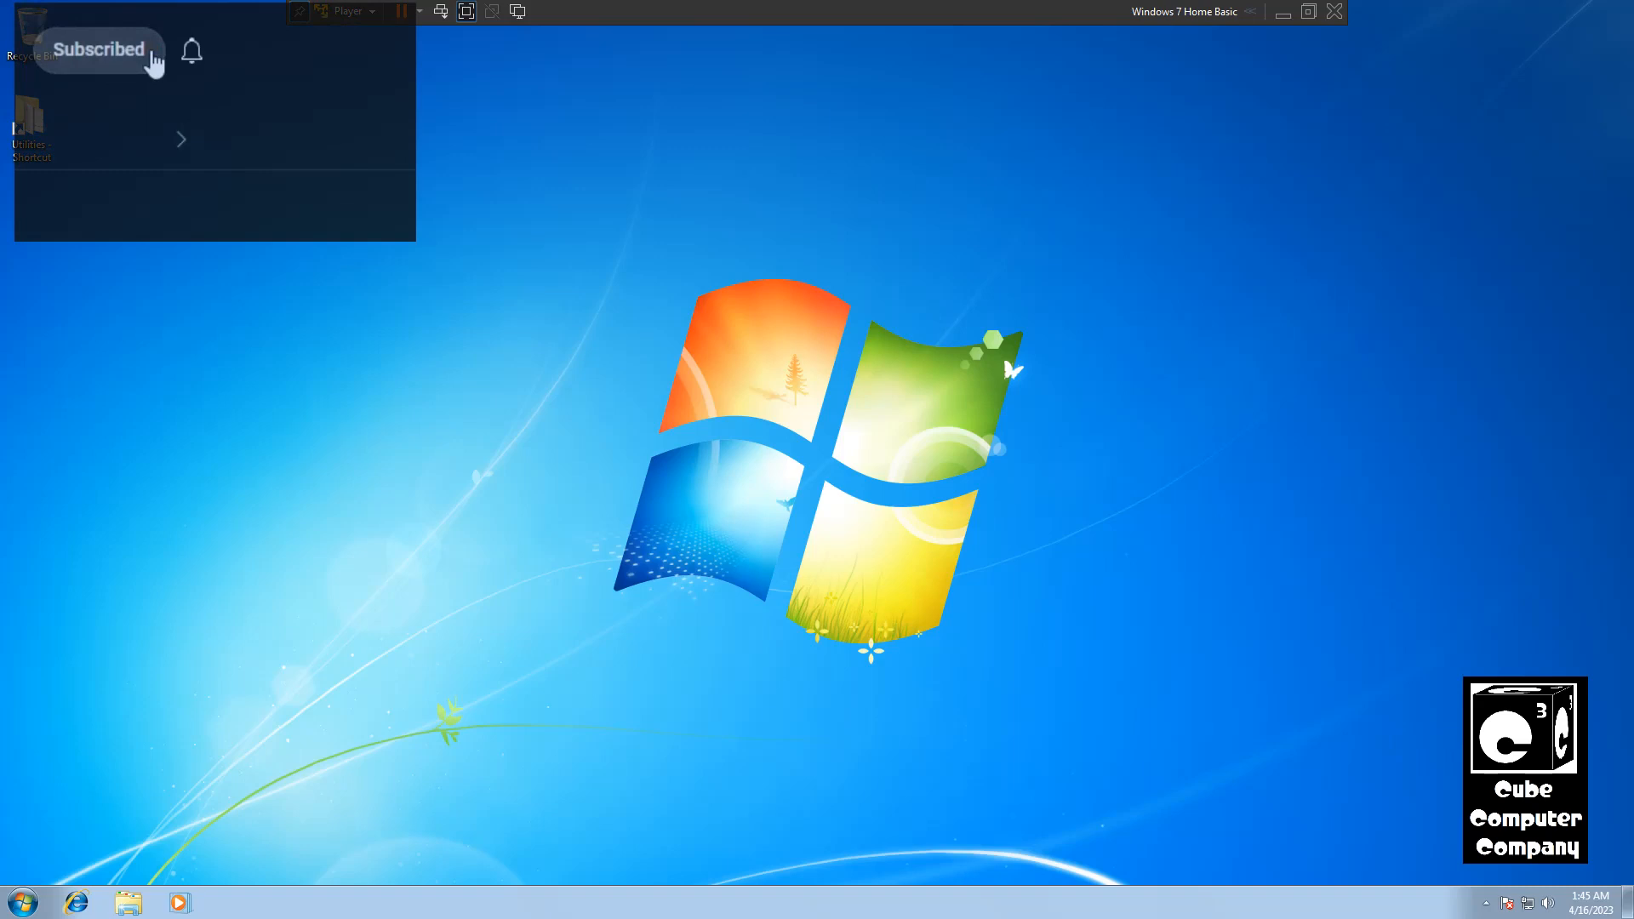
left_click(191, 51)
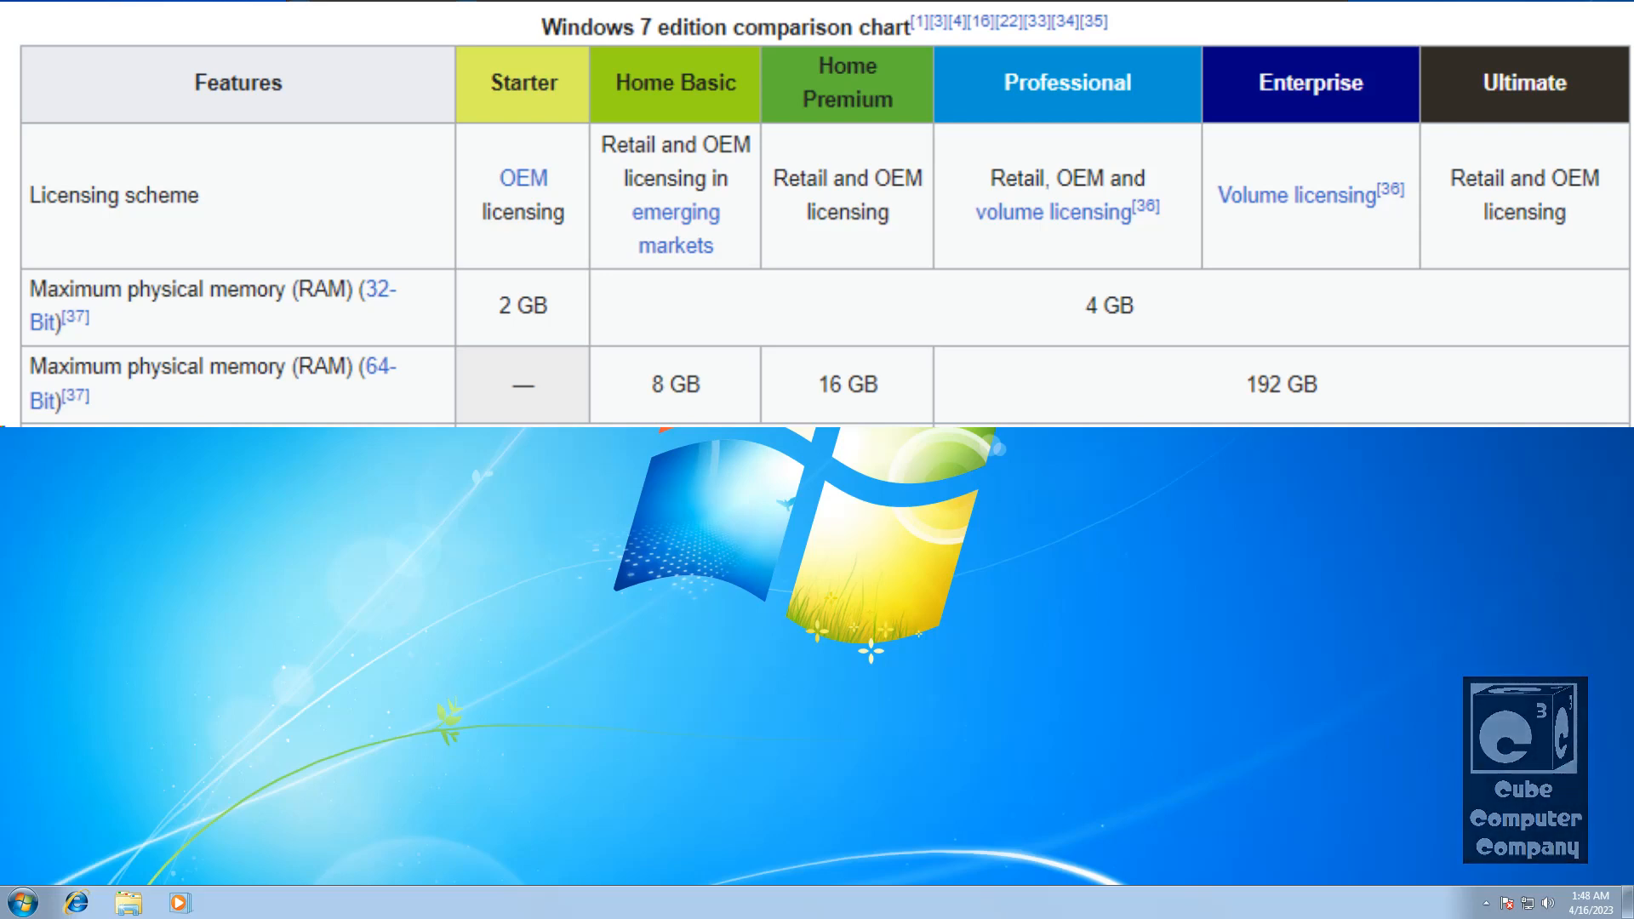
scroll("down", 3)
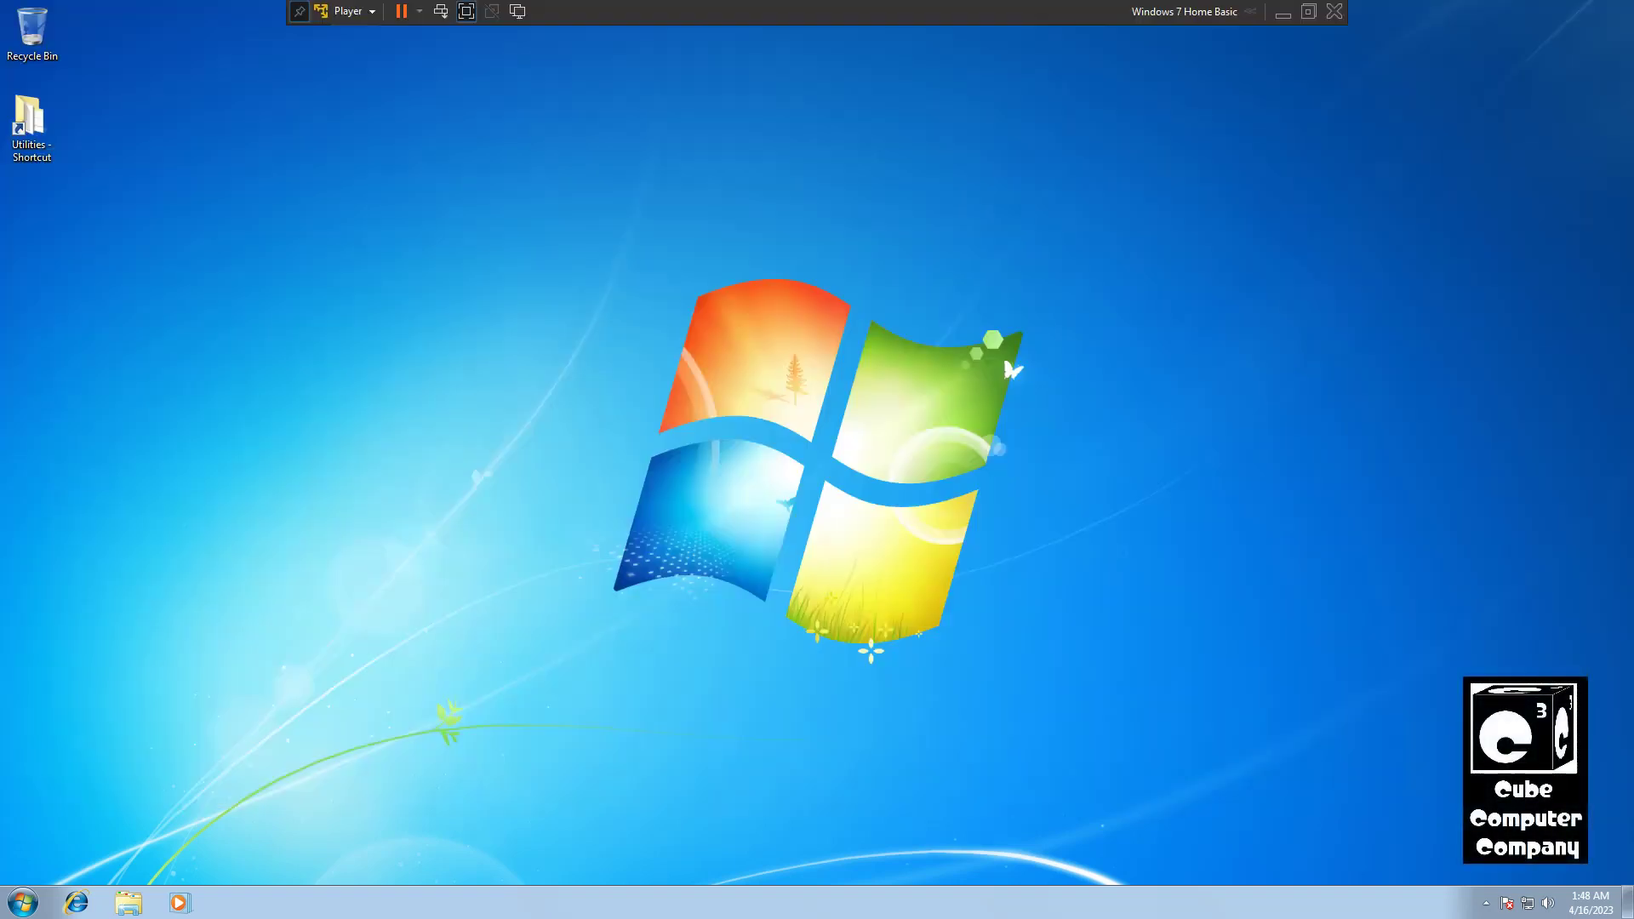
Step: Show Computer's System properties from the Start menu, revealing Windows 7 Home Basic, 2 GB RAM, 32-bit
left_click(25, 912)
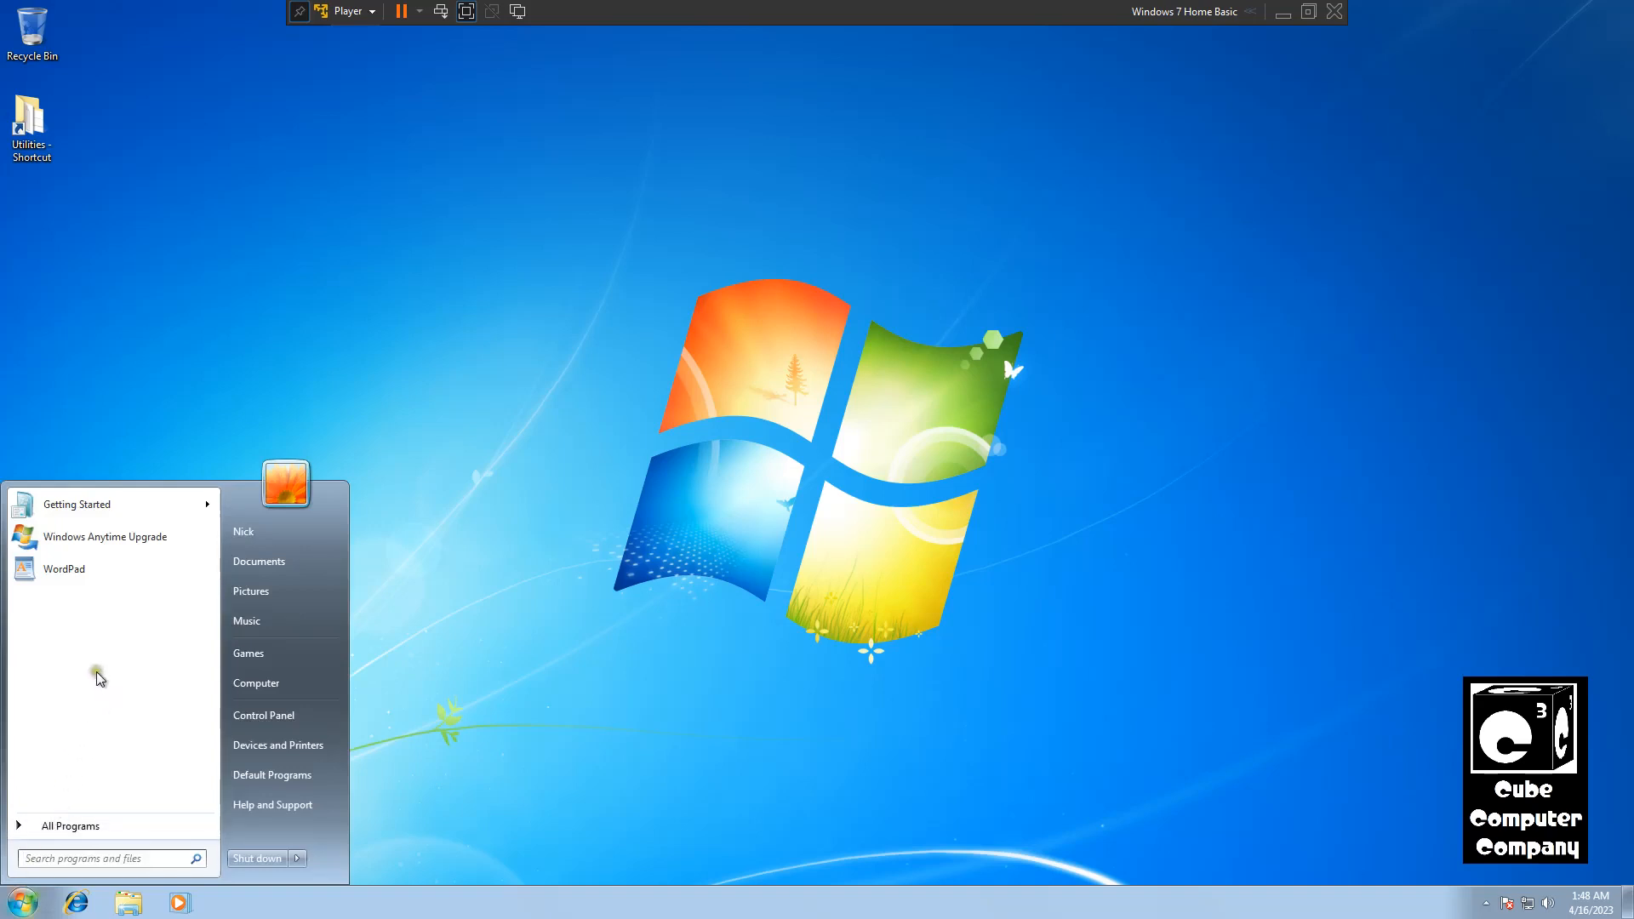
mouse_move(74, 819)
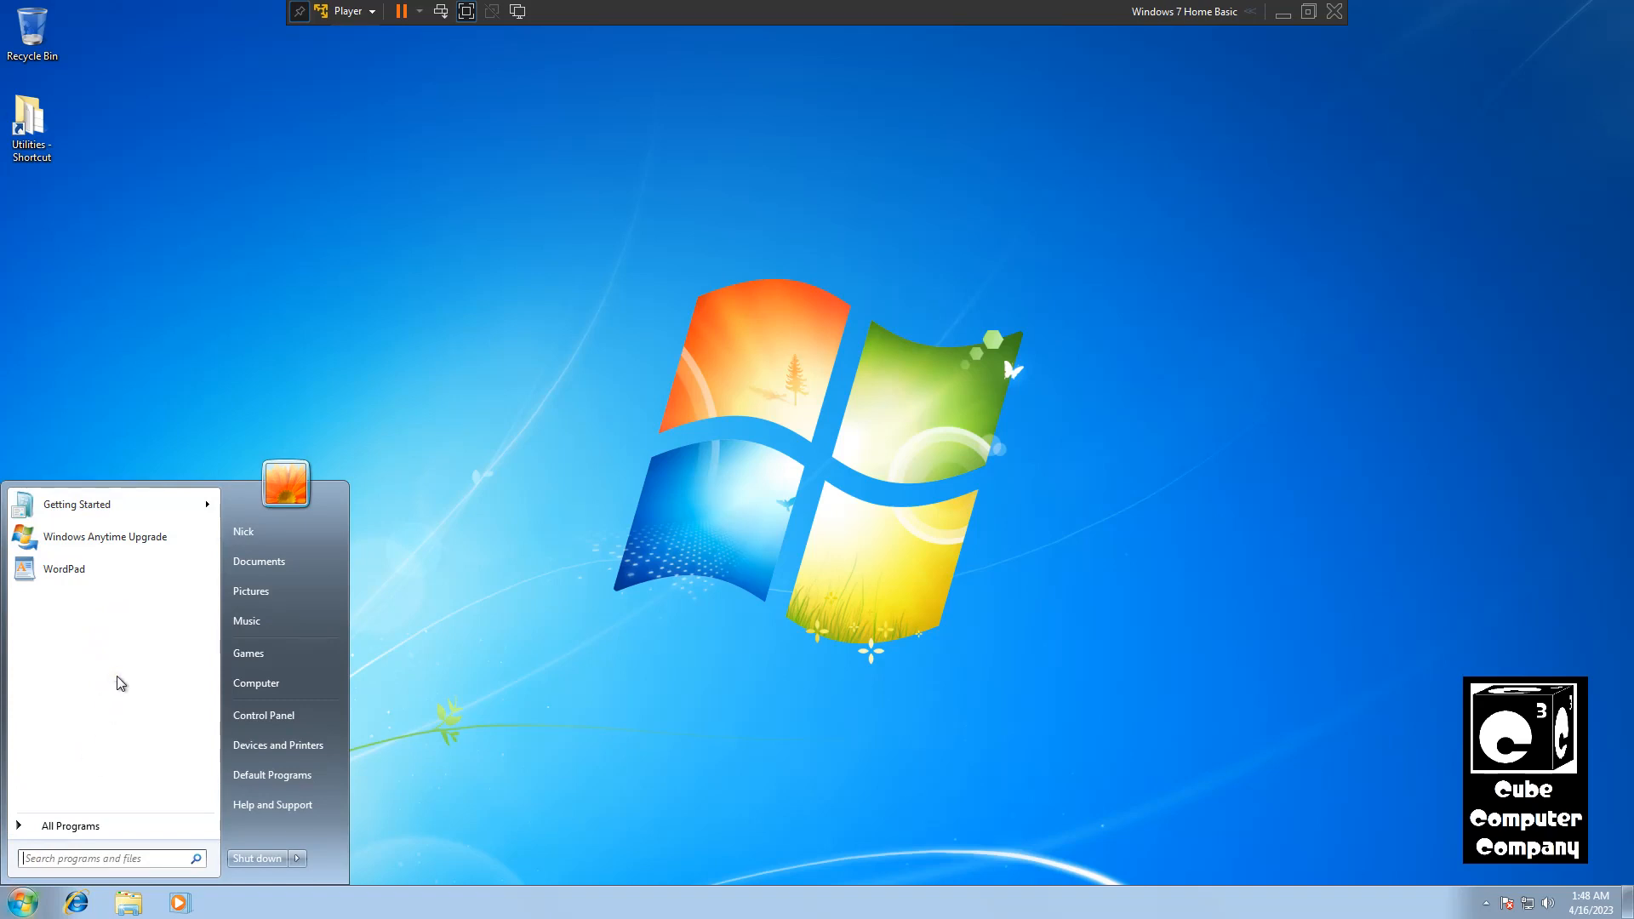
right_click(256, 684)
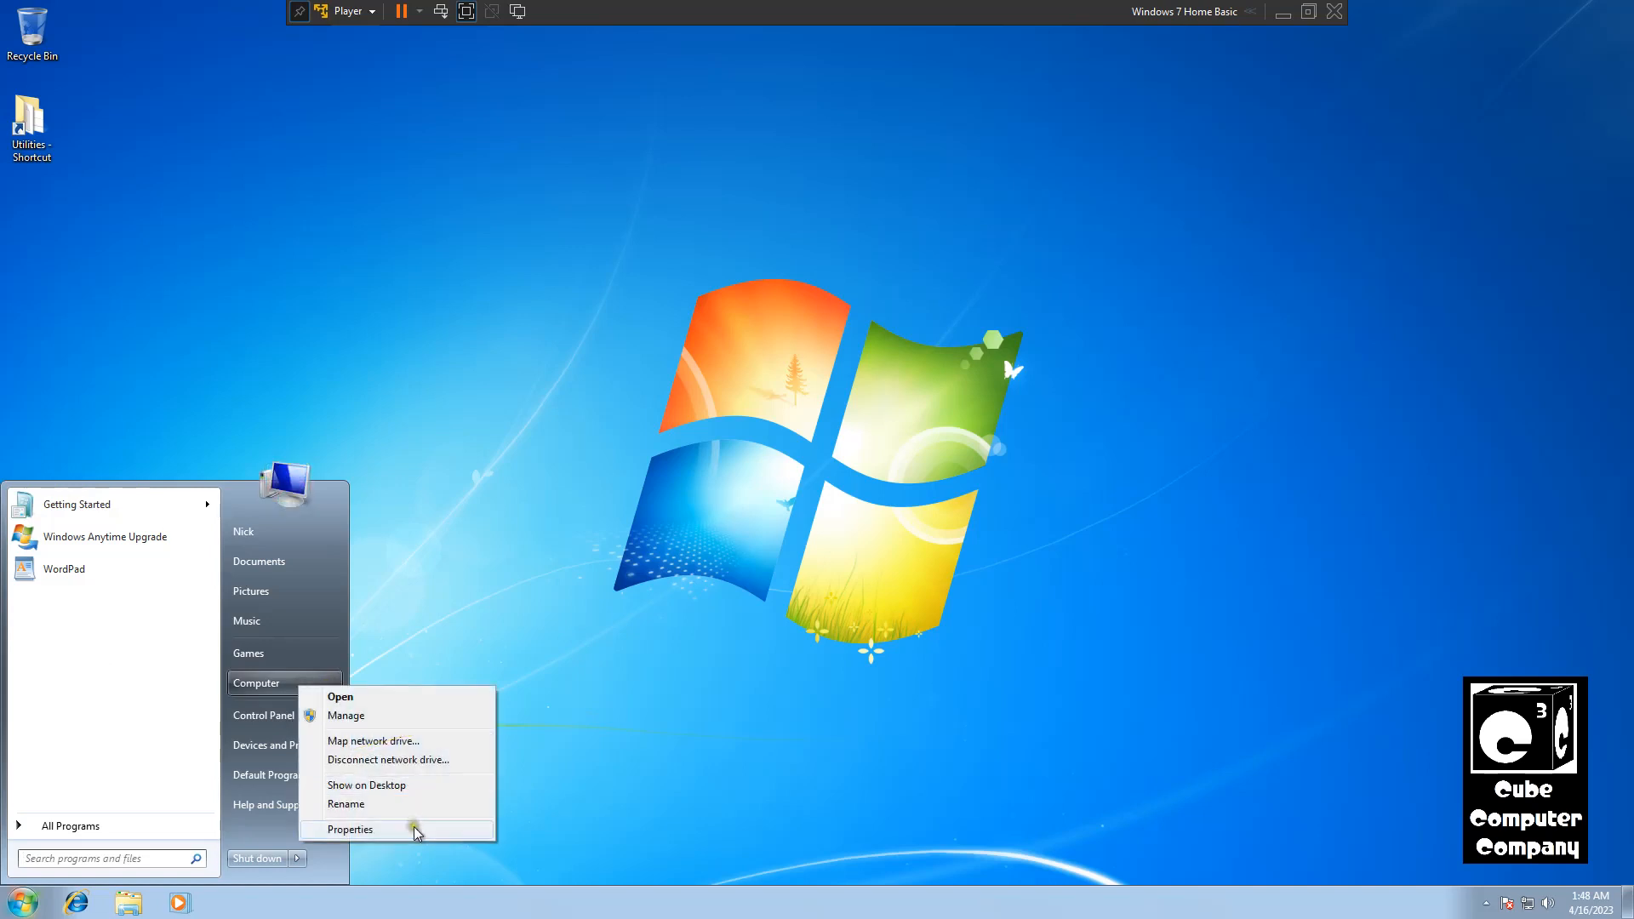
left_click(349, 829)
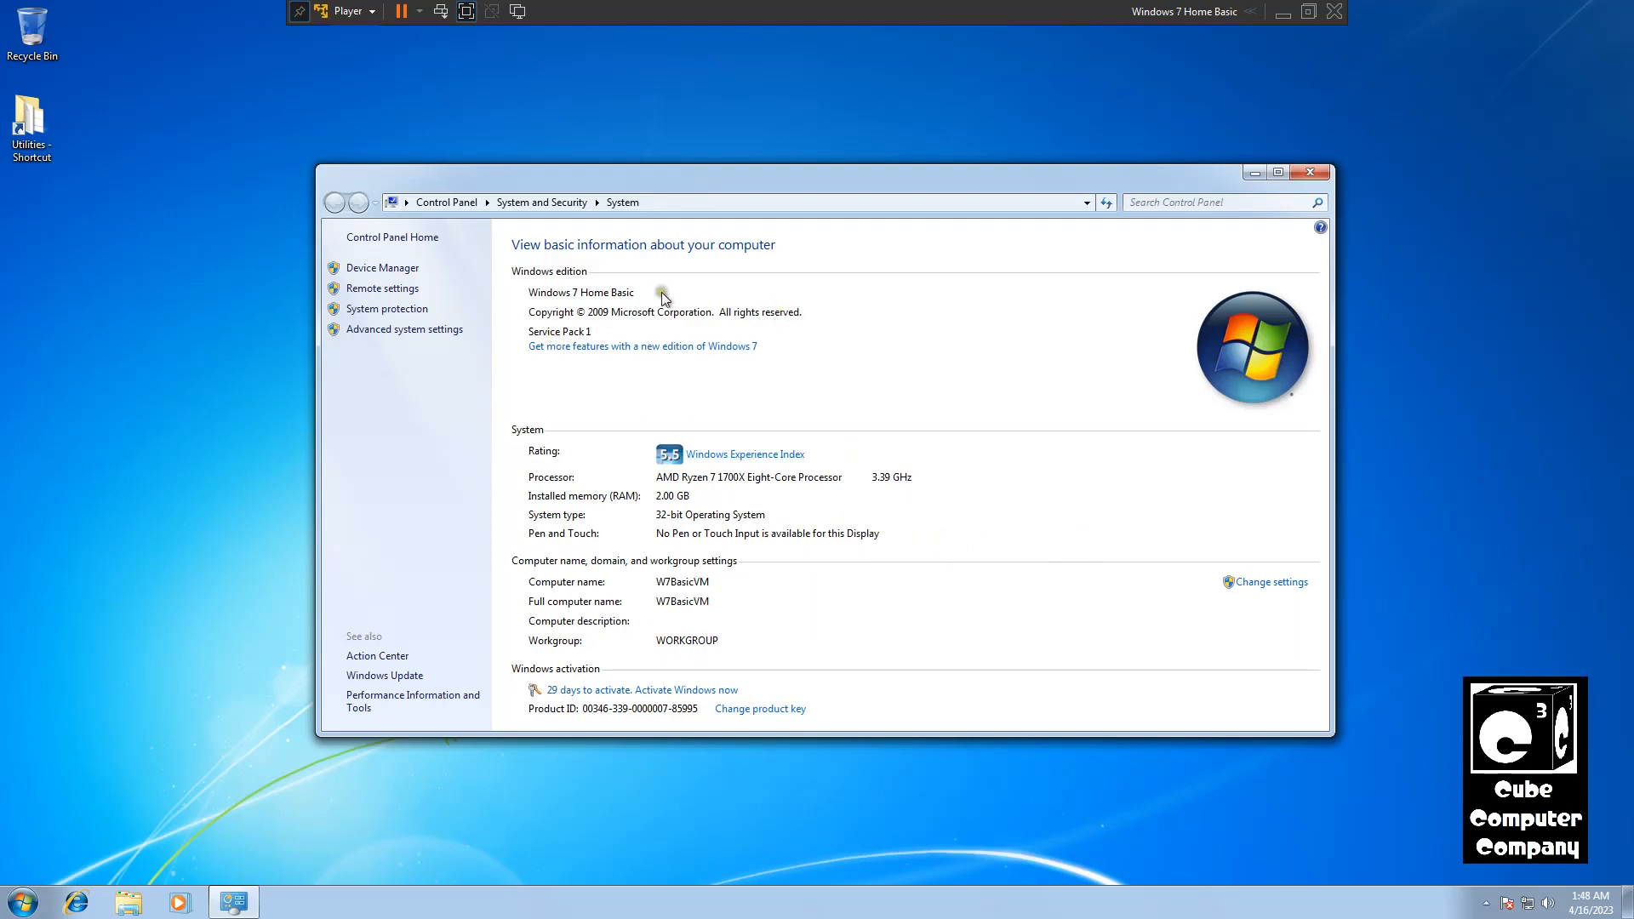
mouse_move(572, 305)
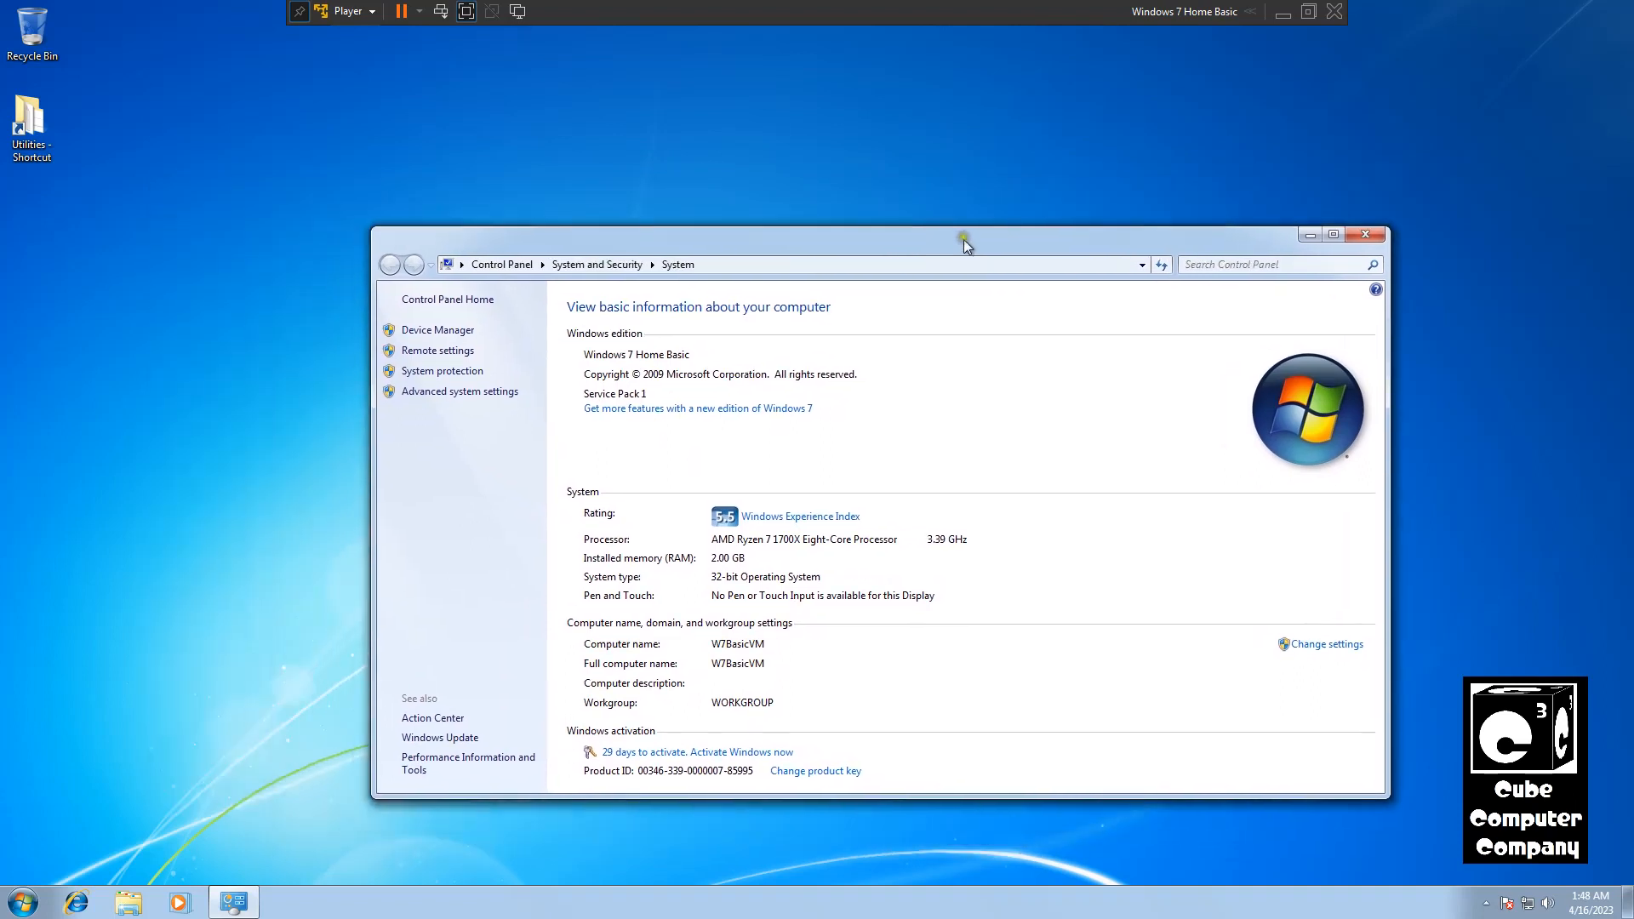
Step: Move the System window around to review edition and hardware details, then close it
left_click_drag(964, 238, 721, 213)
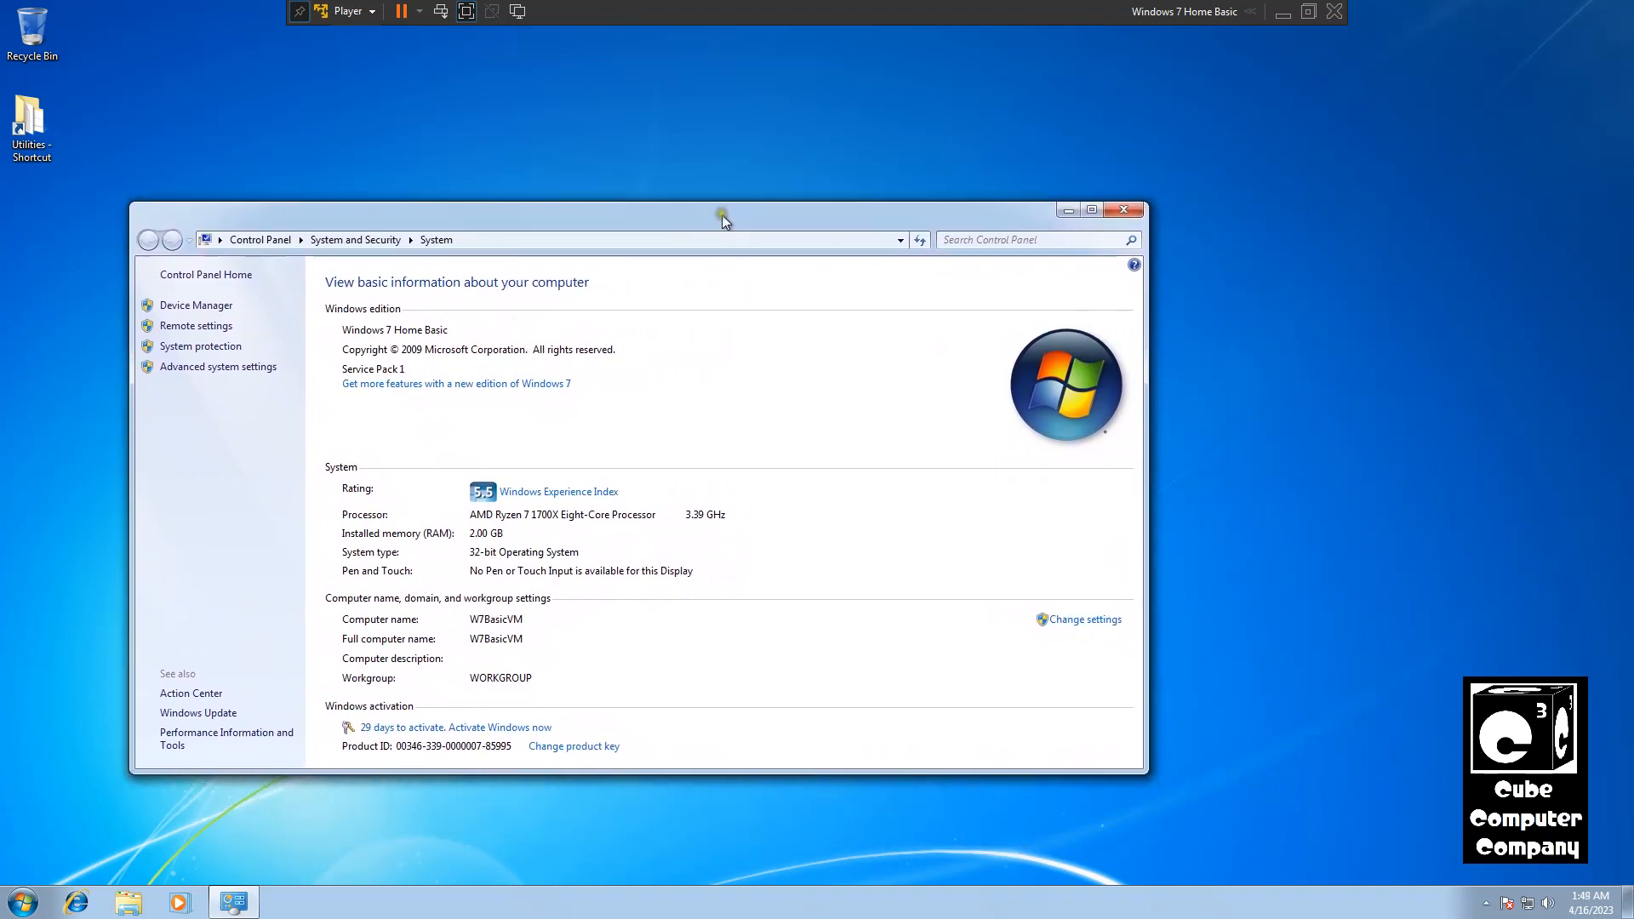
left_click_drag(725, 219, 780, 225)
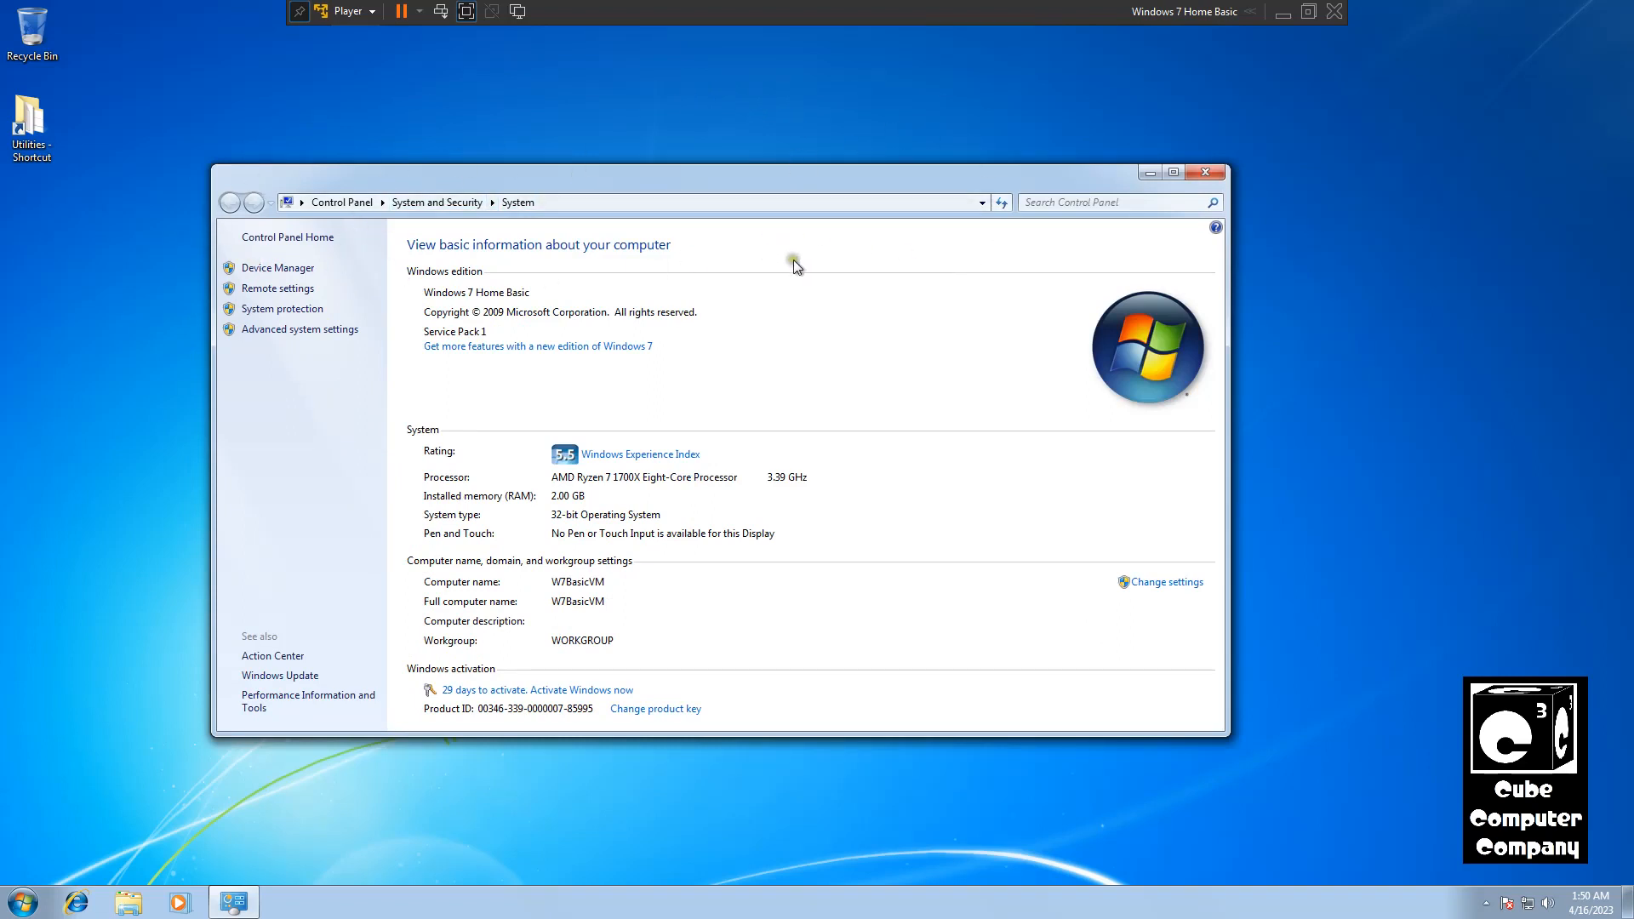
mouse_move(796, 266)
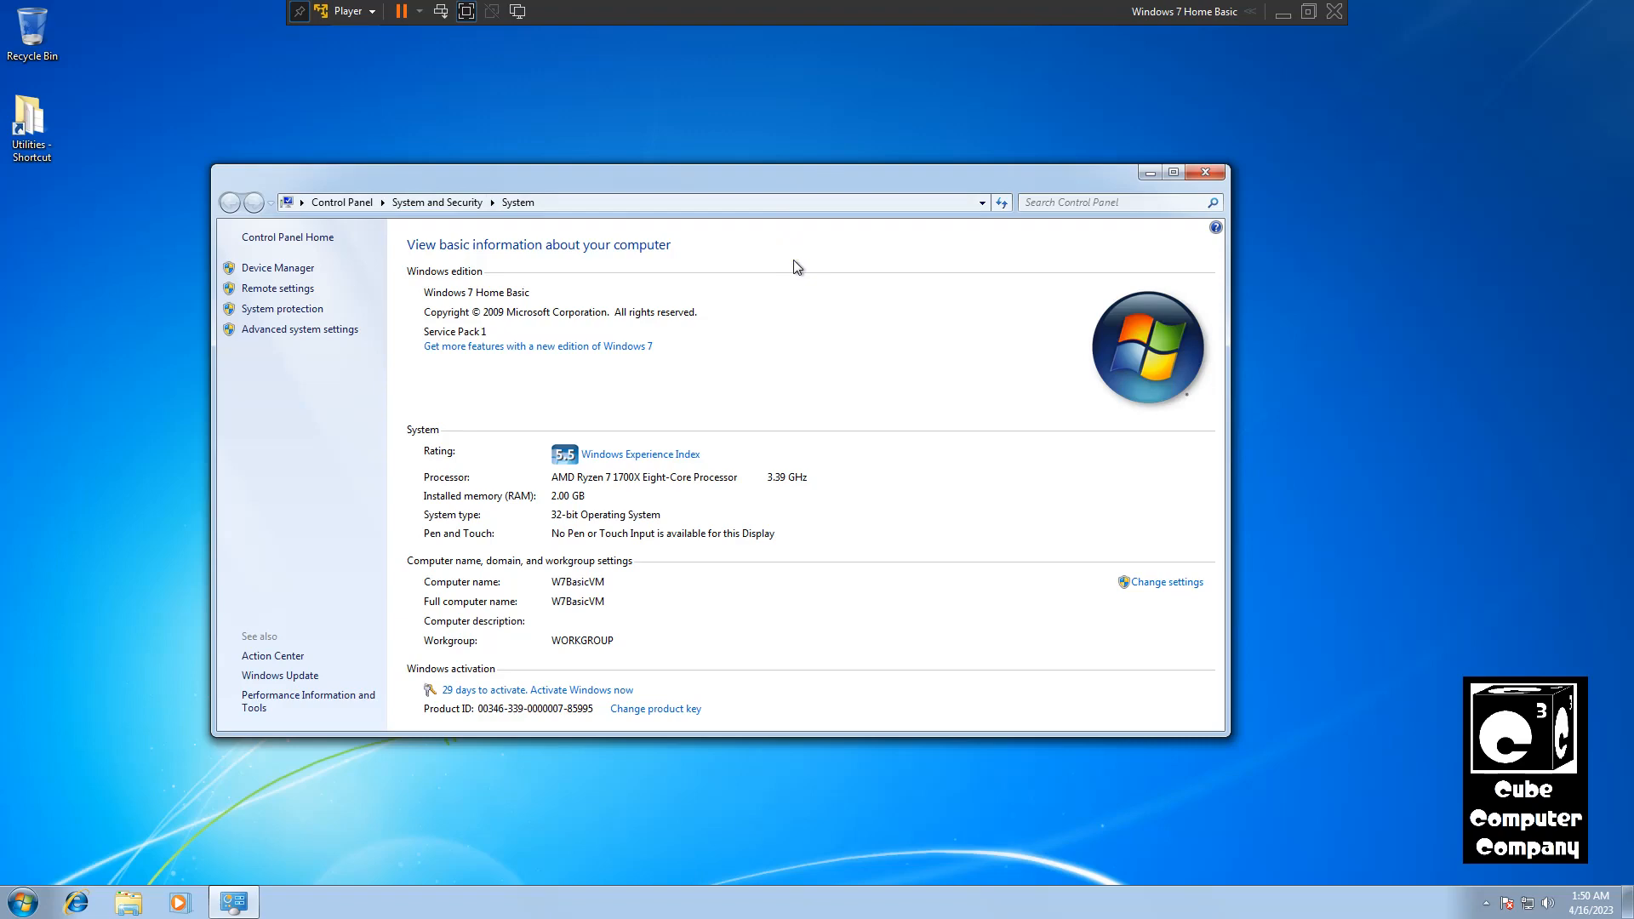
mouse_move(1205, 172)
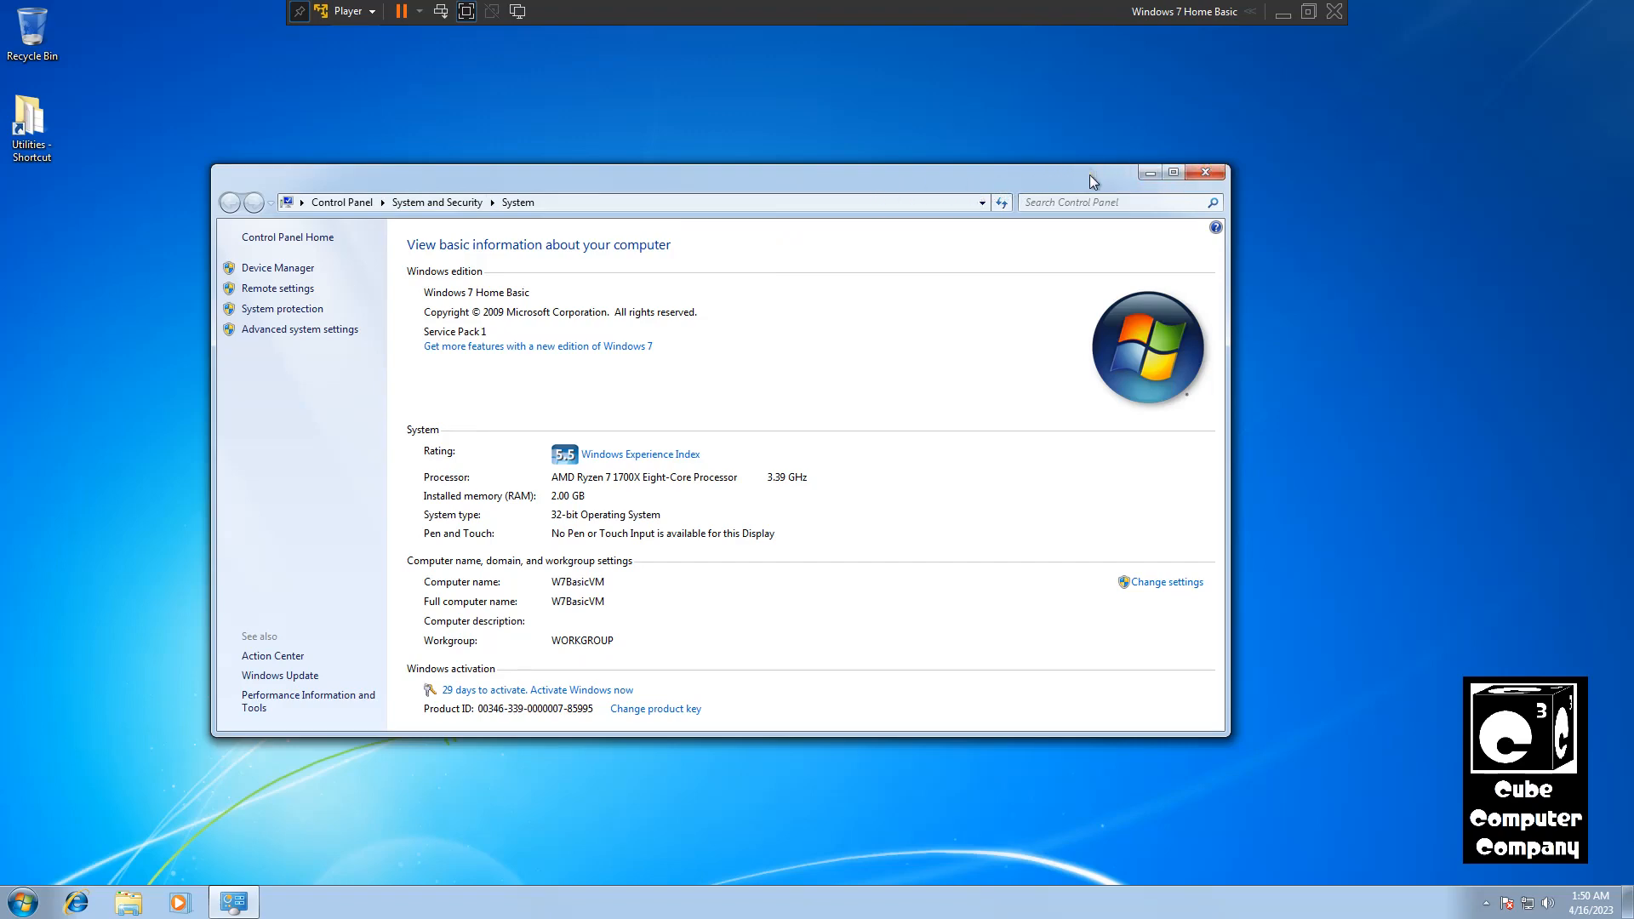
mouse_move(1026, 152)
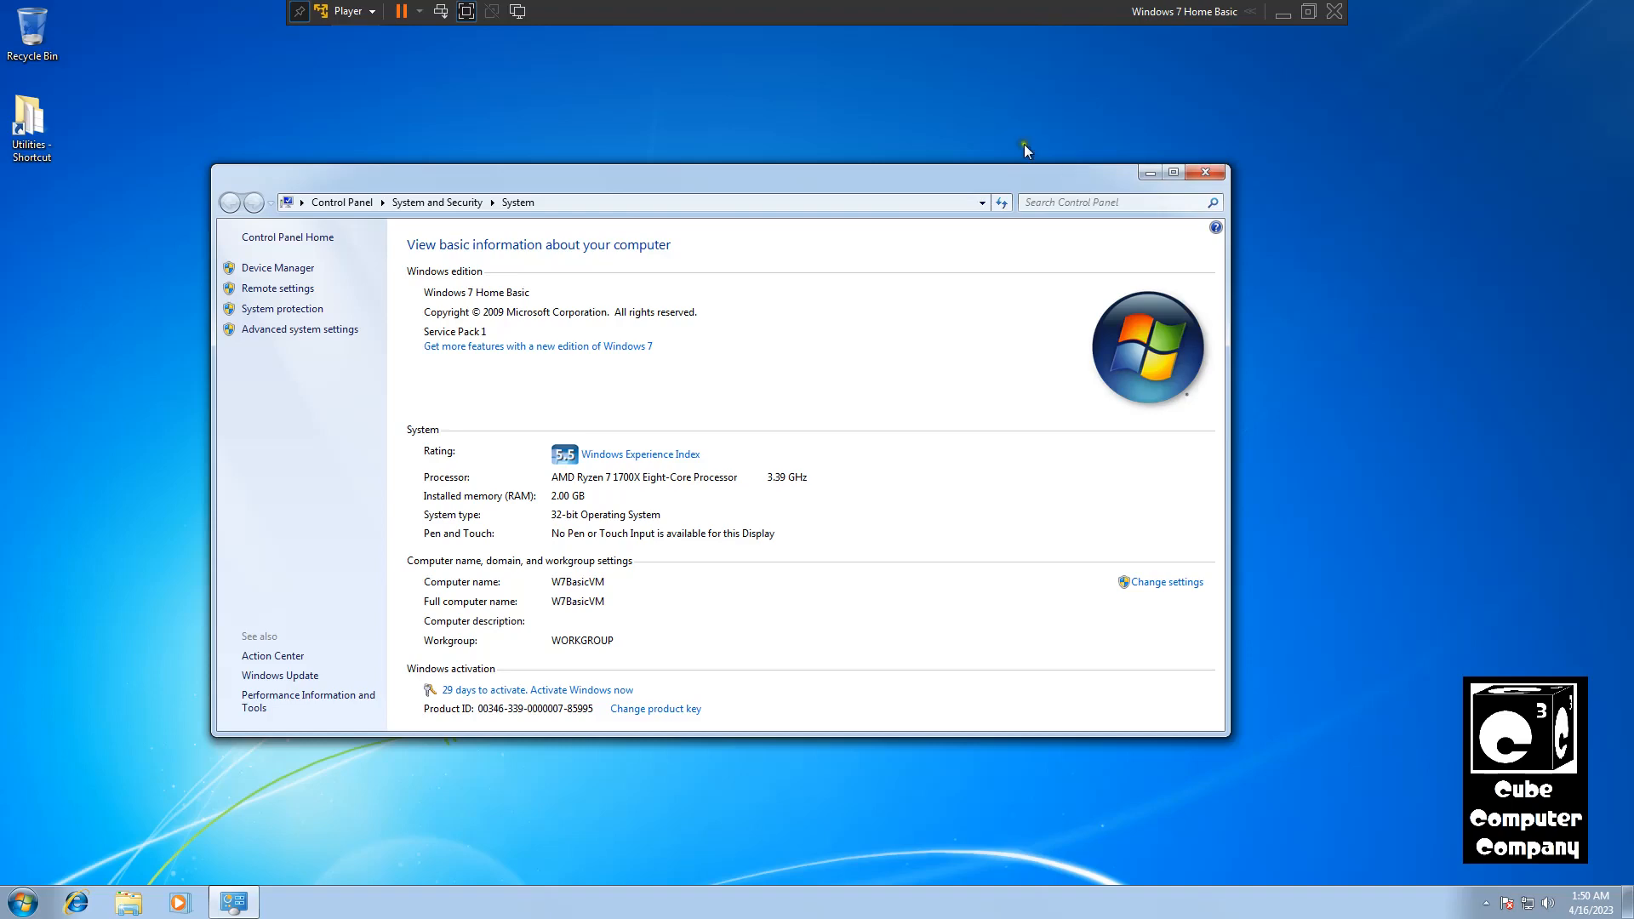
mouse_move(796, 163)
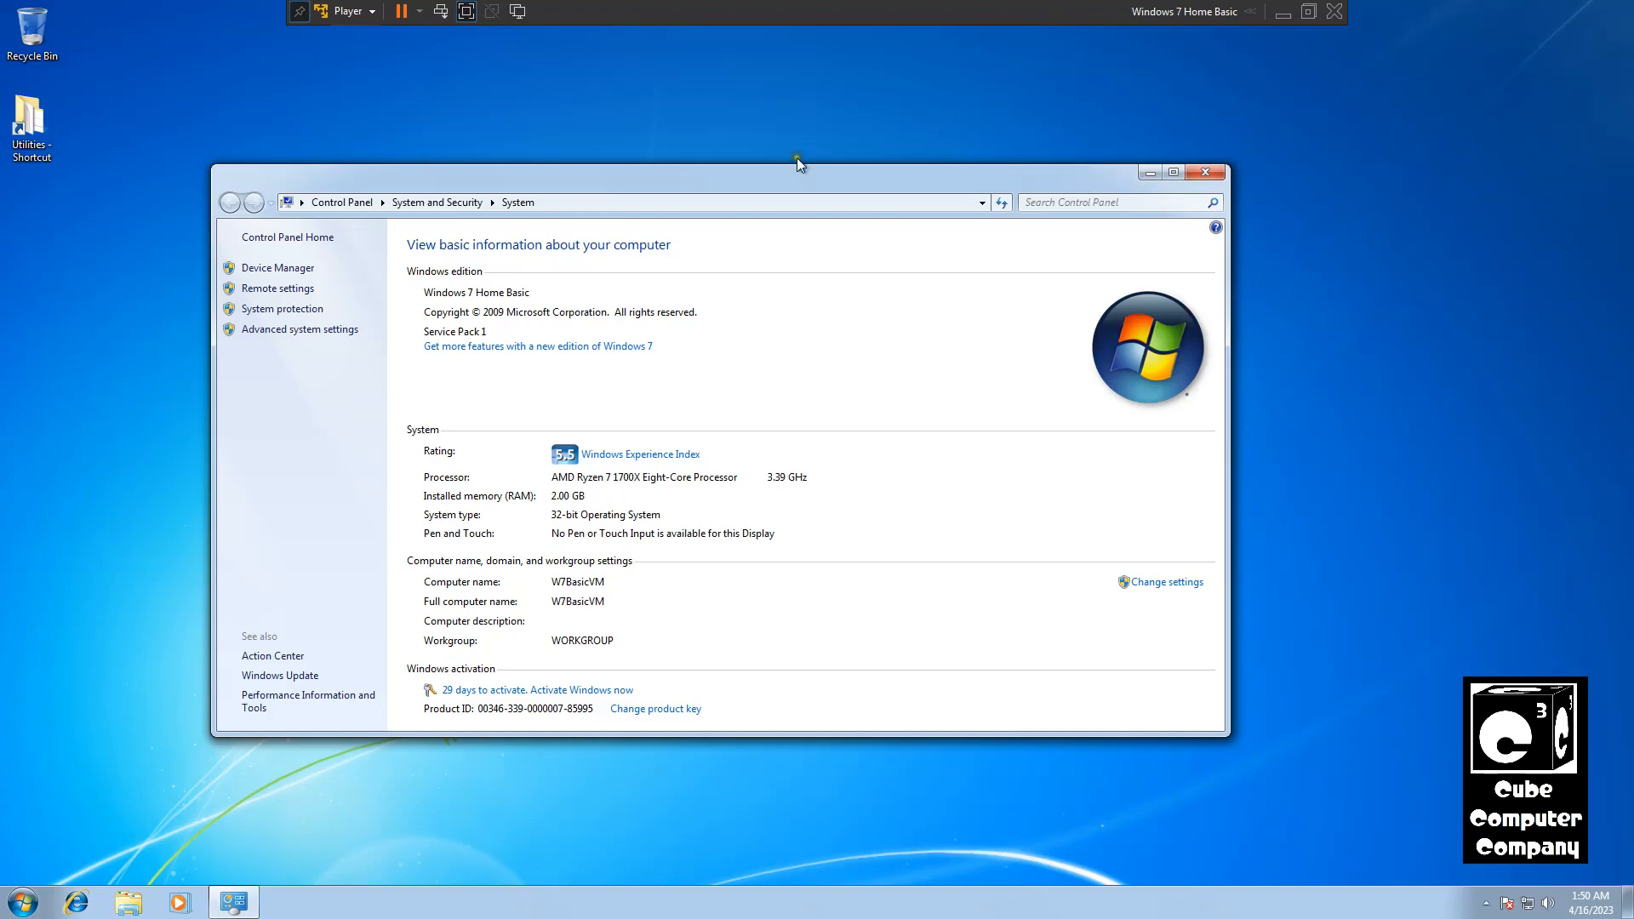
left_click_drag(797, 164, 797, 184)
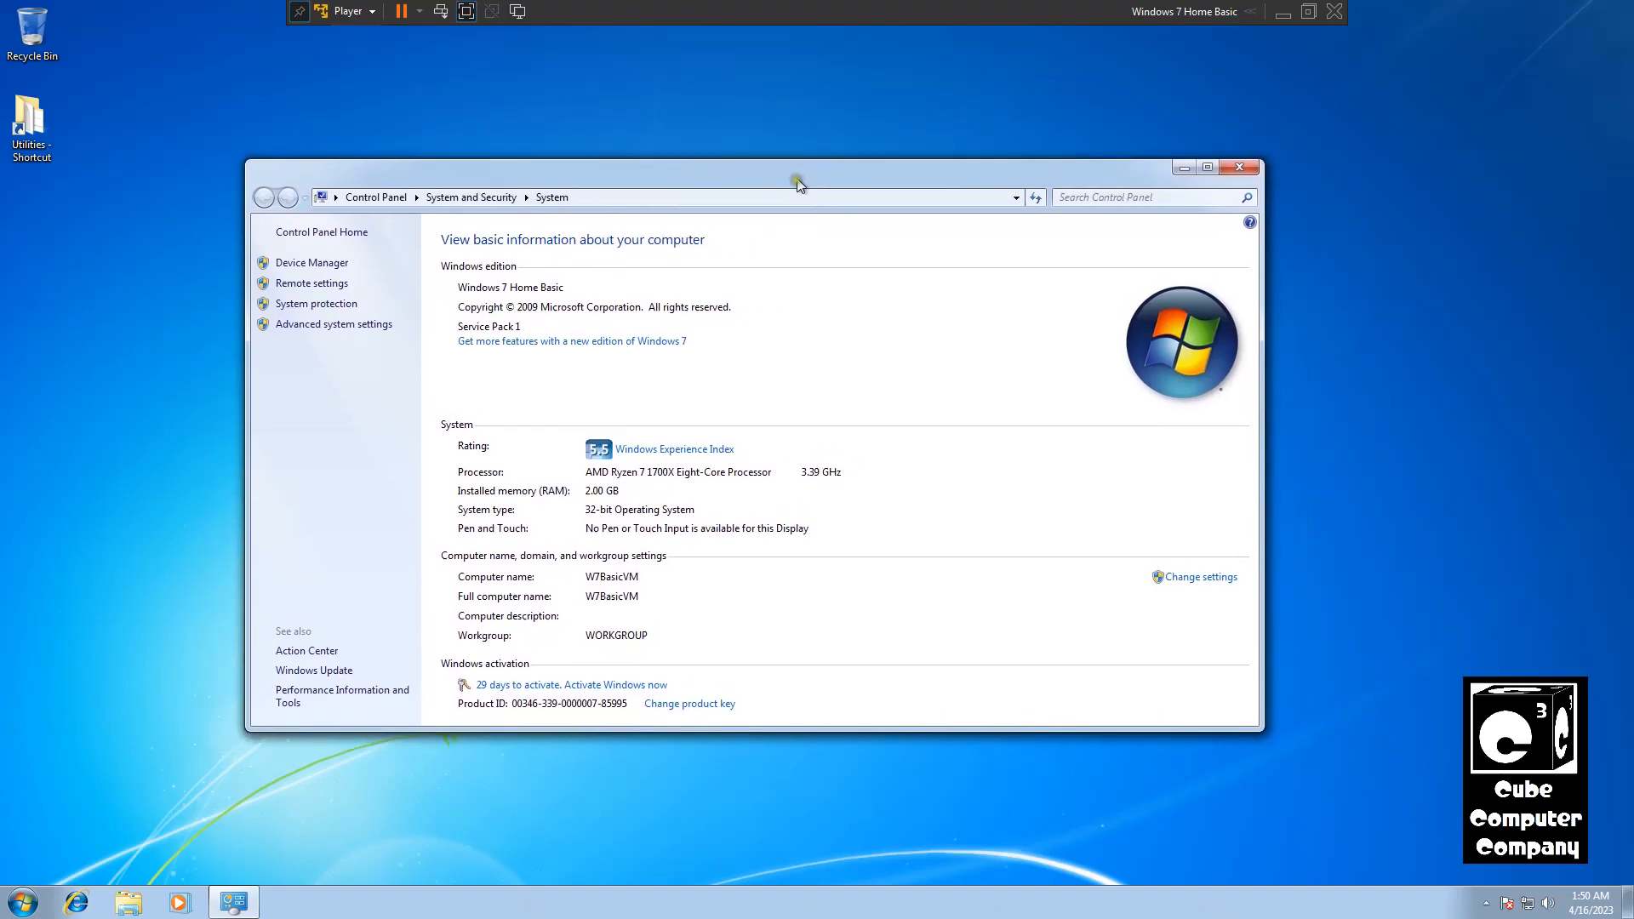
left_click_drag(796, 182, 829, 271)
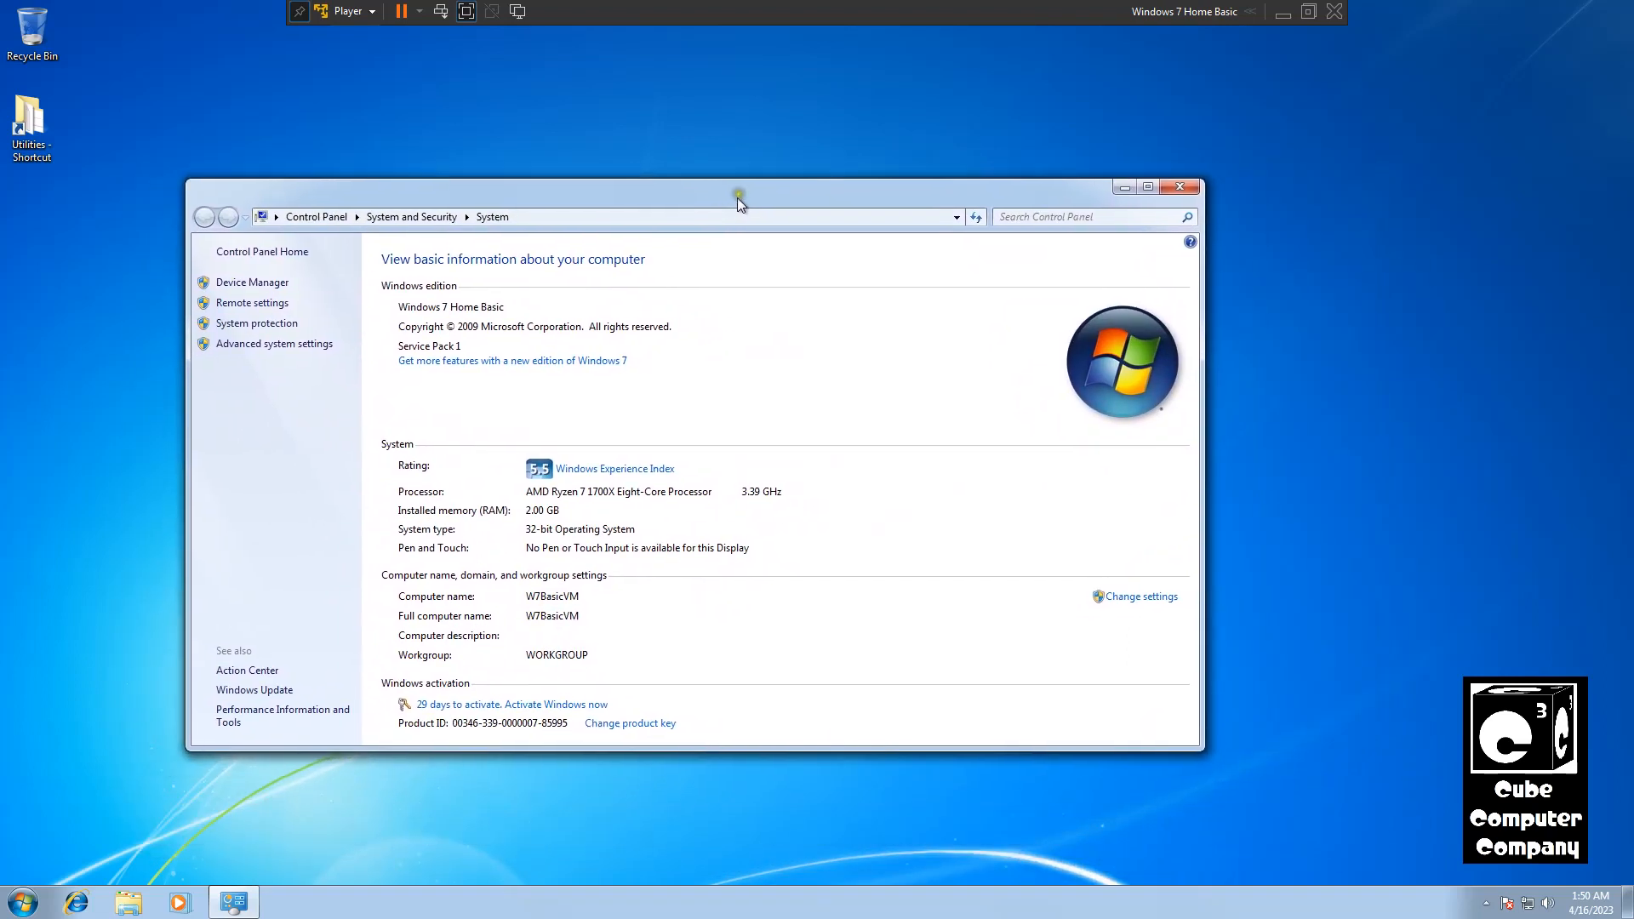
left_click_drag(737, 197, 706, 192)
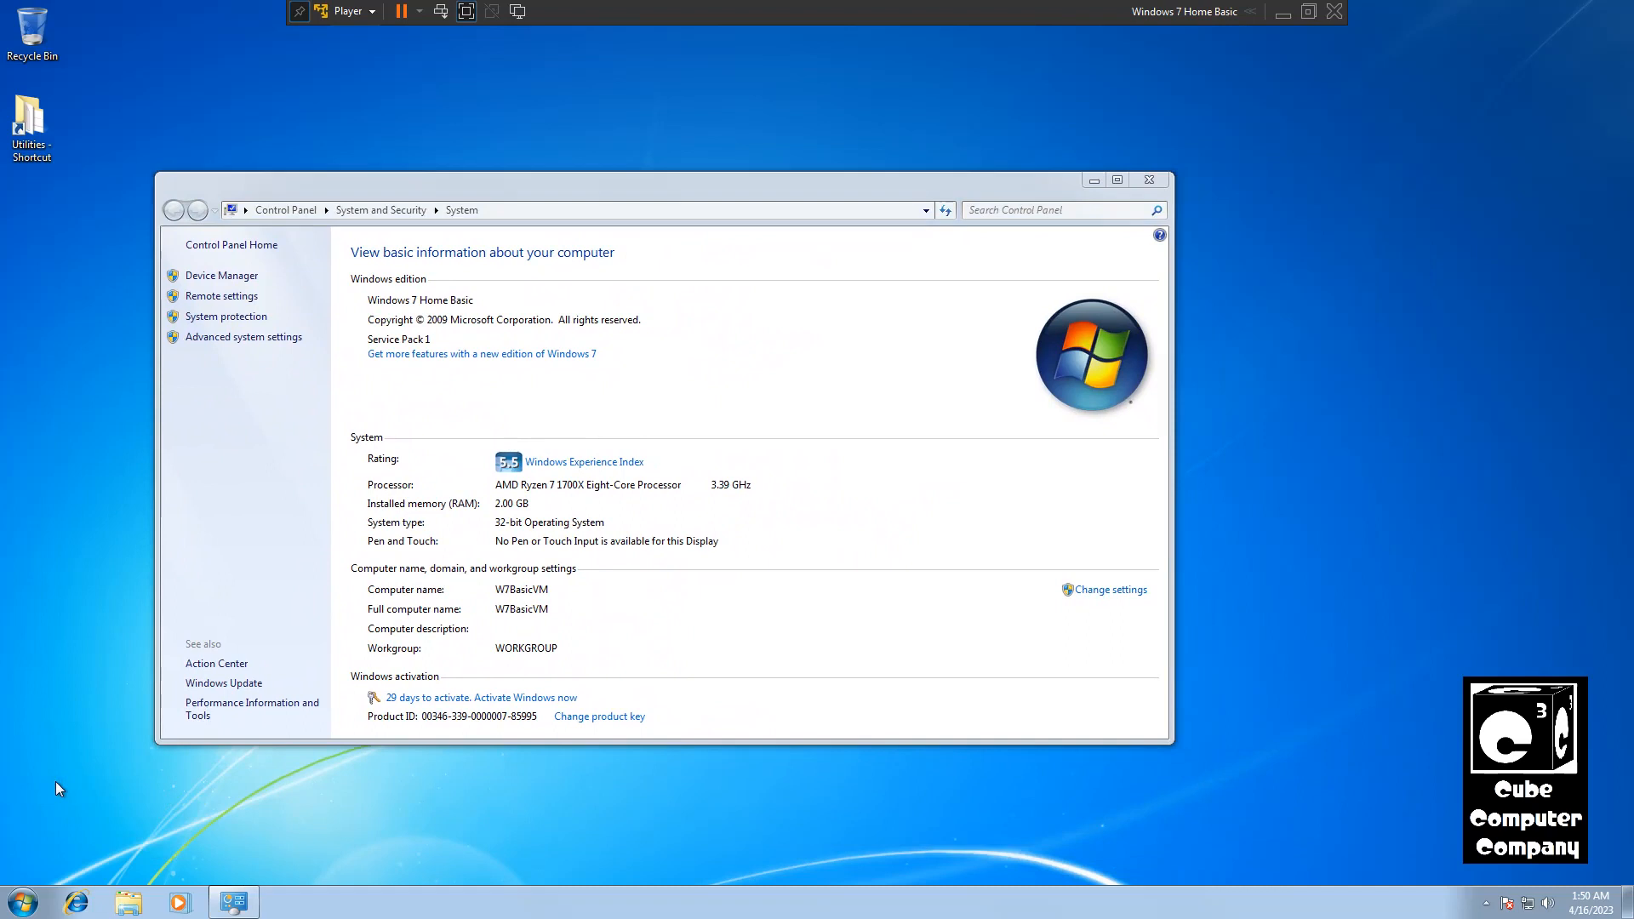
mouse_move(1122, 245)
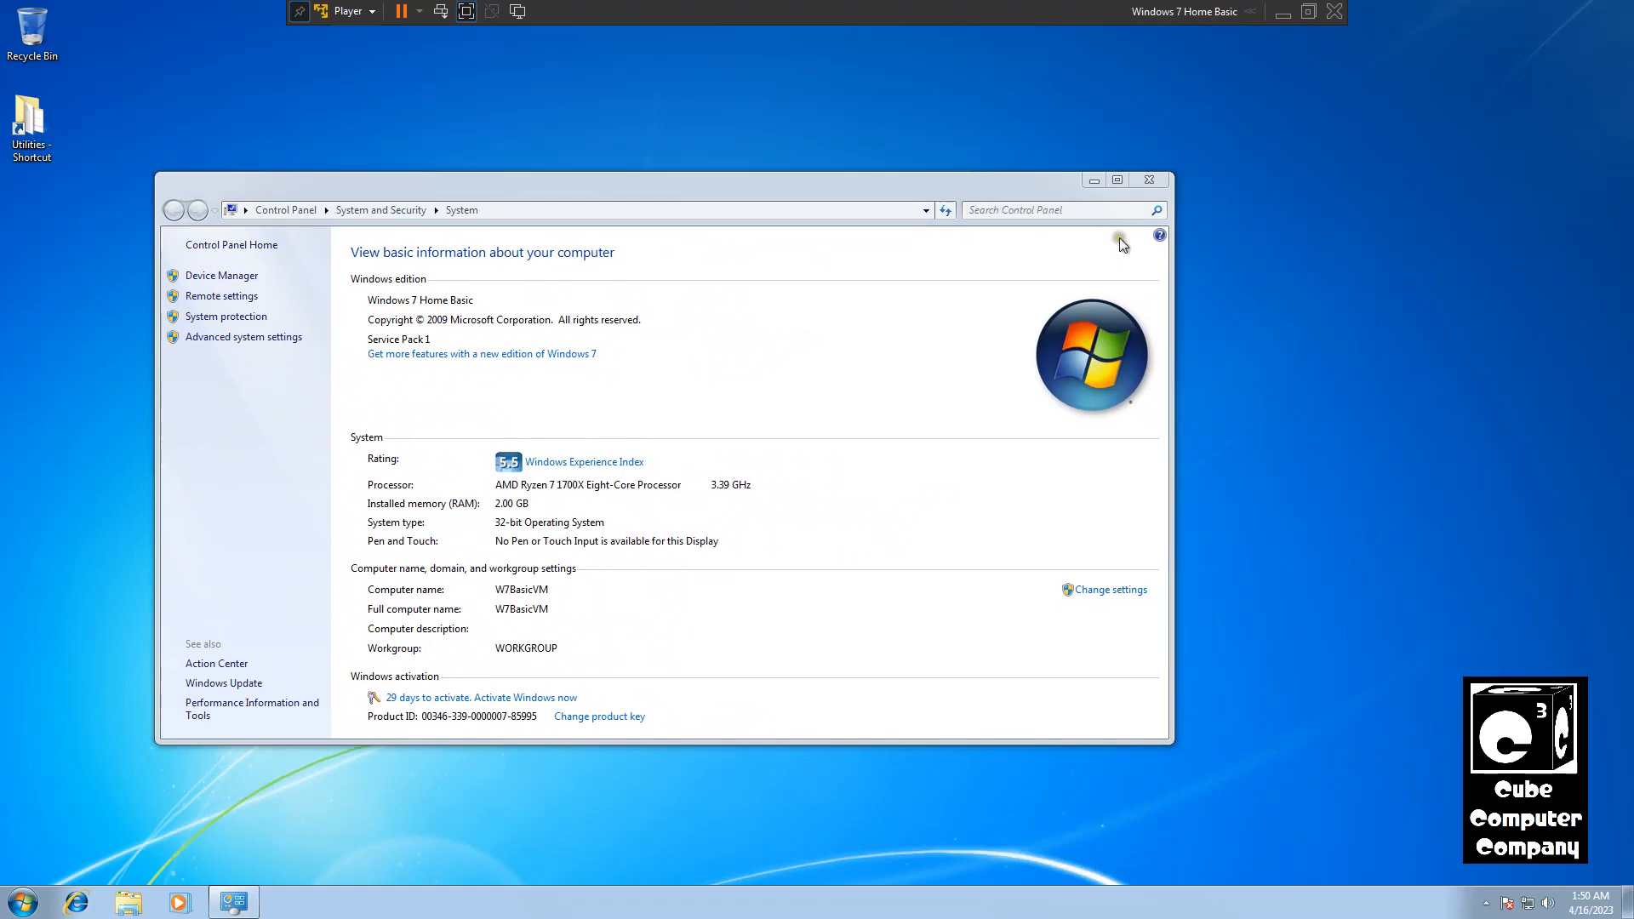
left_click(1149, 181)
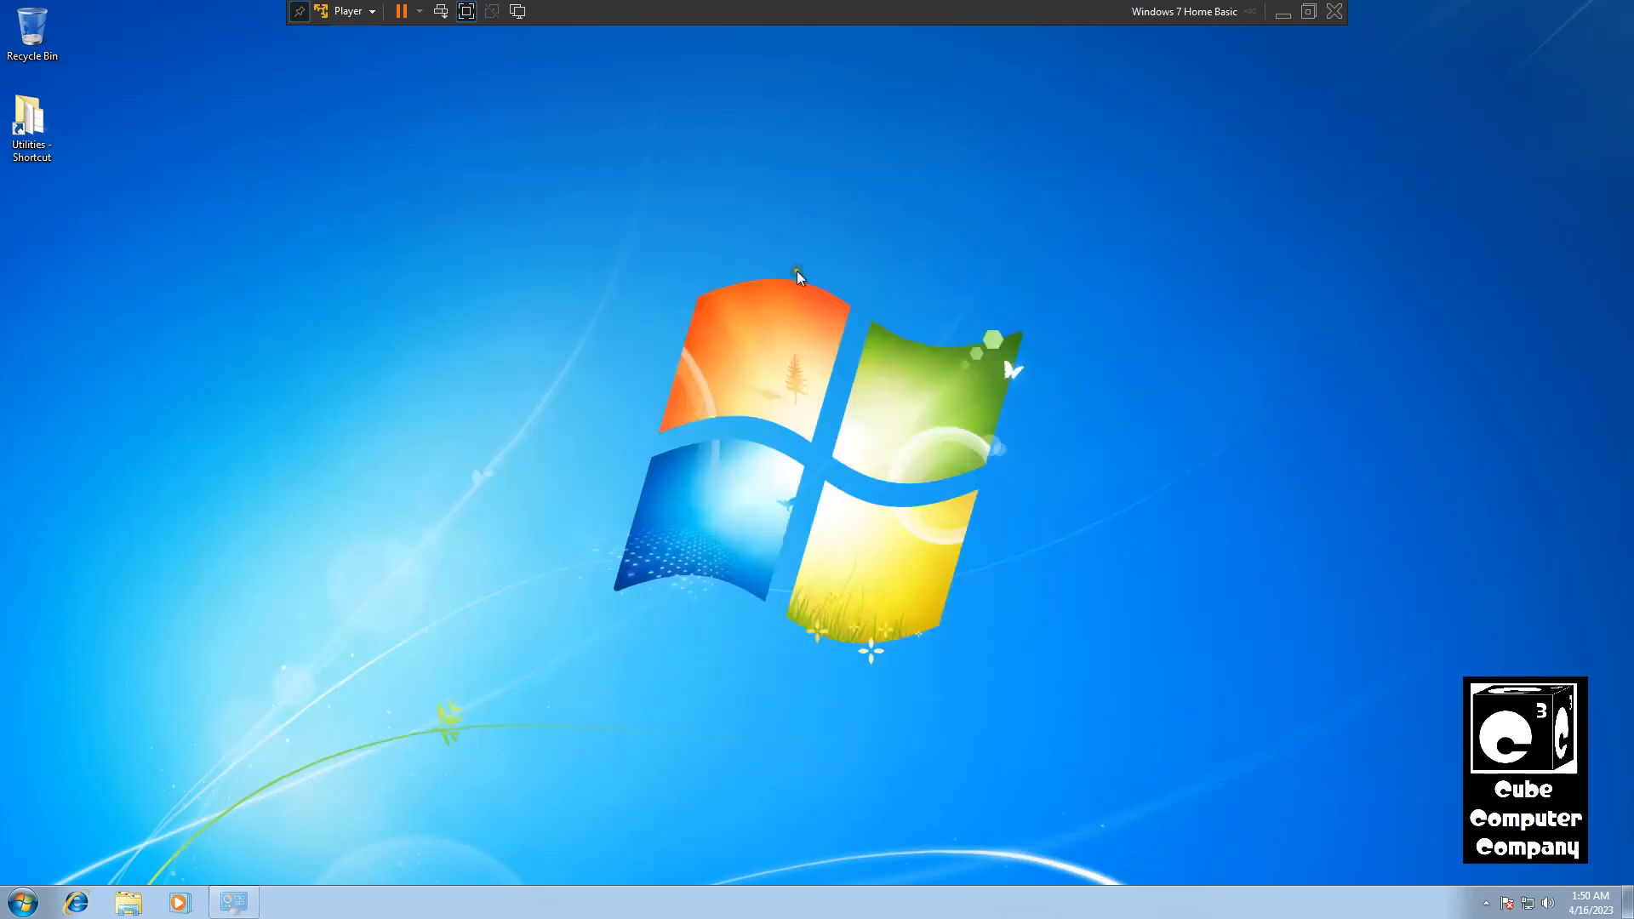
Step: Reach Screen Resolution from the desktop, showing a Generic Non-PnP Monitor at 1920 × 1080
right_click(799, 276)
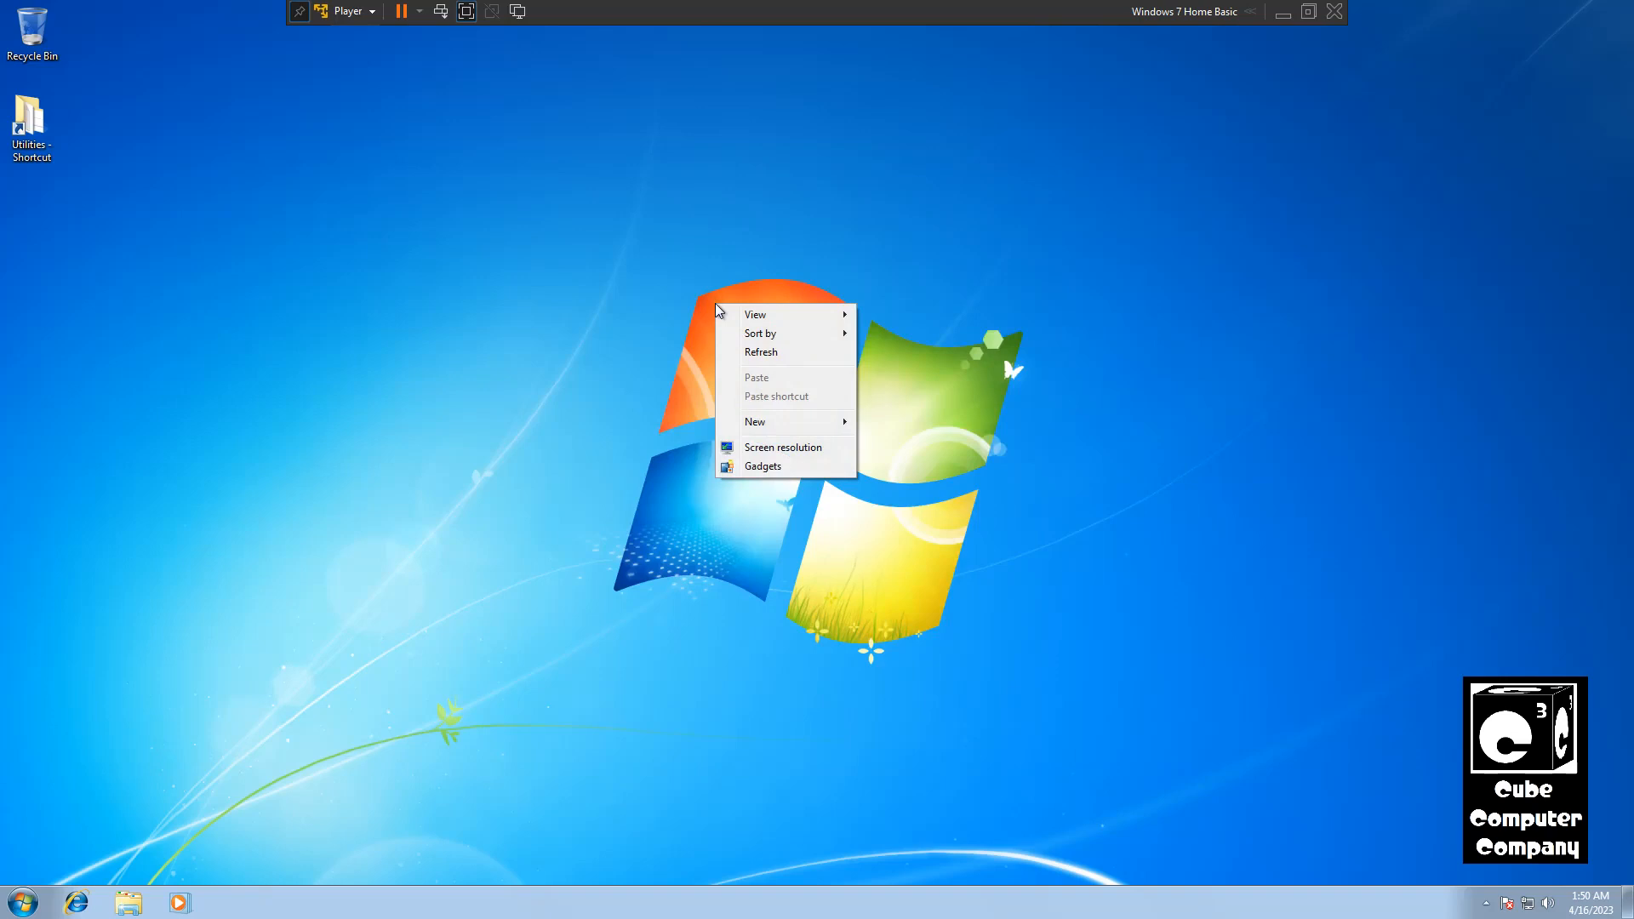
mouse_move(810, 330)
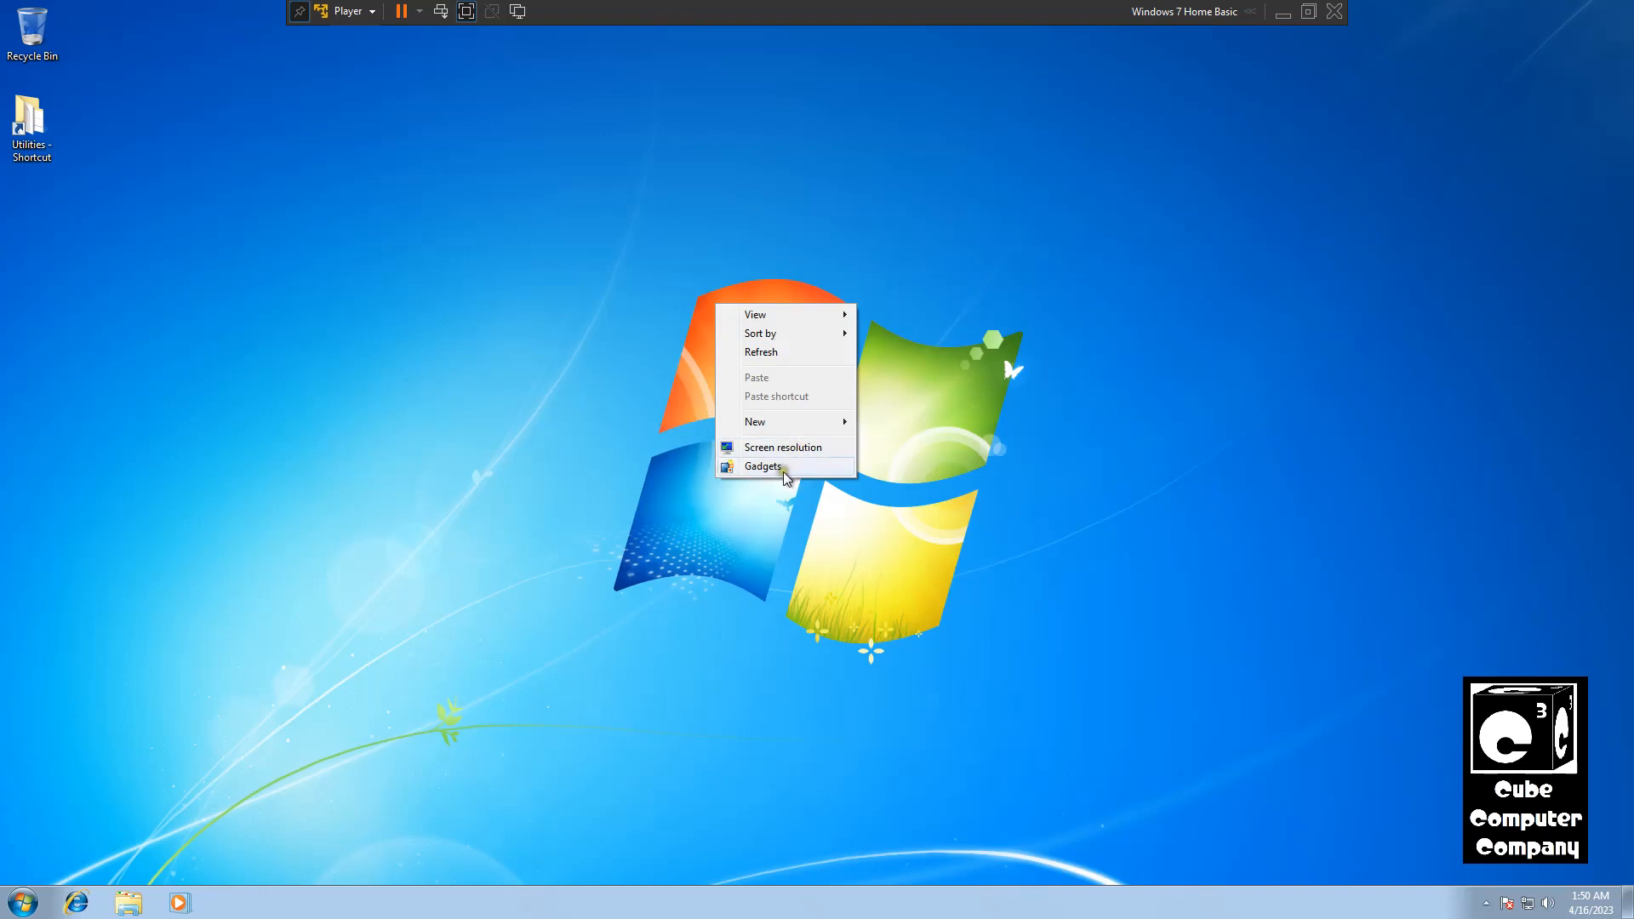
left_click(783, 446)
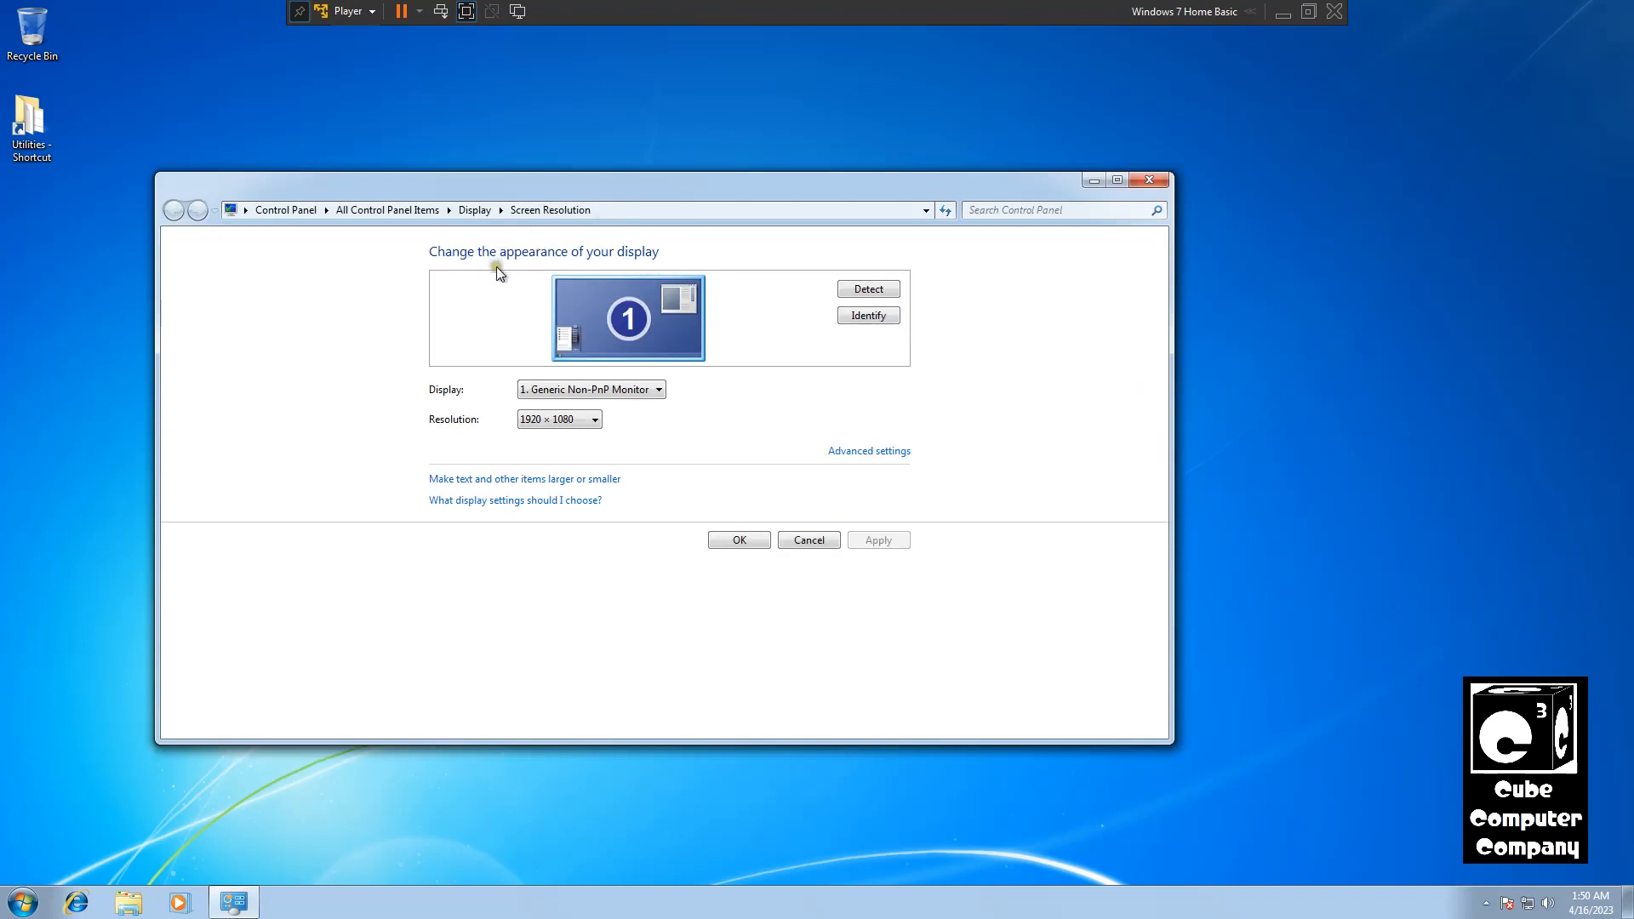
mouse_move(800, 264)
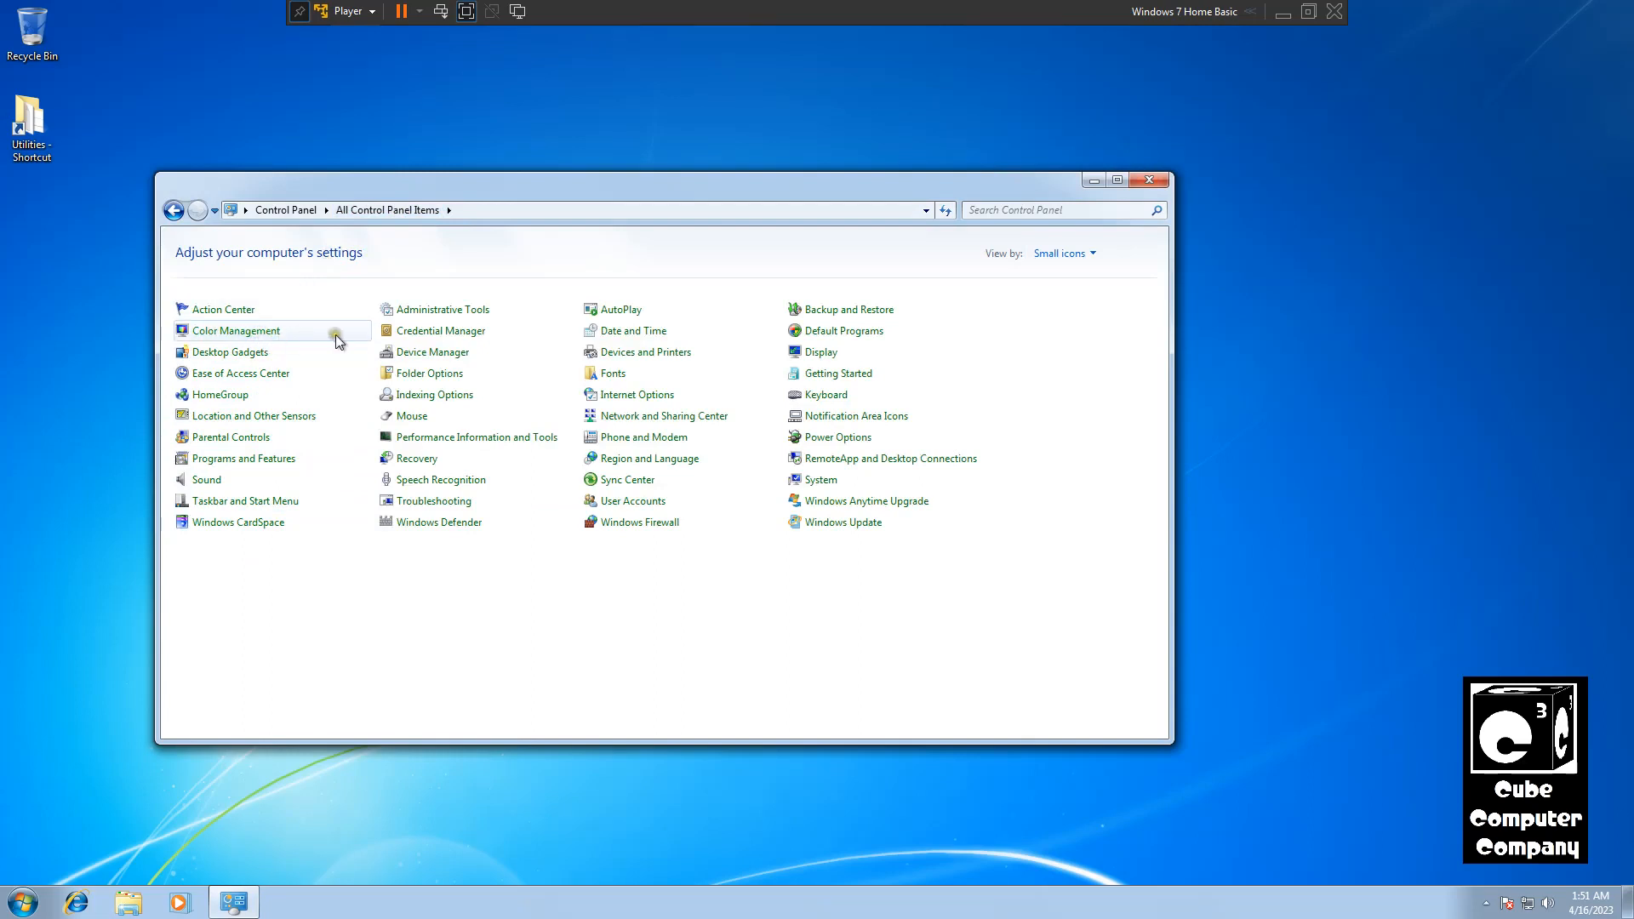
mouse_move(829, 358)
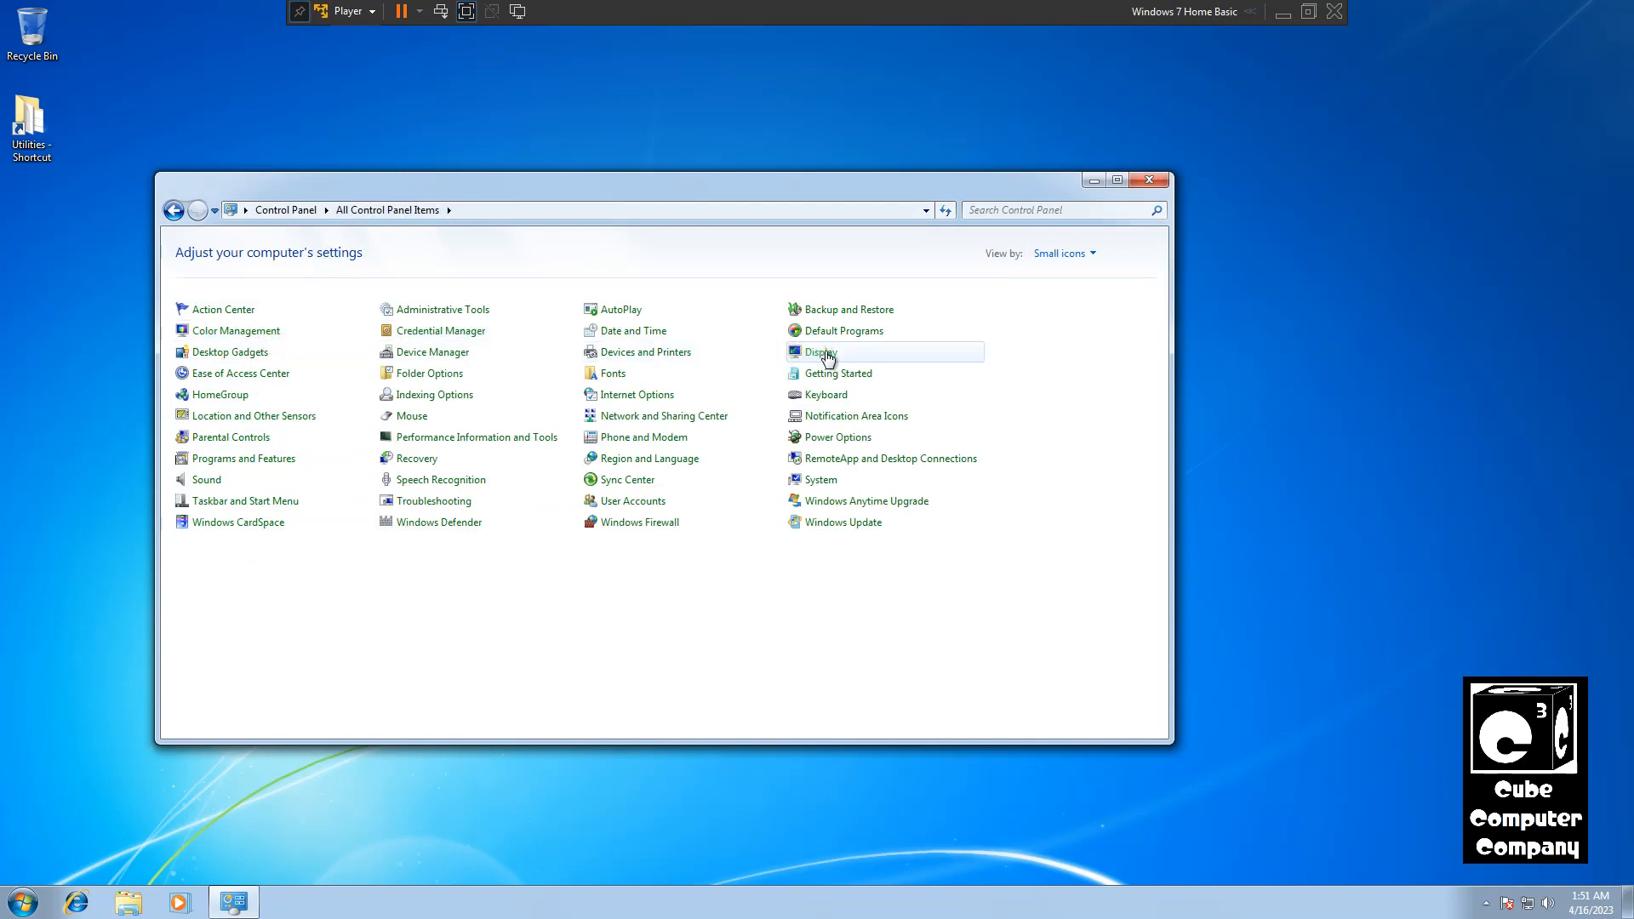
Step: Glance at the Display page, return to All Control Panel Items and close the window
left_click(820, 351)
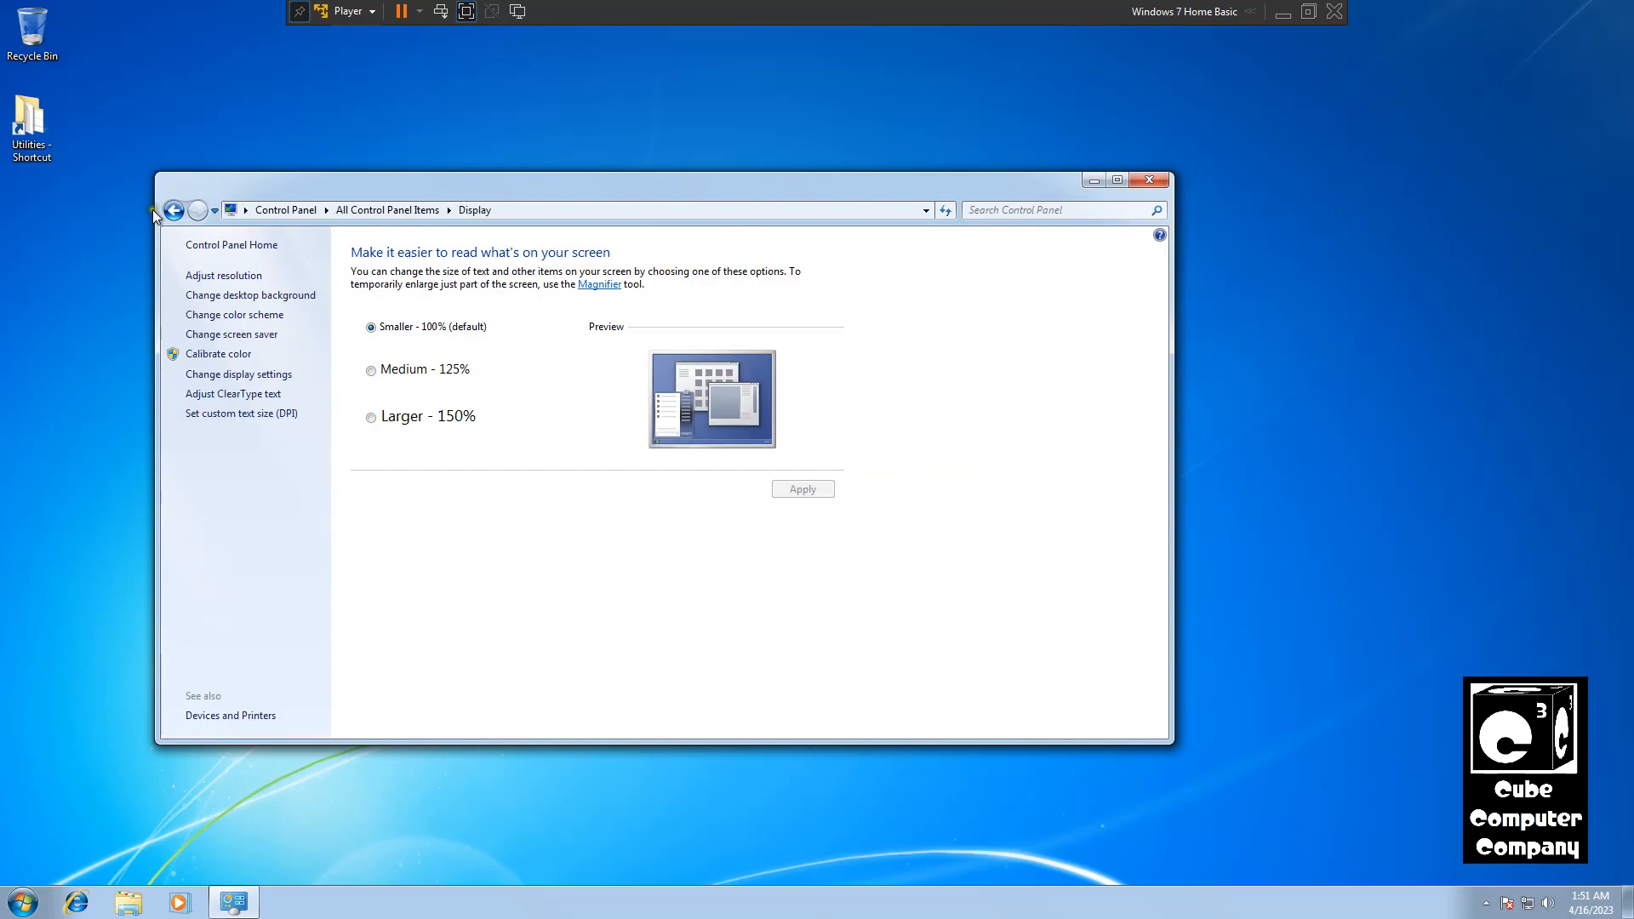
left_click(174, 212)
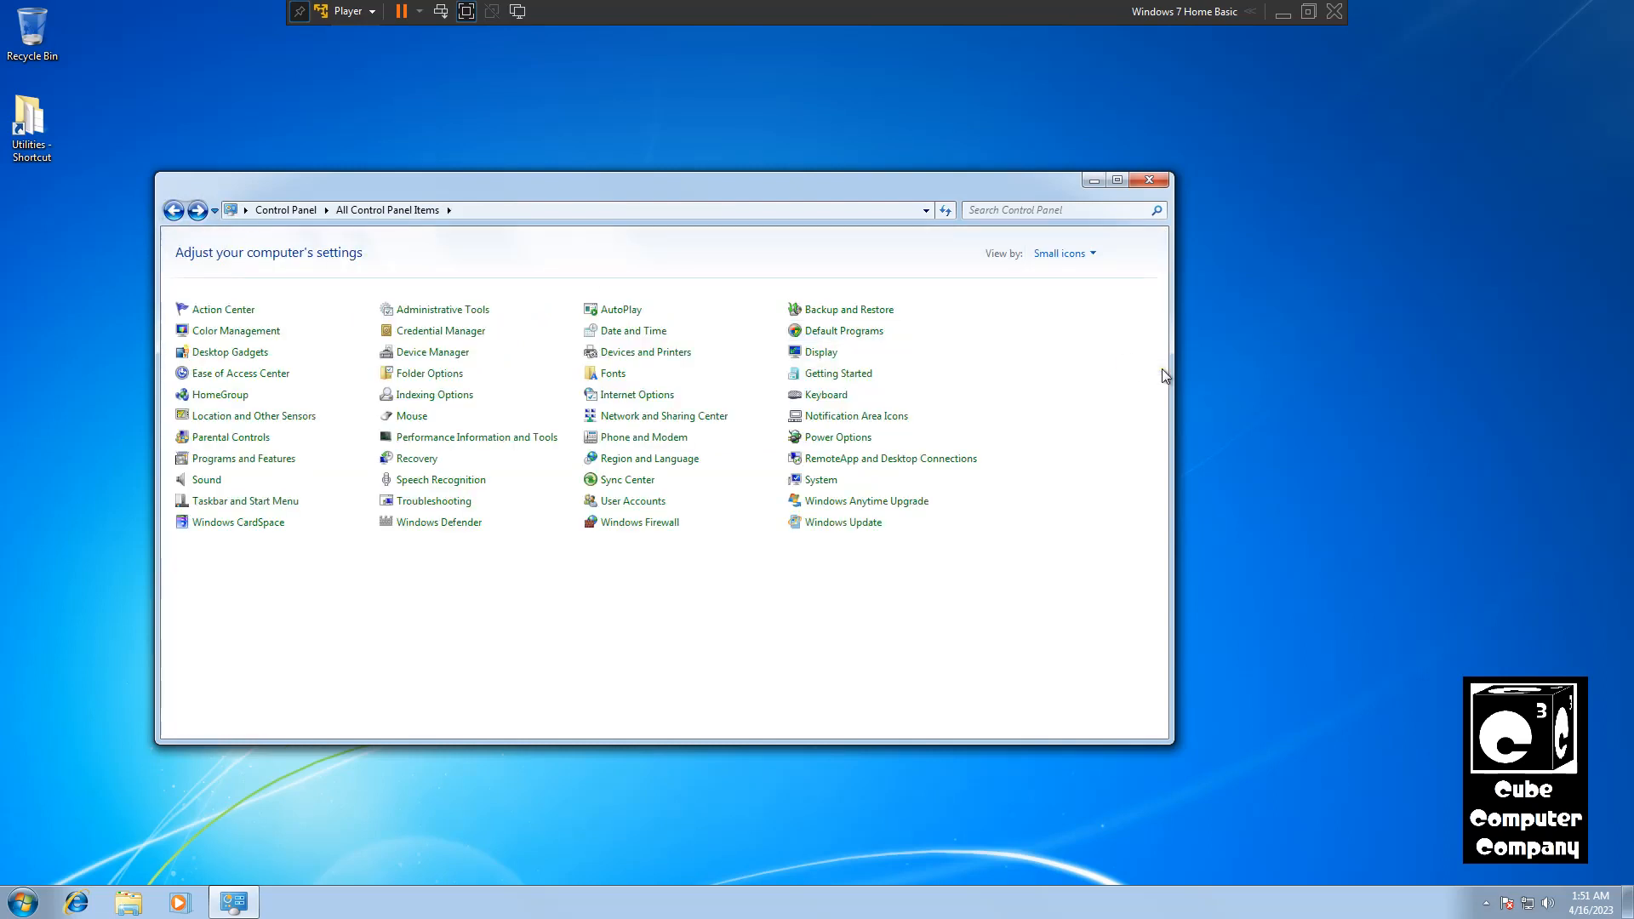
mouse_move(416, 470)
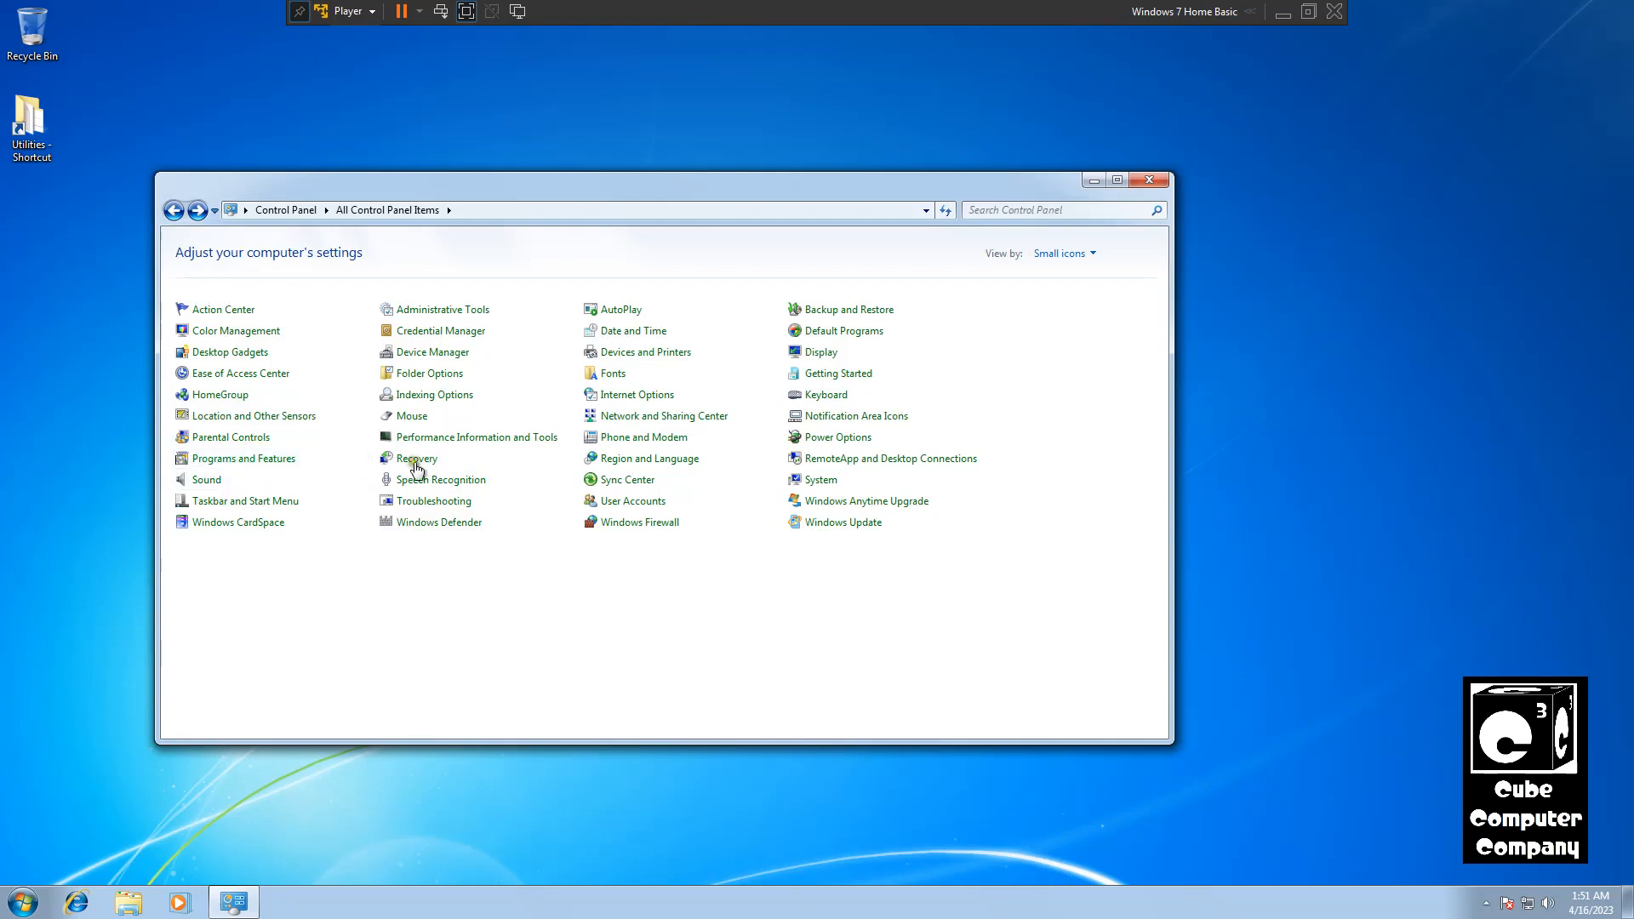
mouse_move(822, 487)
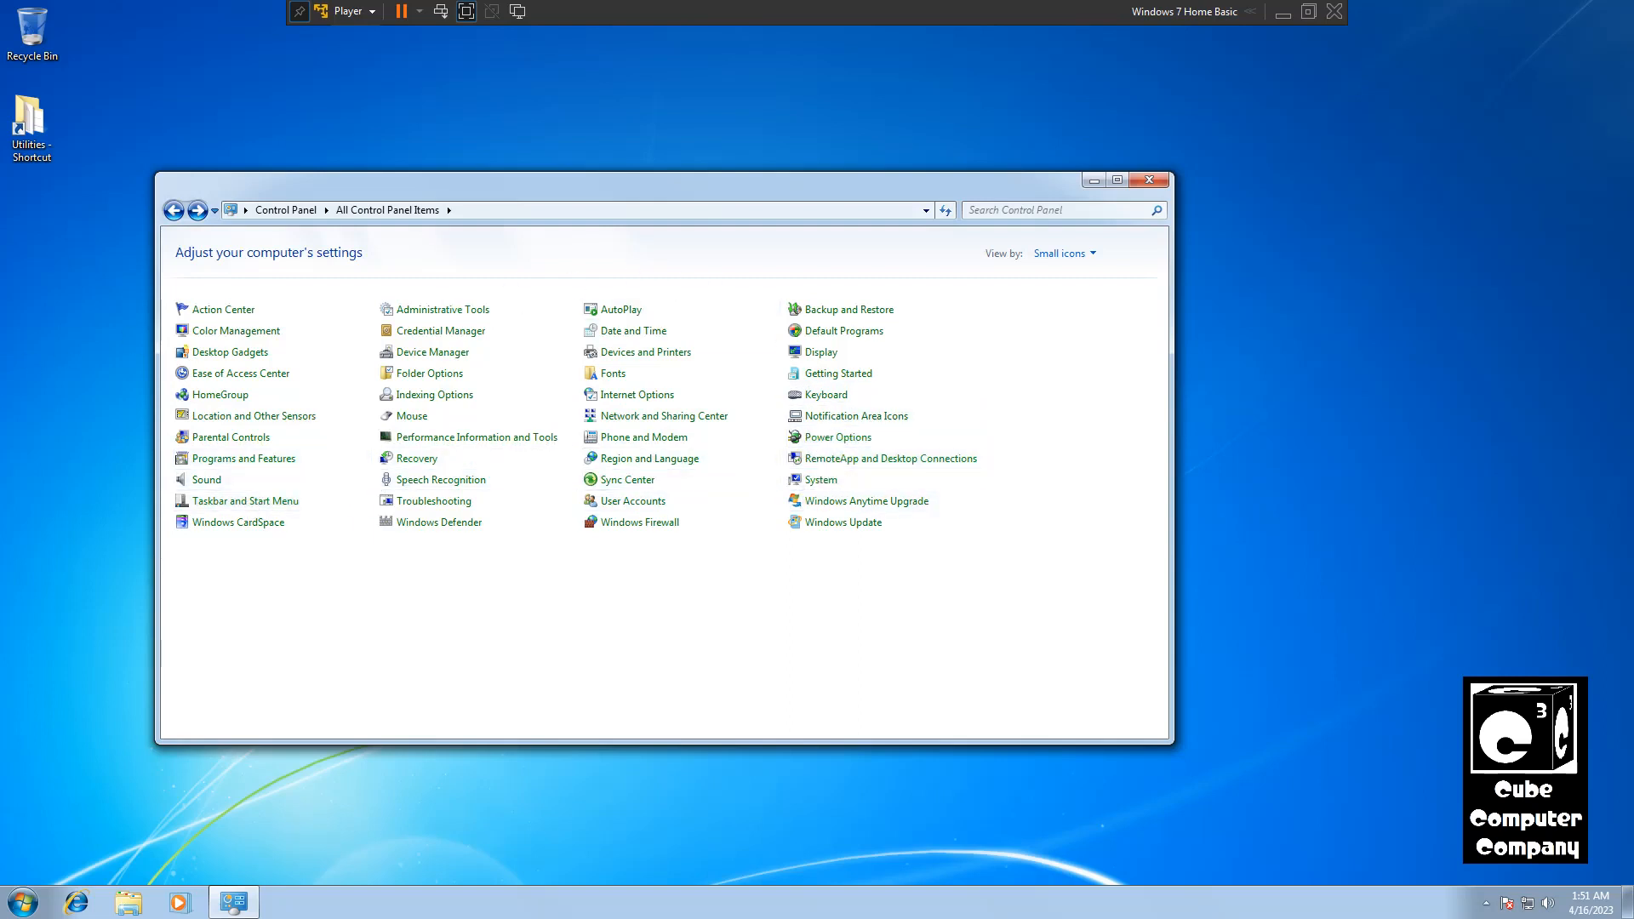
mouse_move(400, 130)
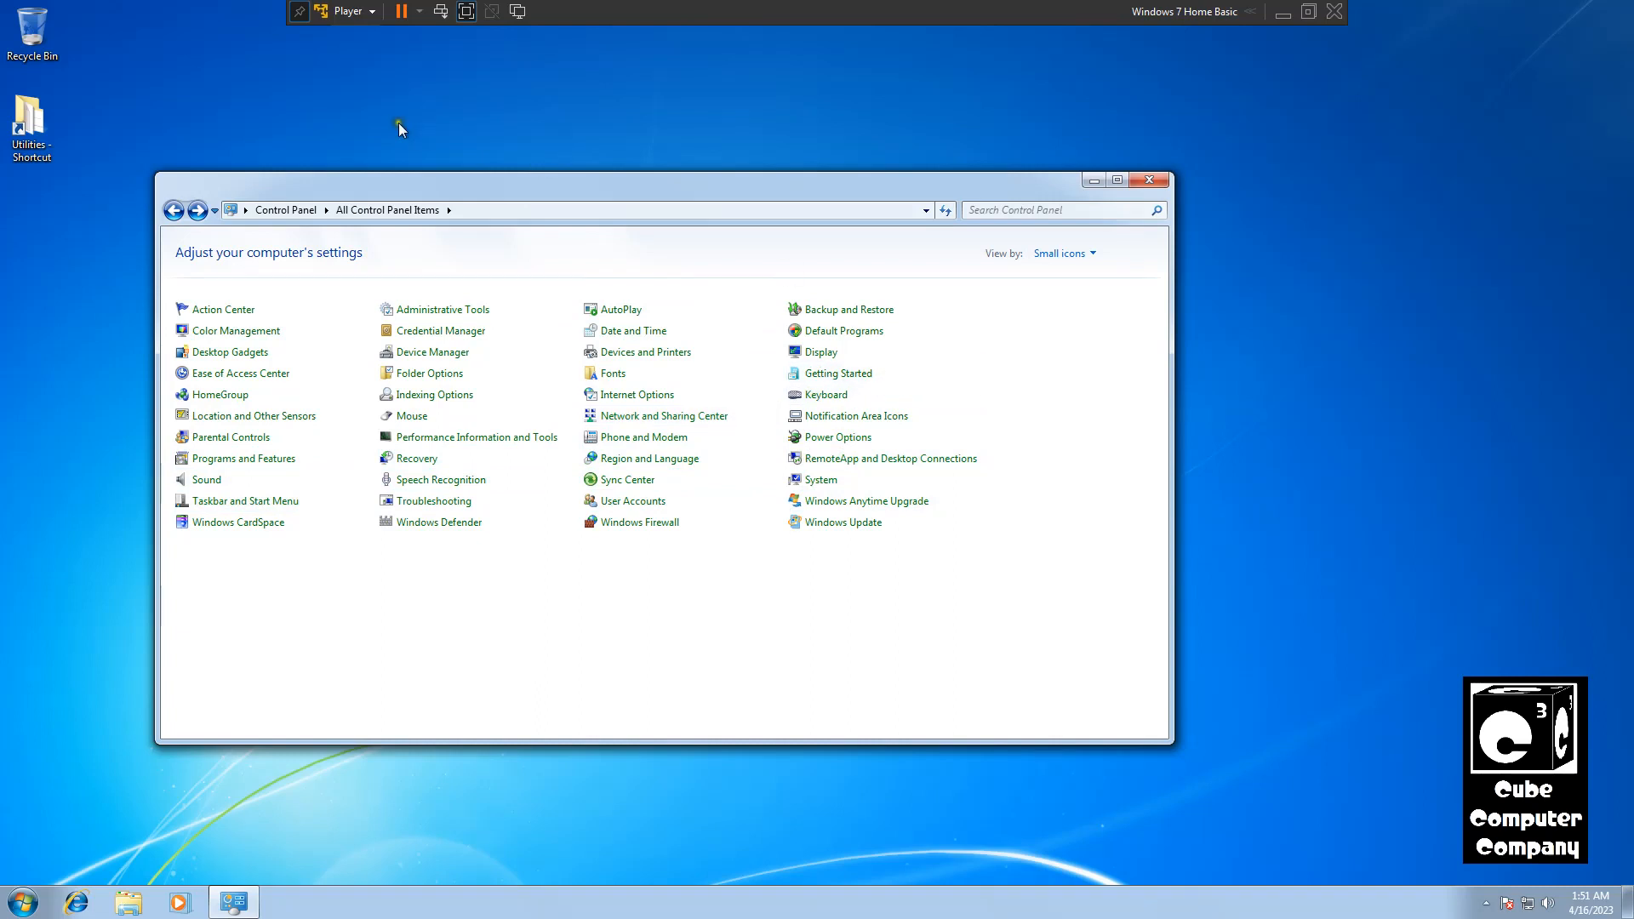
left_click(1151, 181)
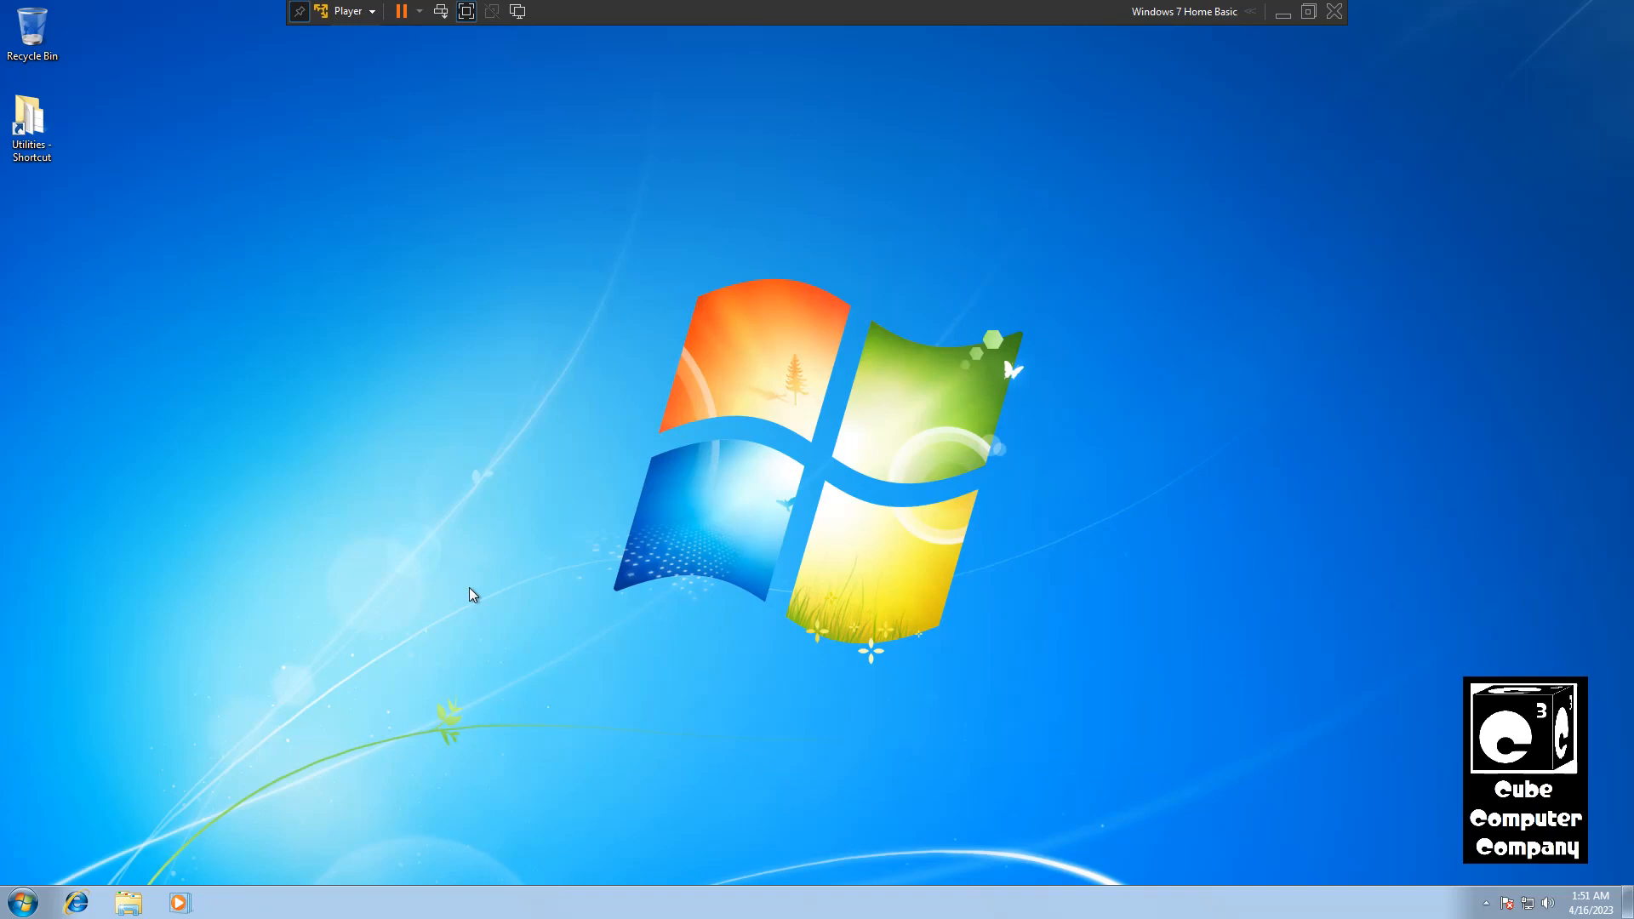
mouse_move(46, 885)
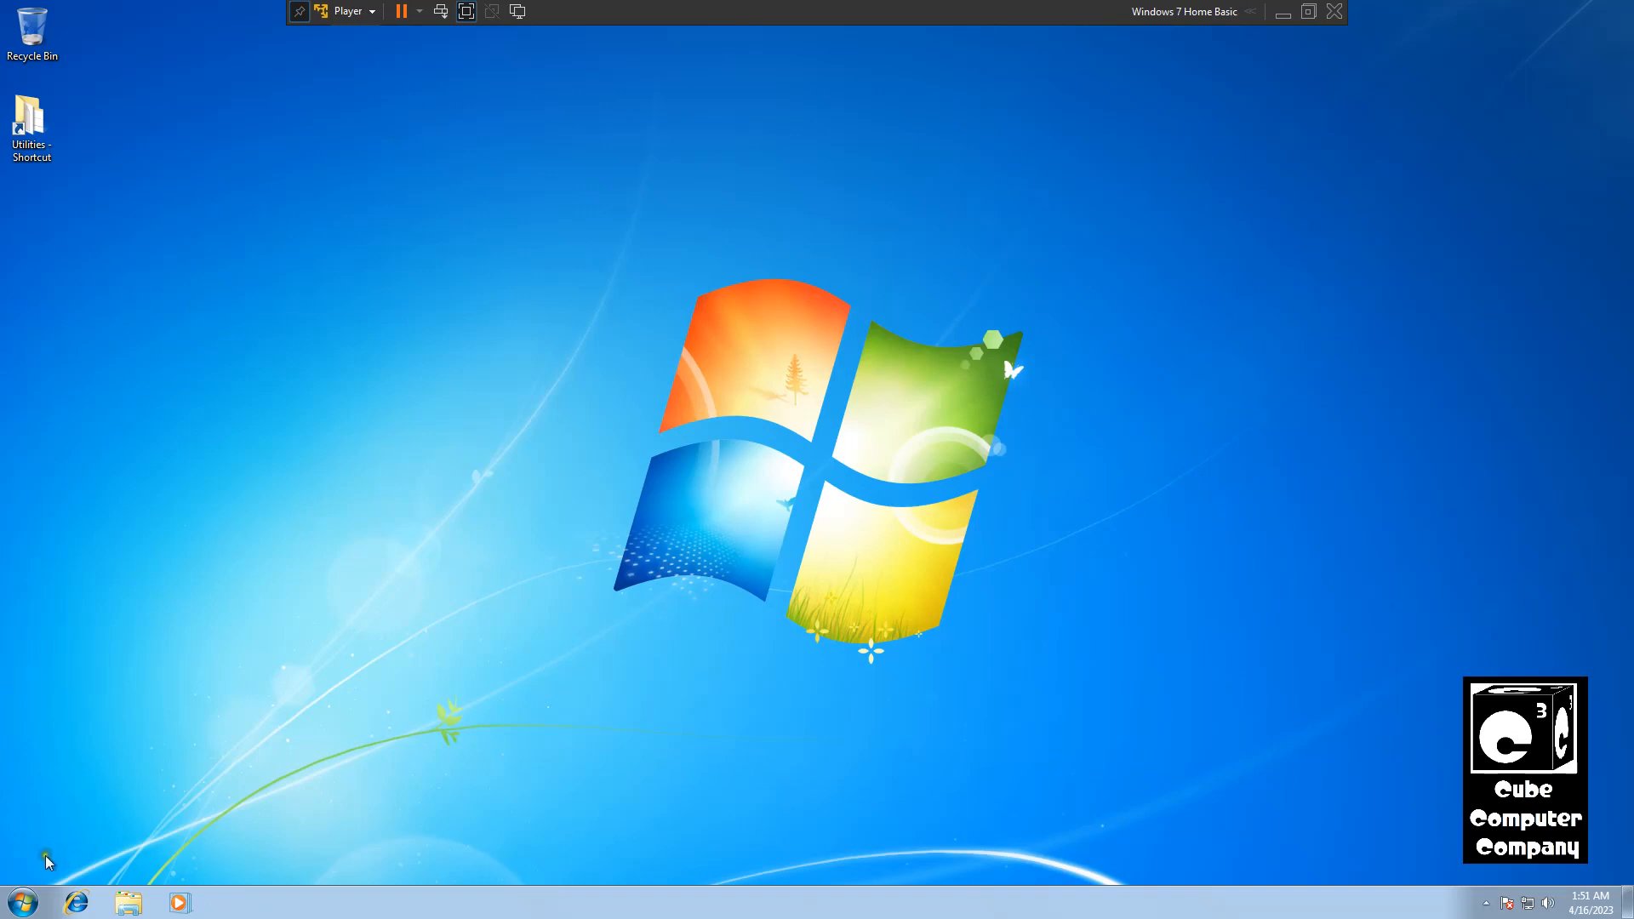
left_click(19, 897)
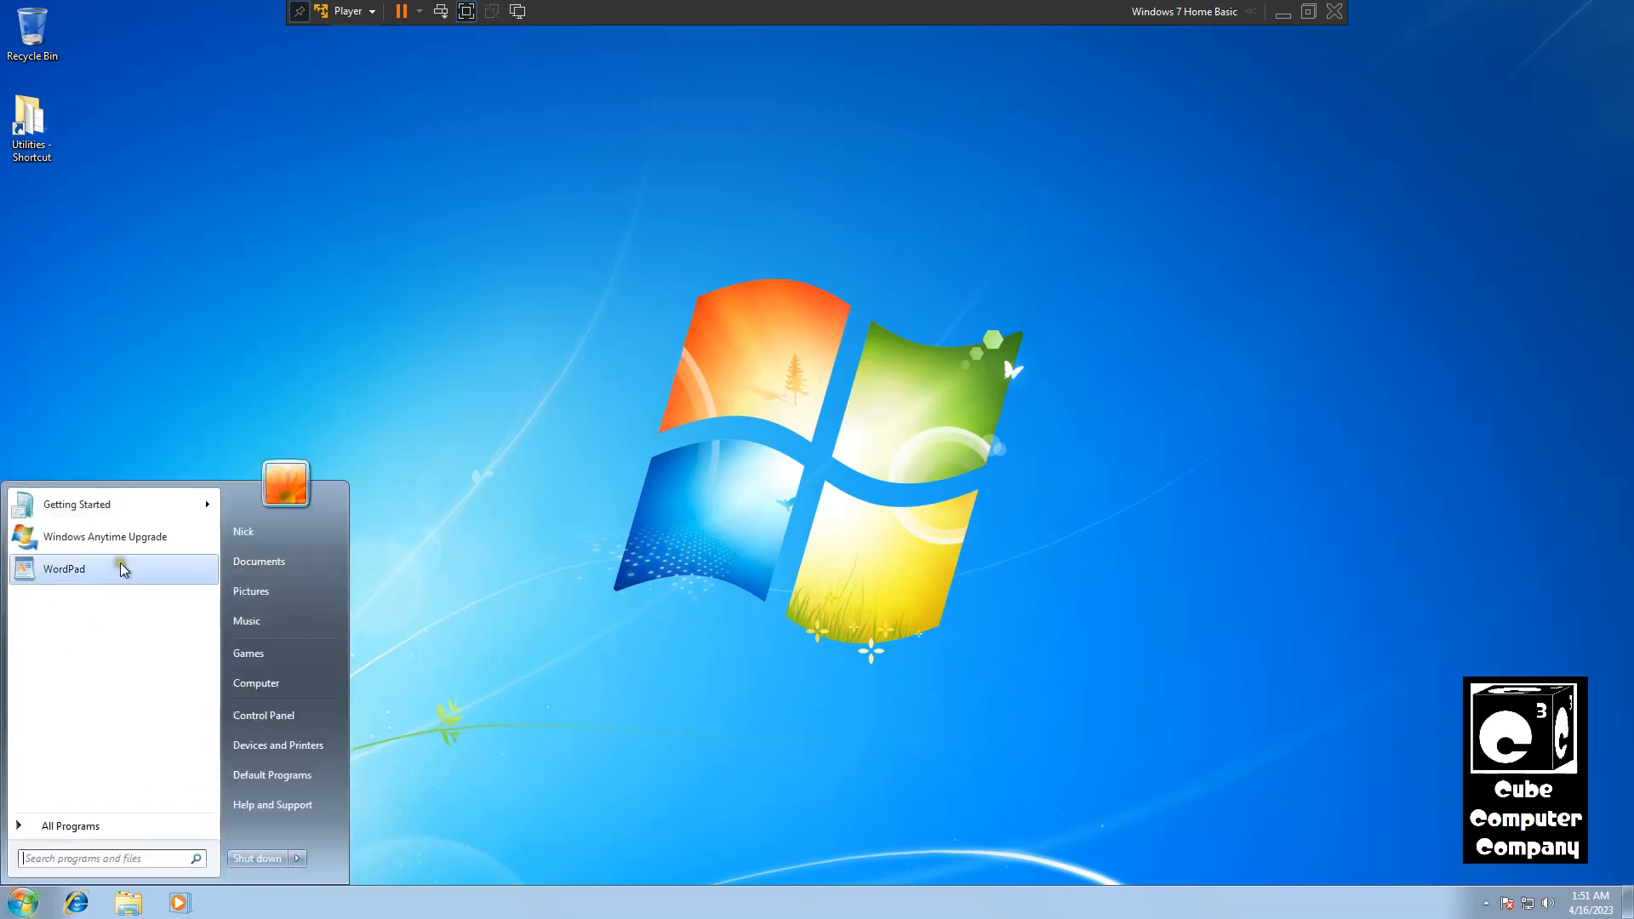
left_click(63, 568)
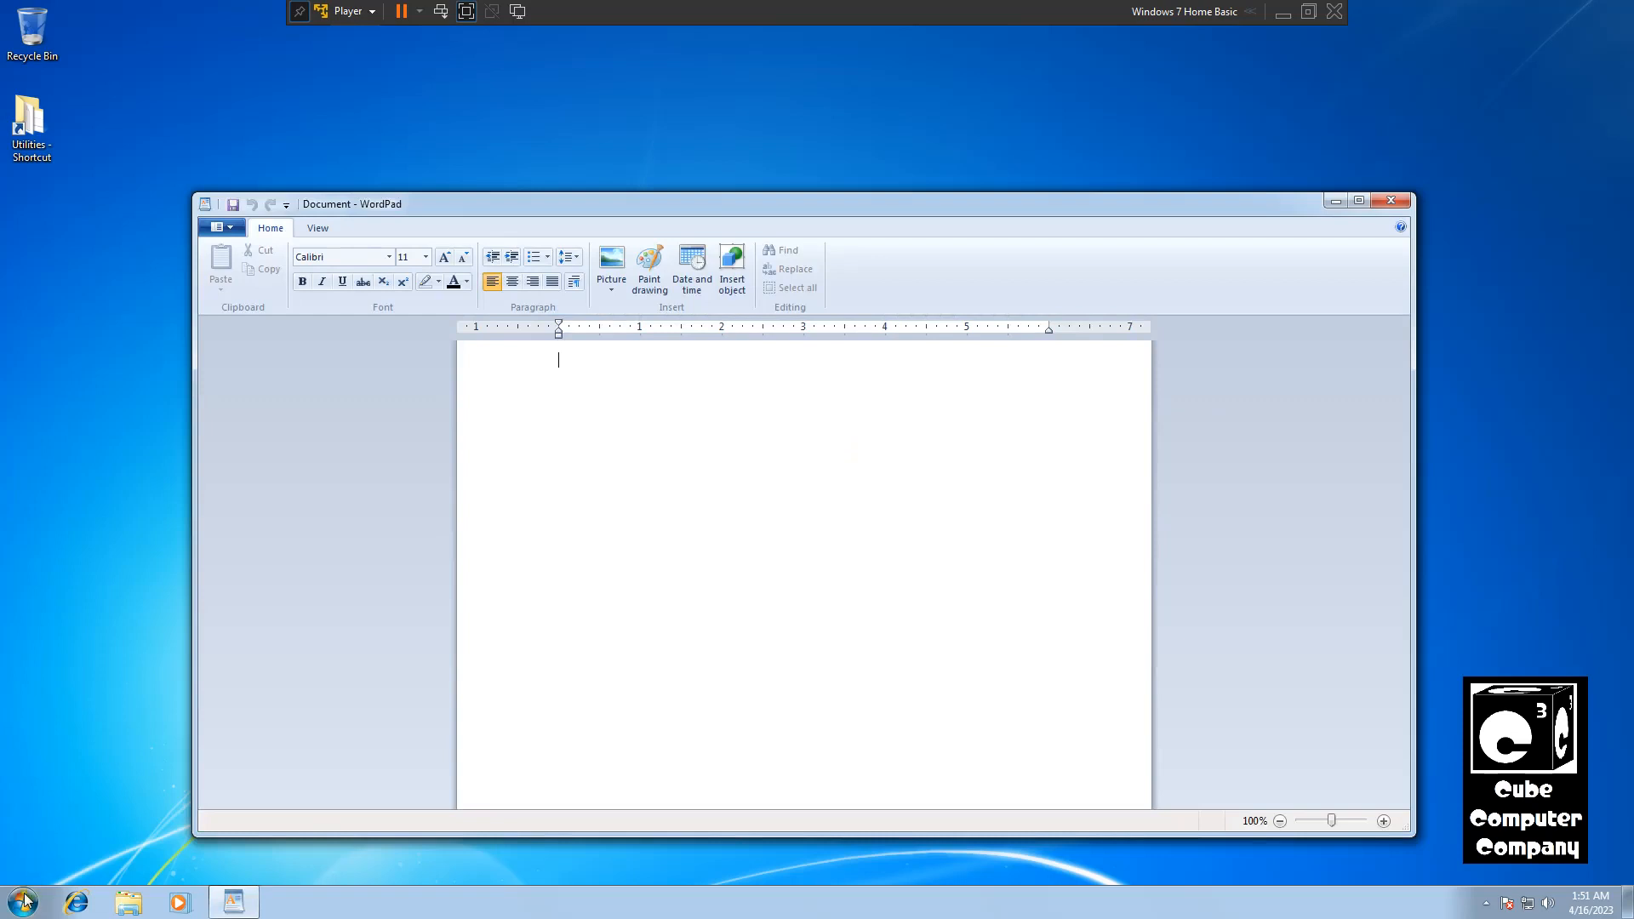
left_click(24, 895)
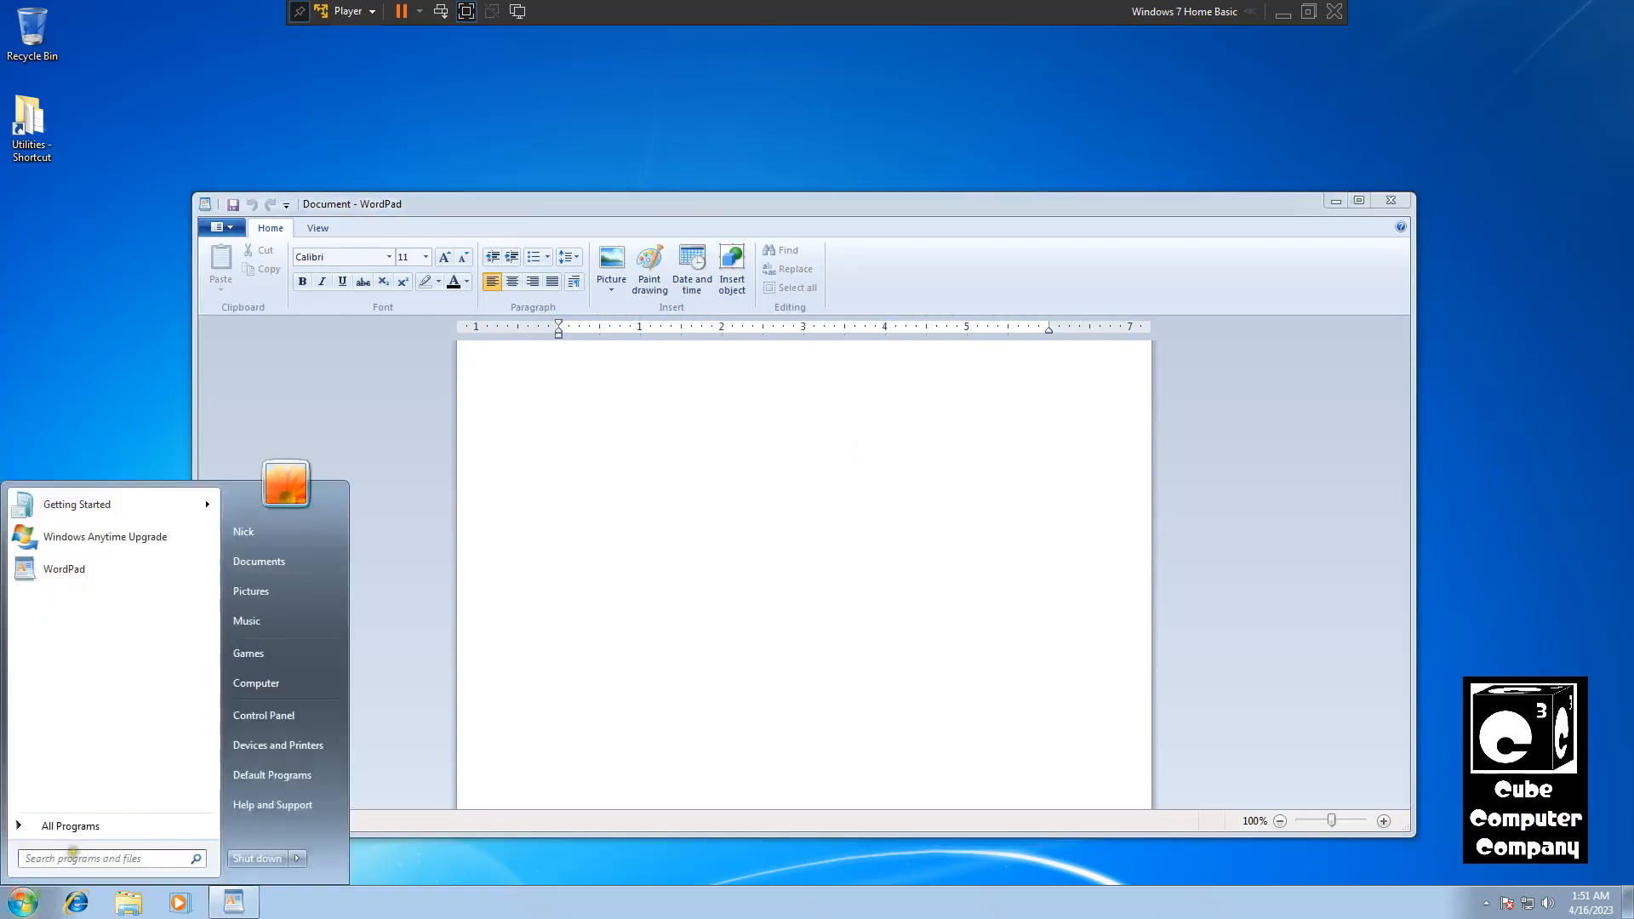
left_click(72, 826)
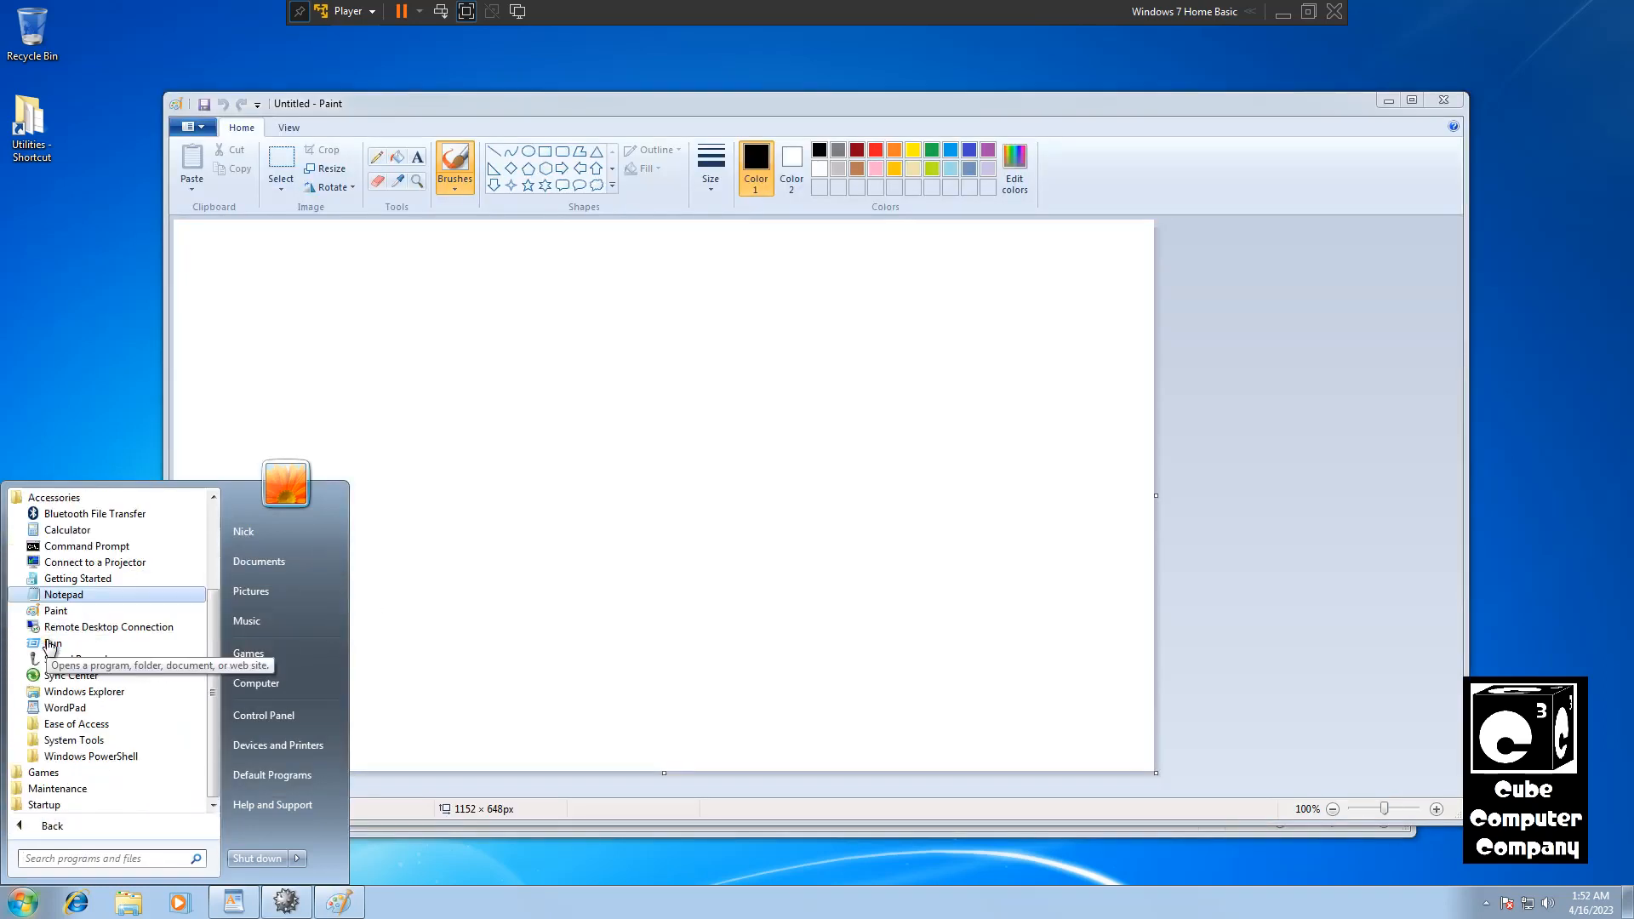
left_click(63, 594)
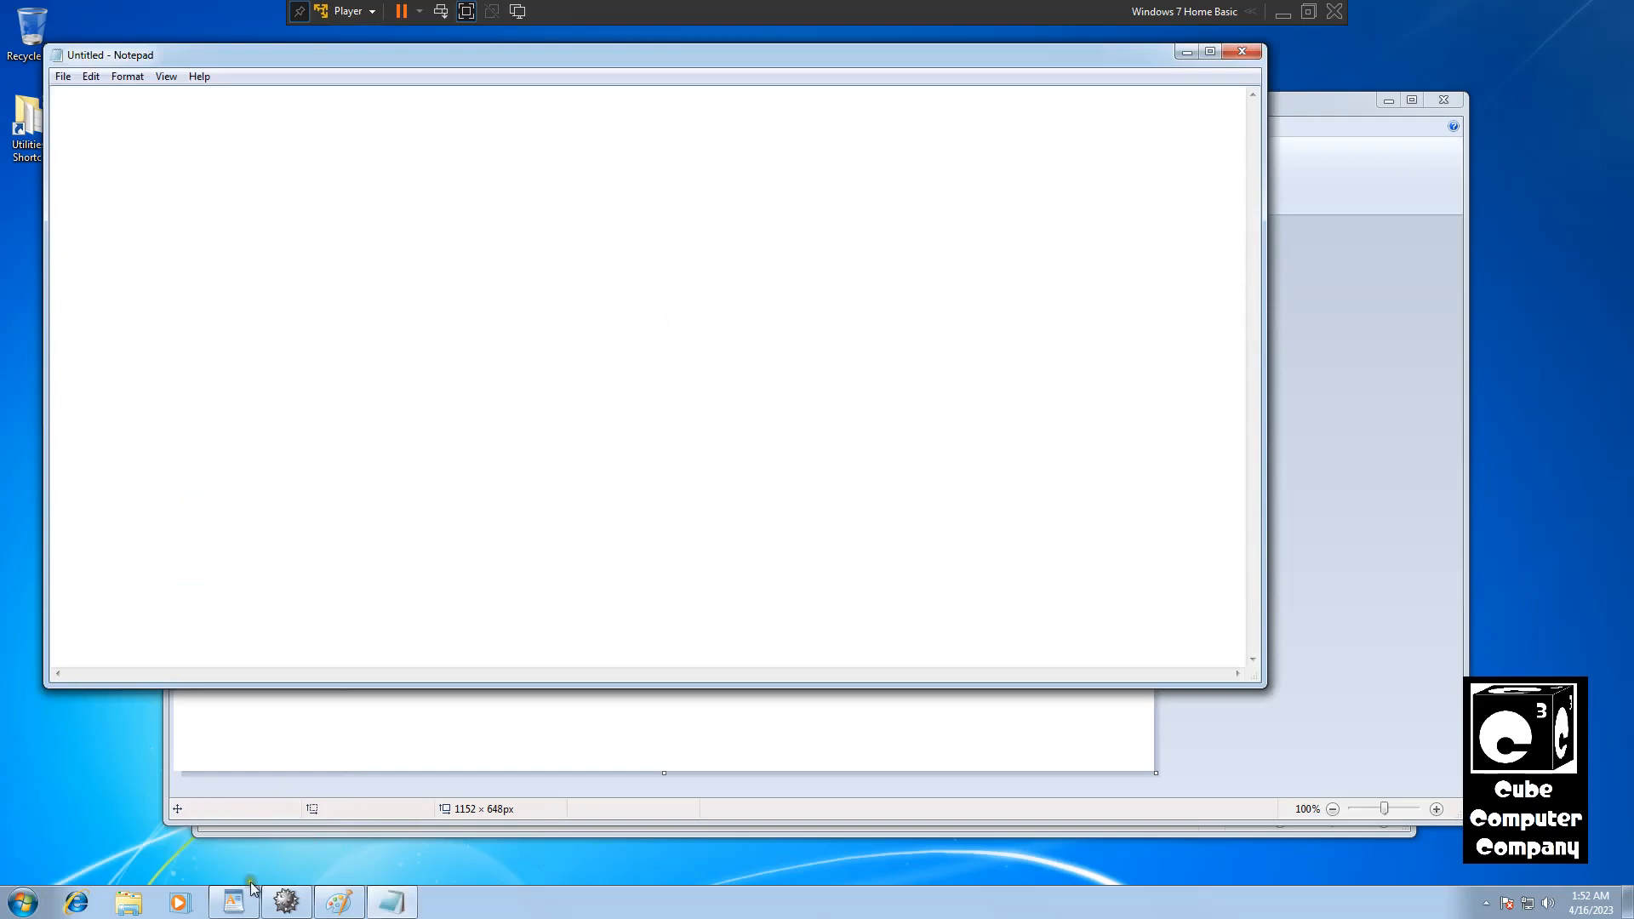
mouse_move(392, 904)
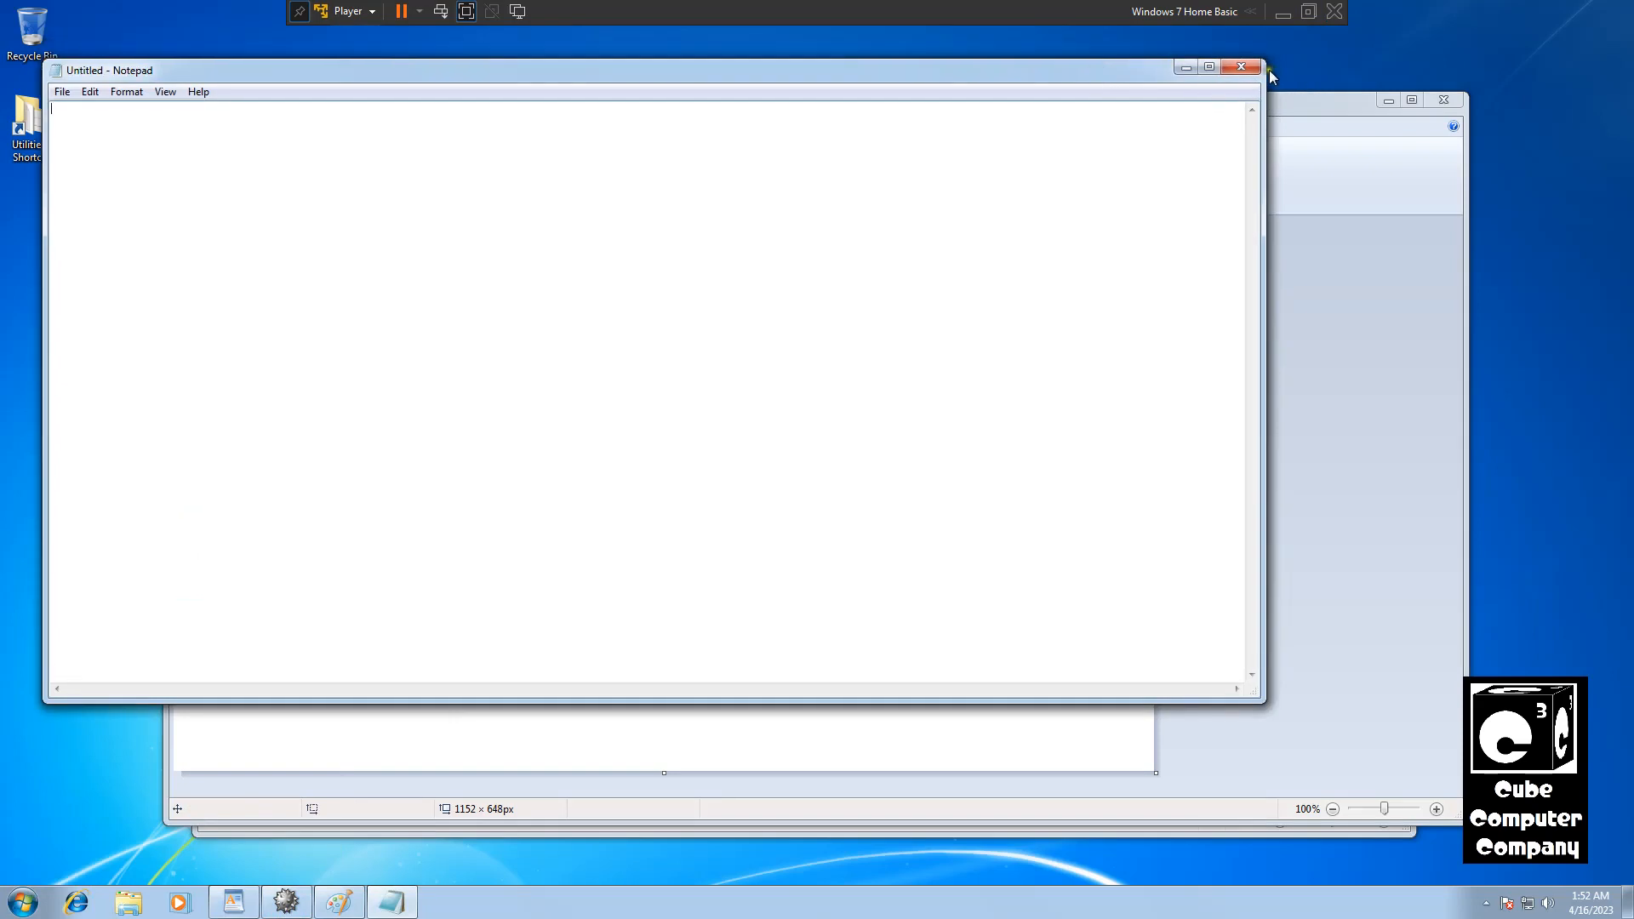
left_click(1241, 66)
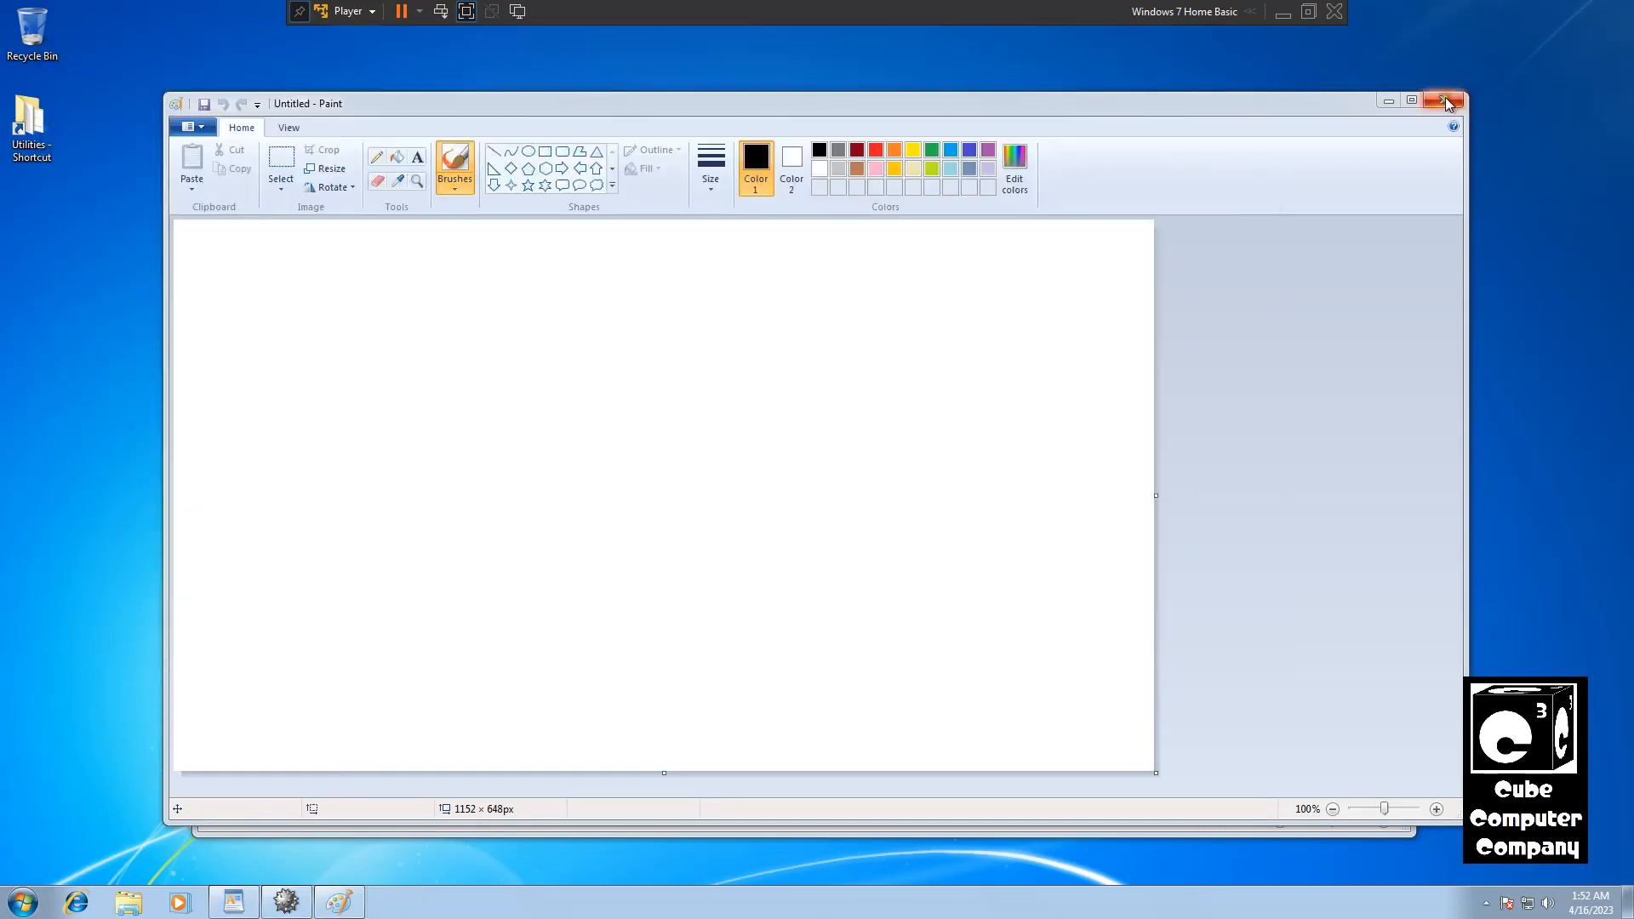
left_click(1447, 99)
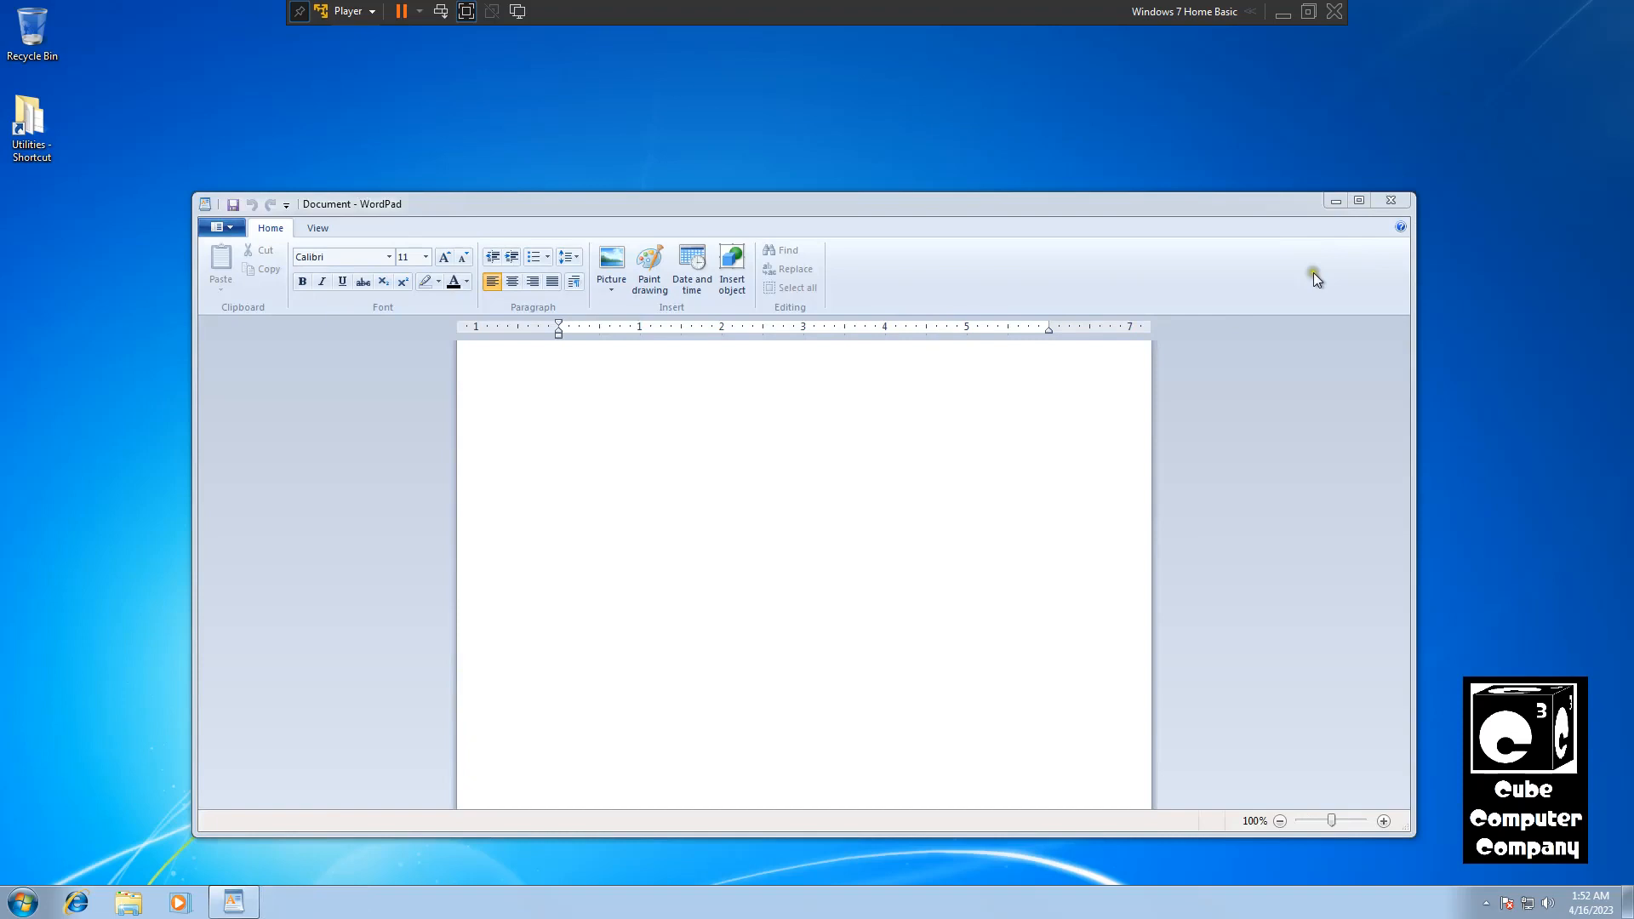
left_click(1390, 200)
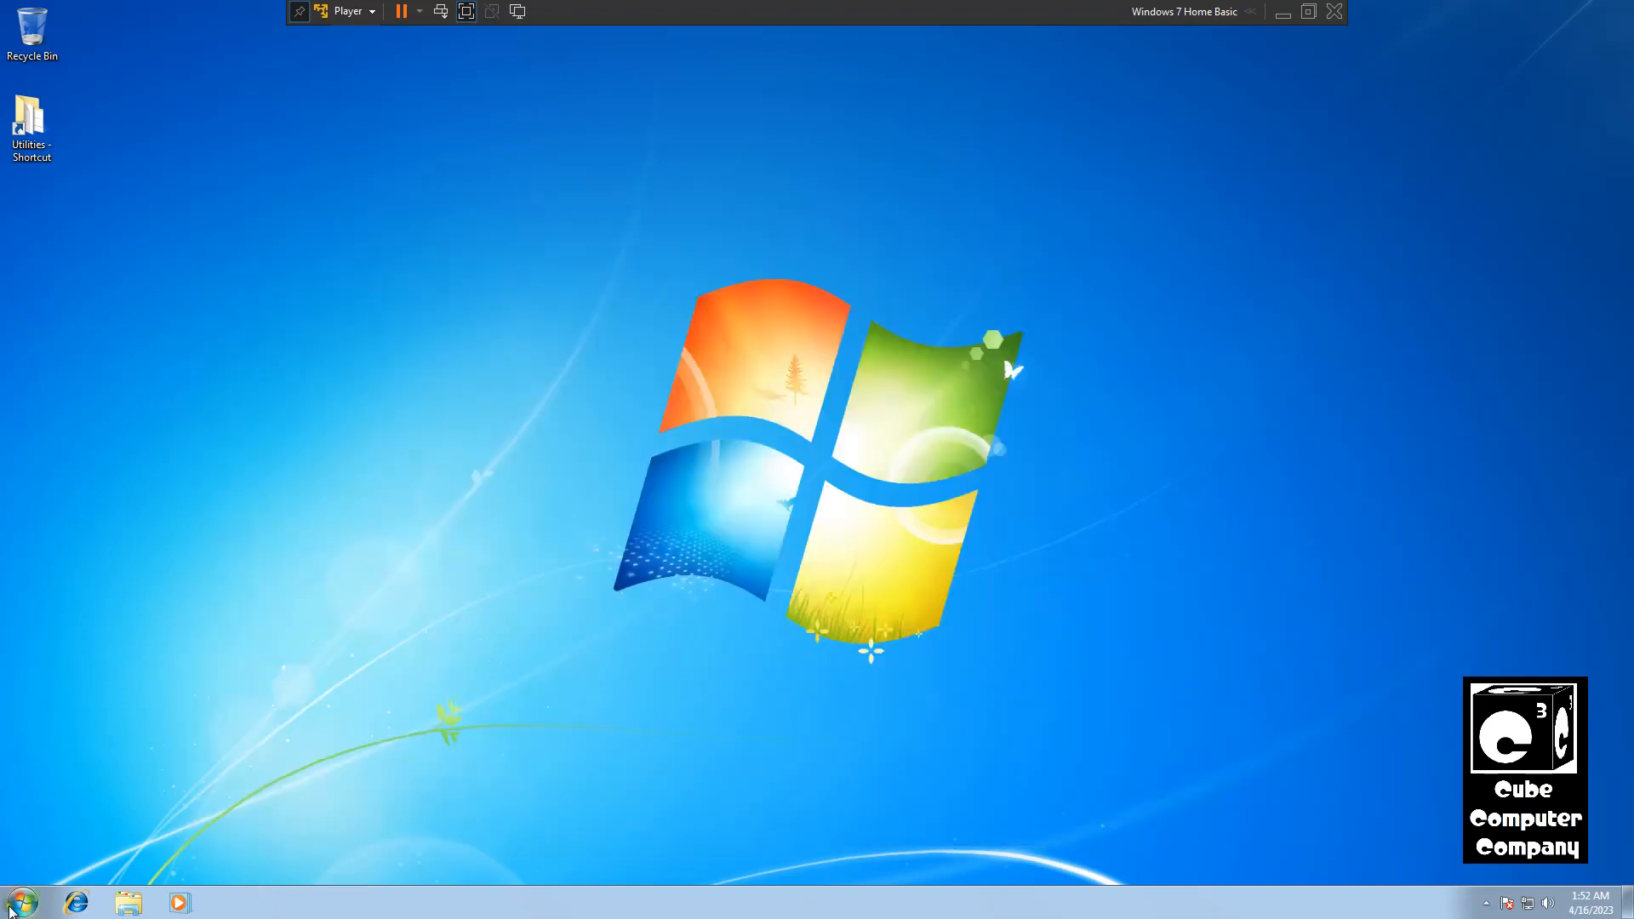
Step: Complete Windows Media Player first-run setup with custom settings and no online store
left_click(20, 899)
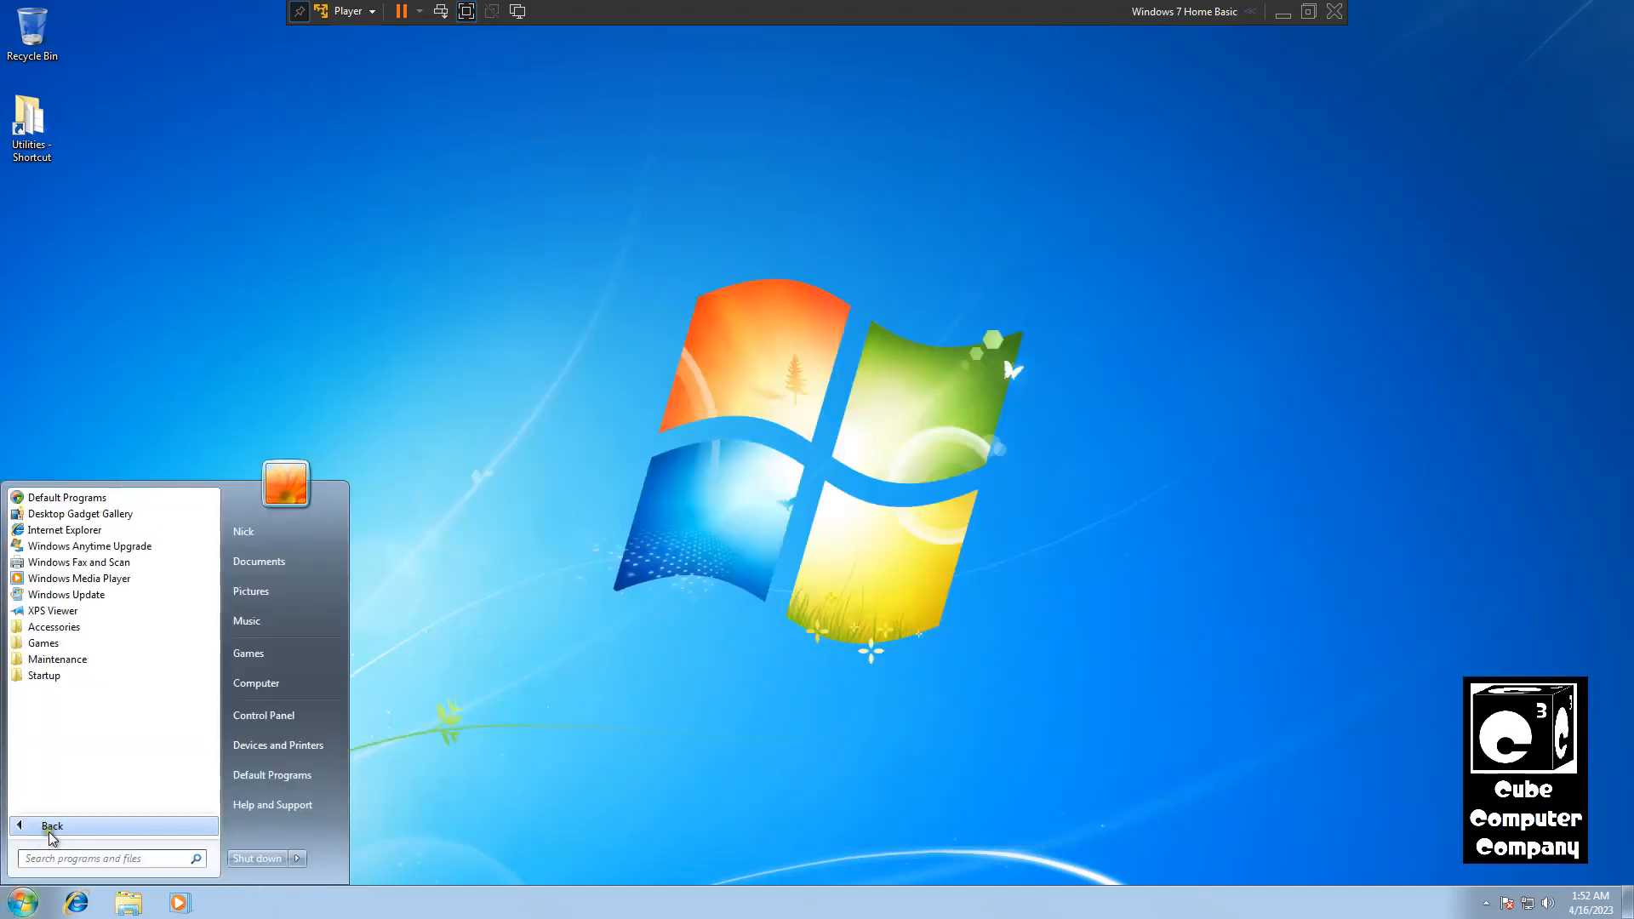
mouse_move(91, 812)
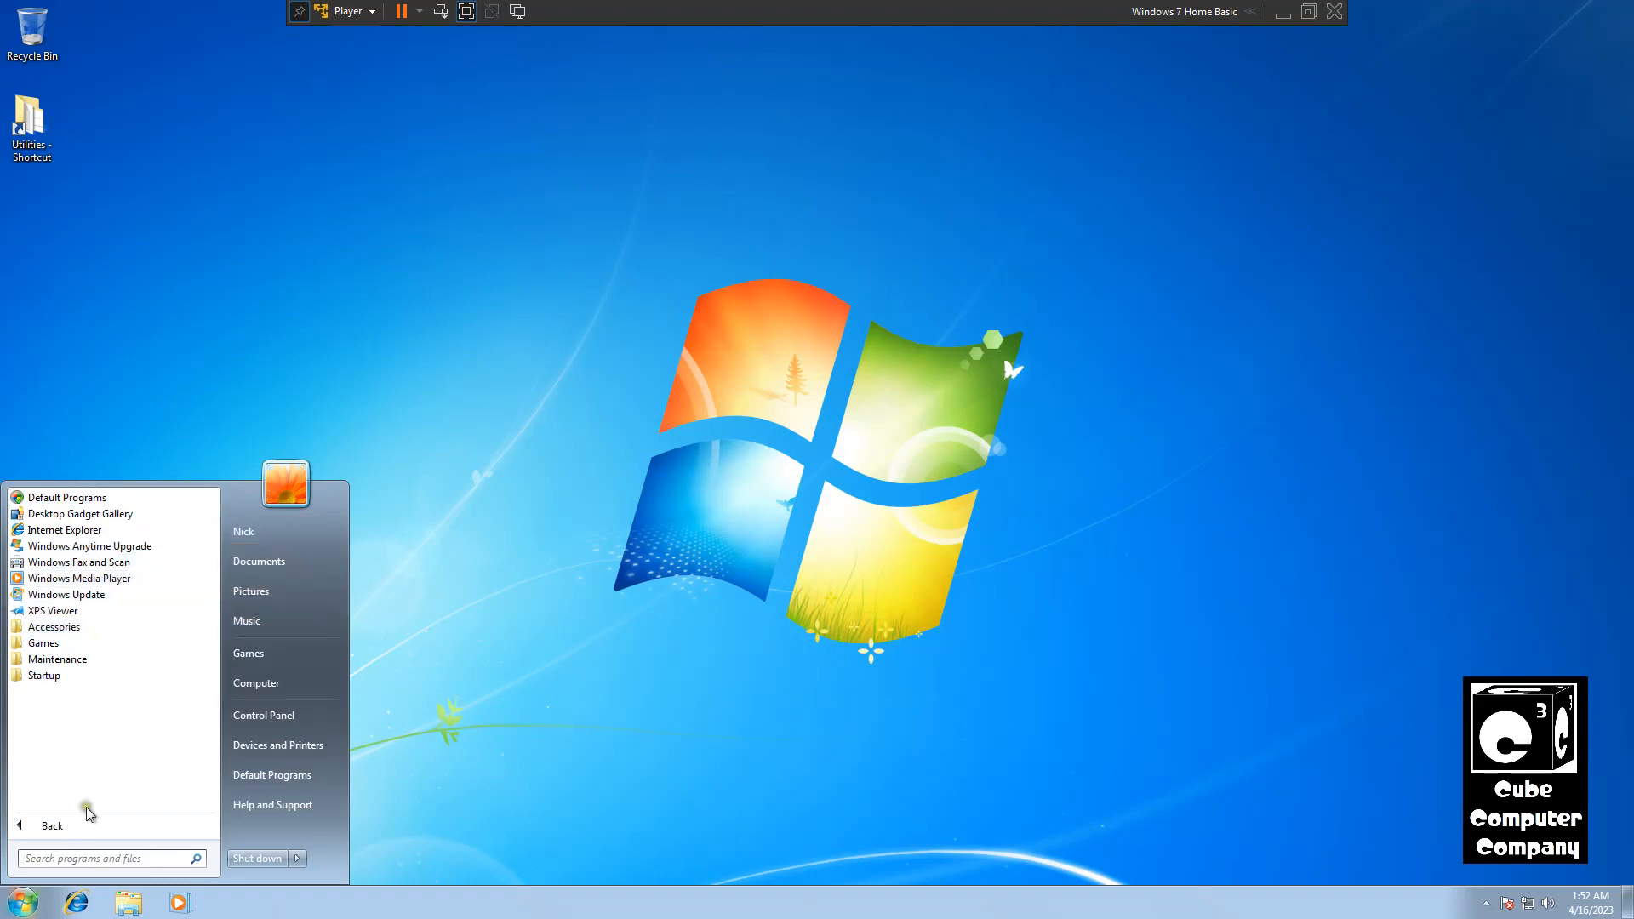
left_click(78, 578)
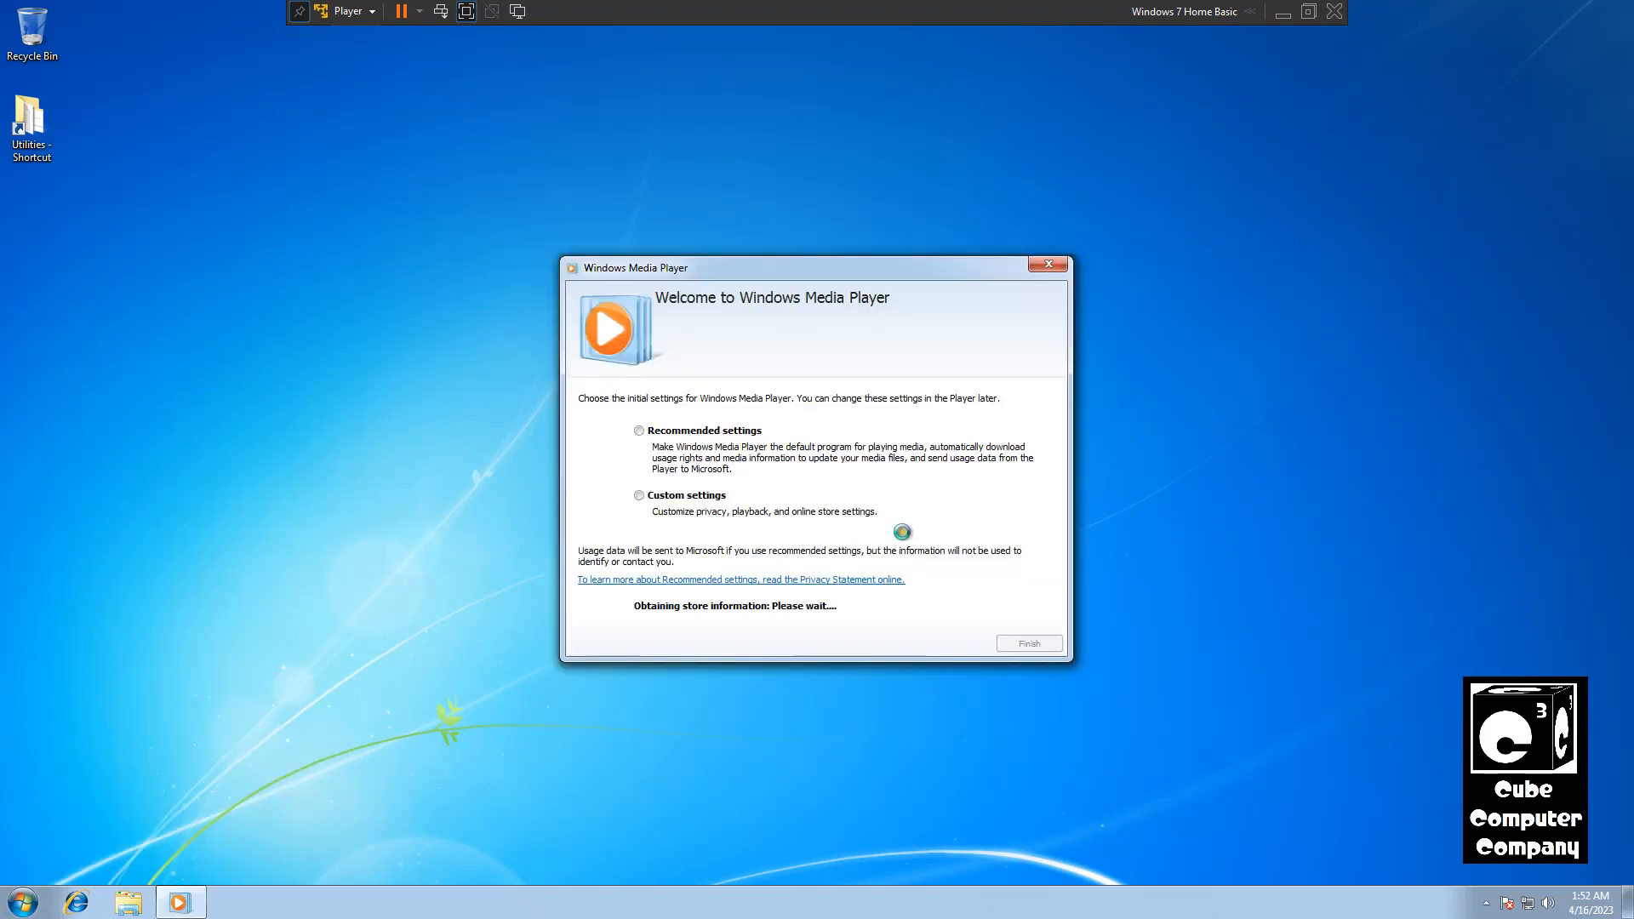
left_click(639, 497)
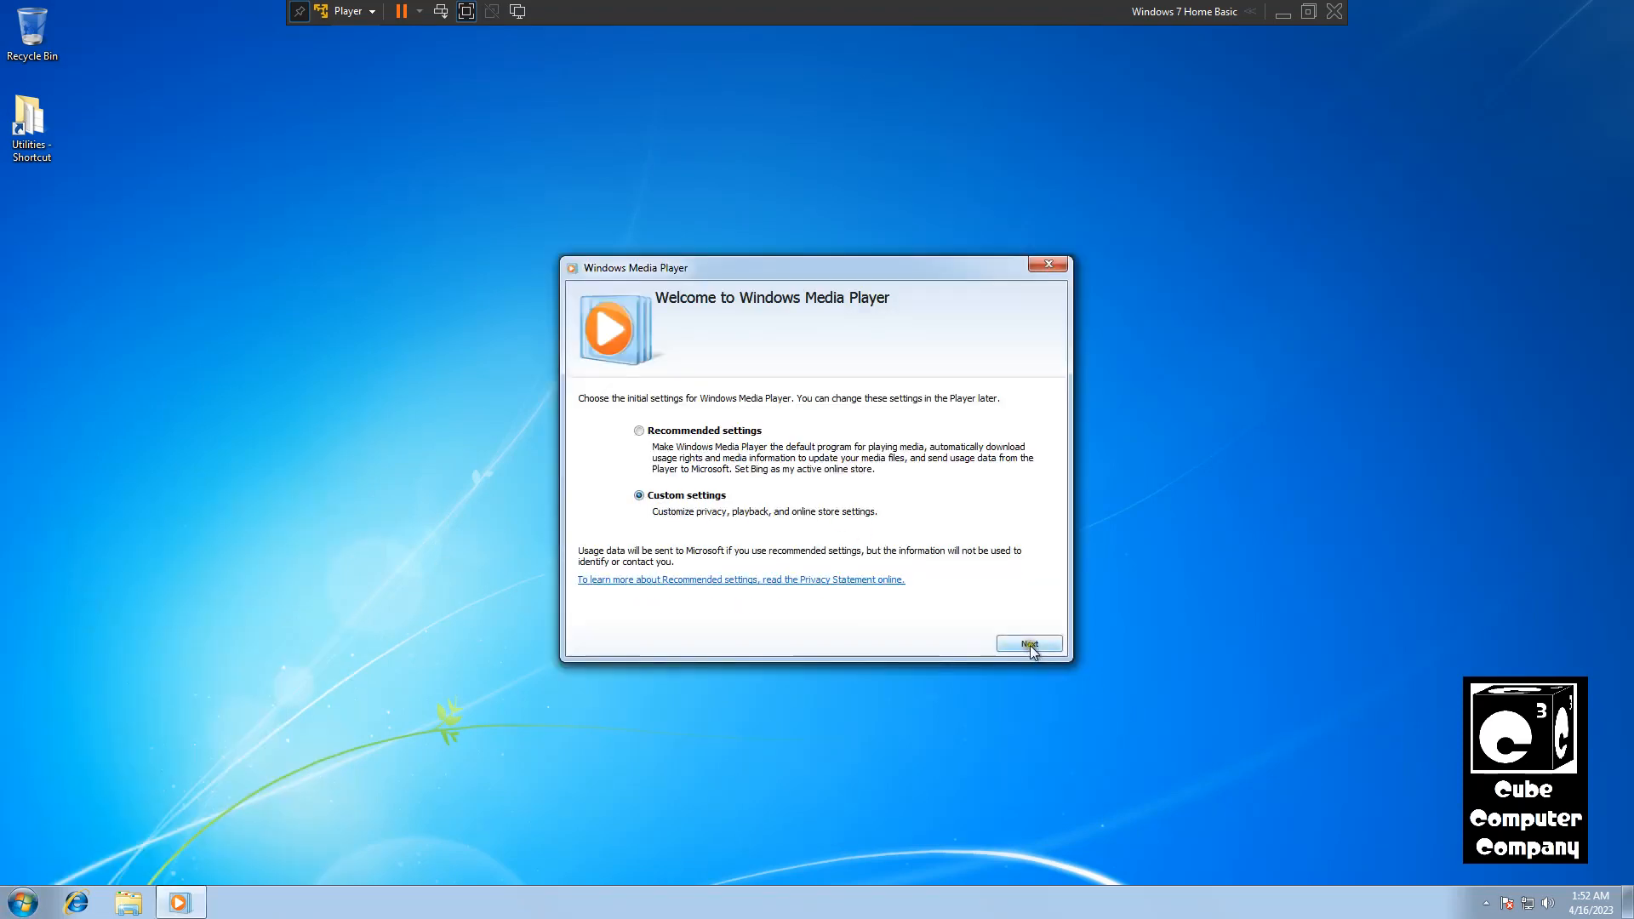
left_click(1030, 644)
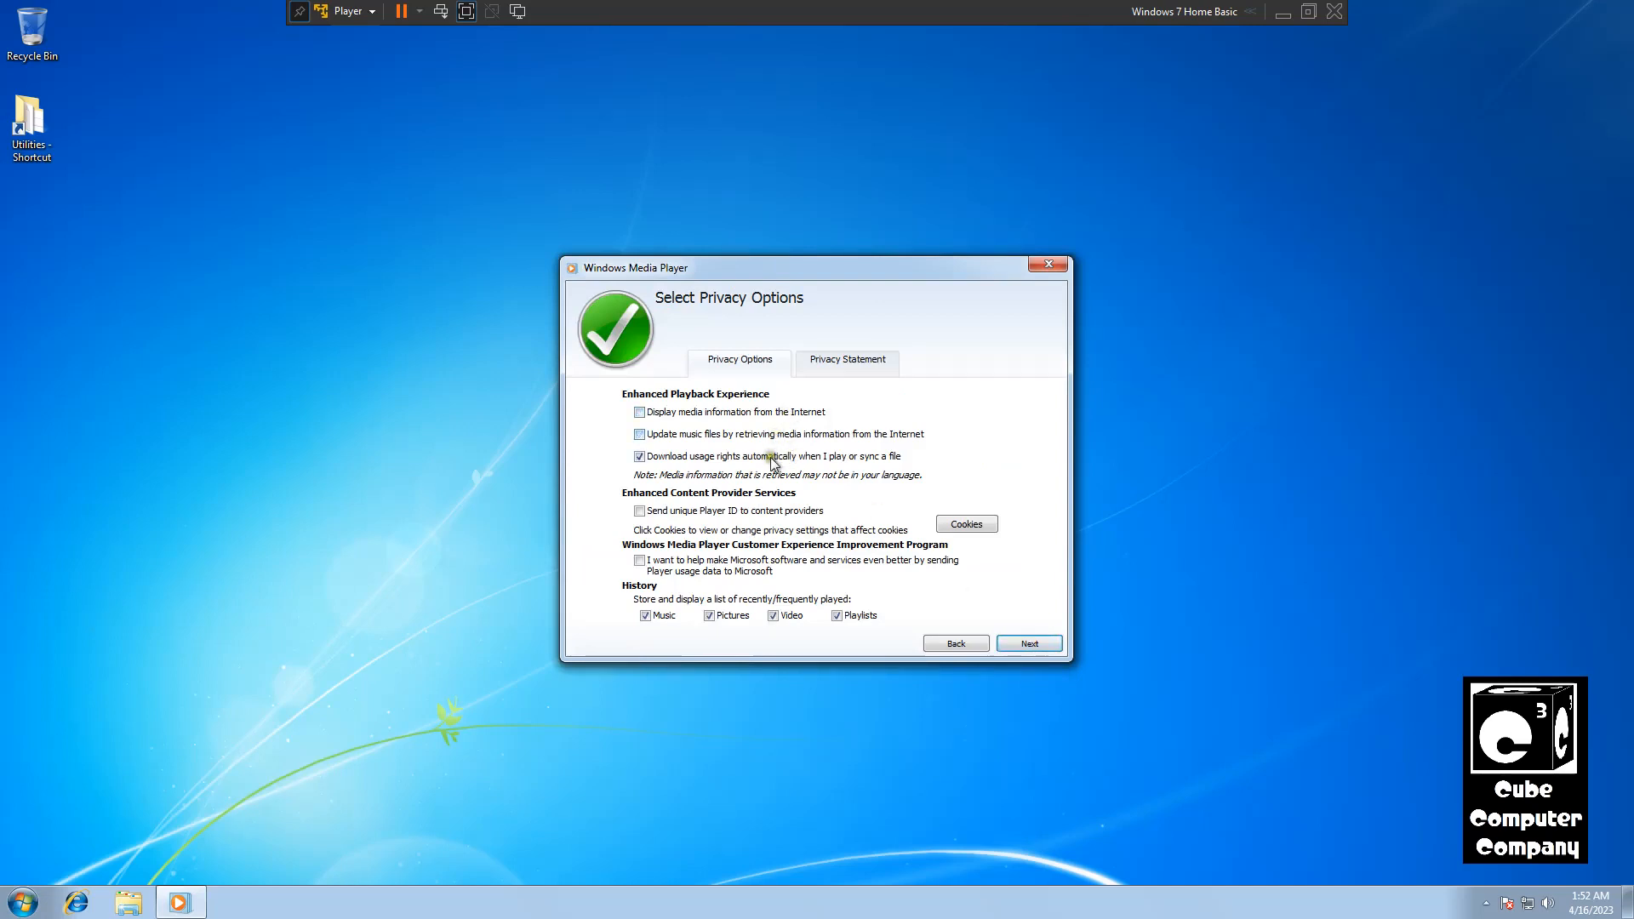
left_click(1030, 643)
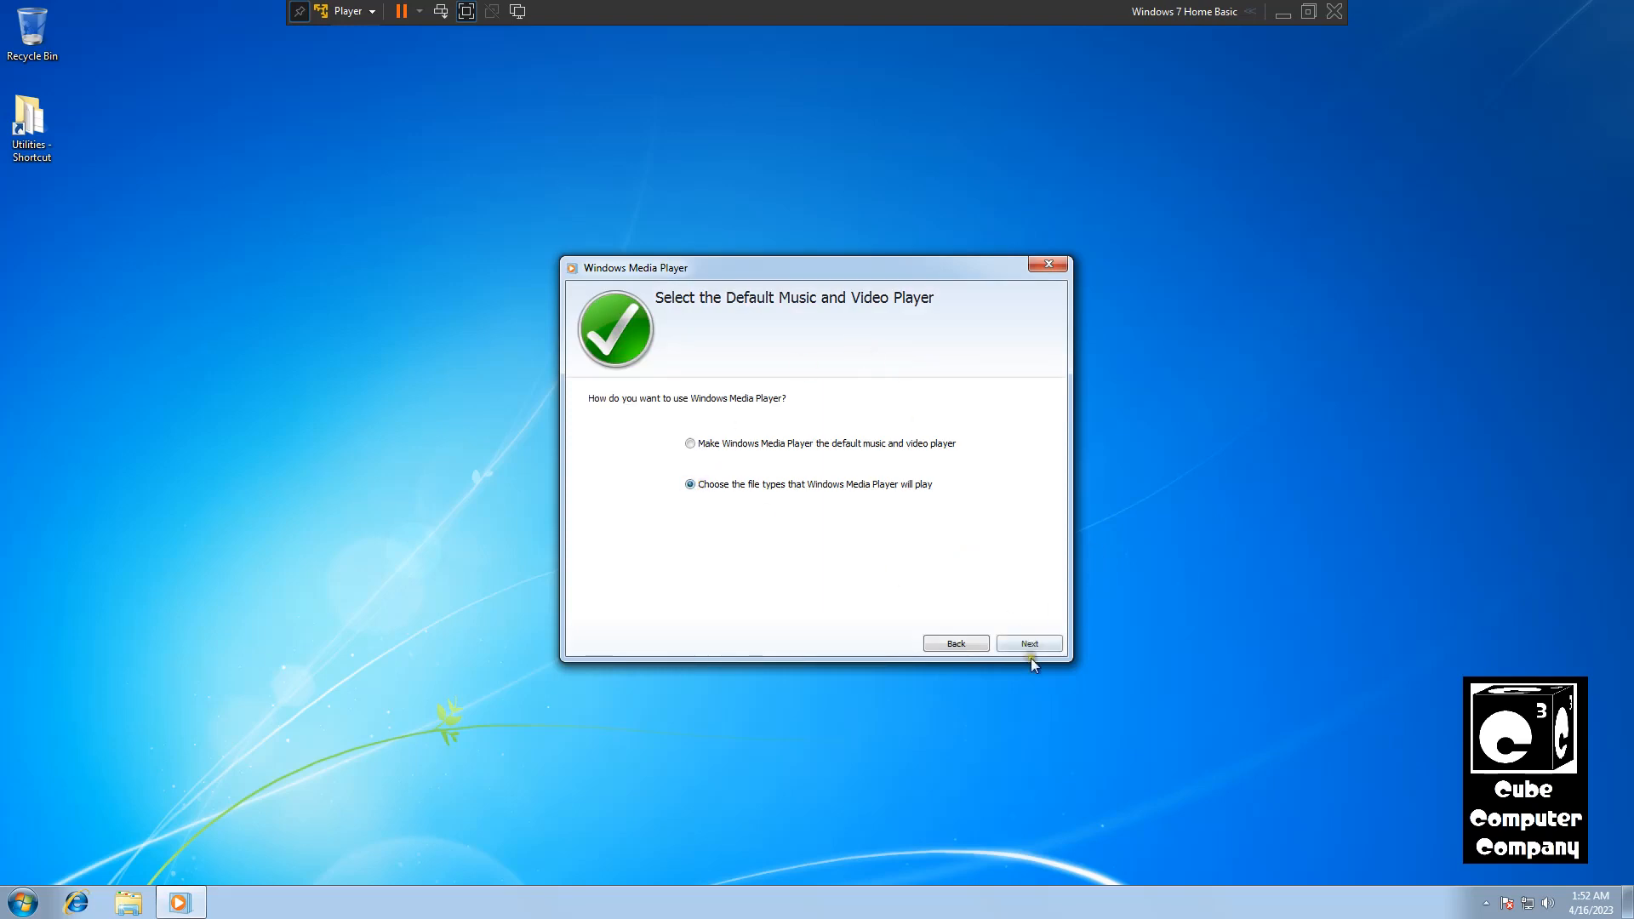
left_click(1030, 643)
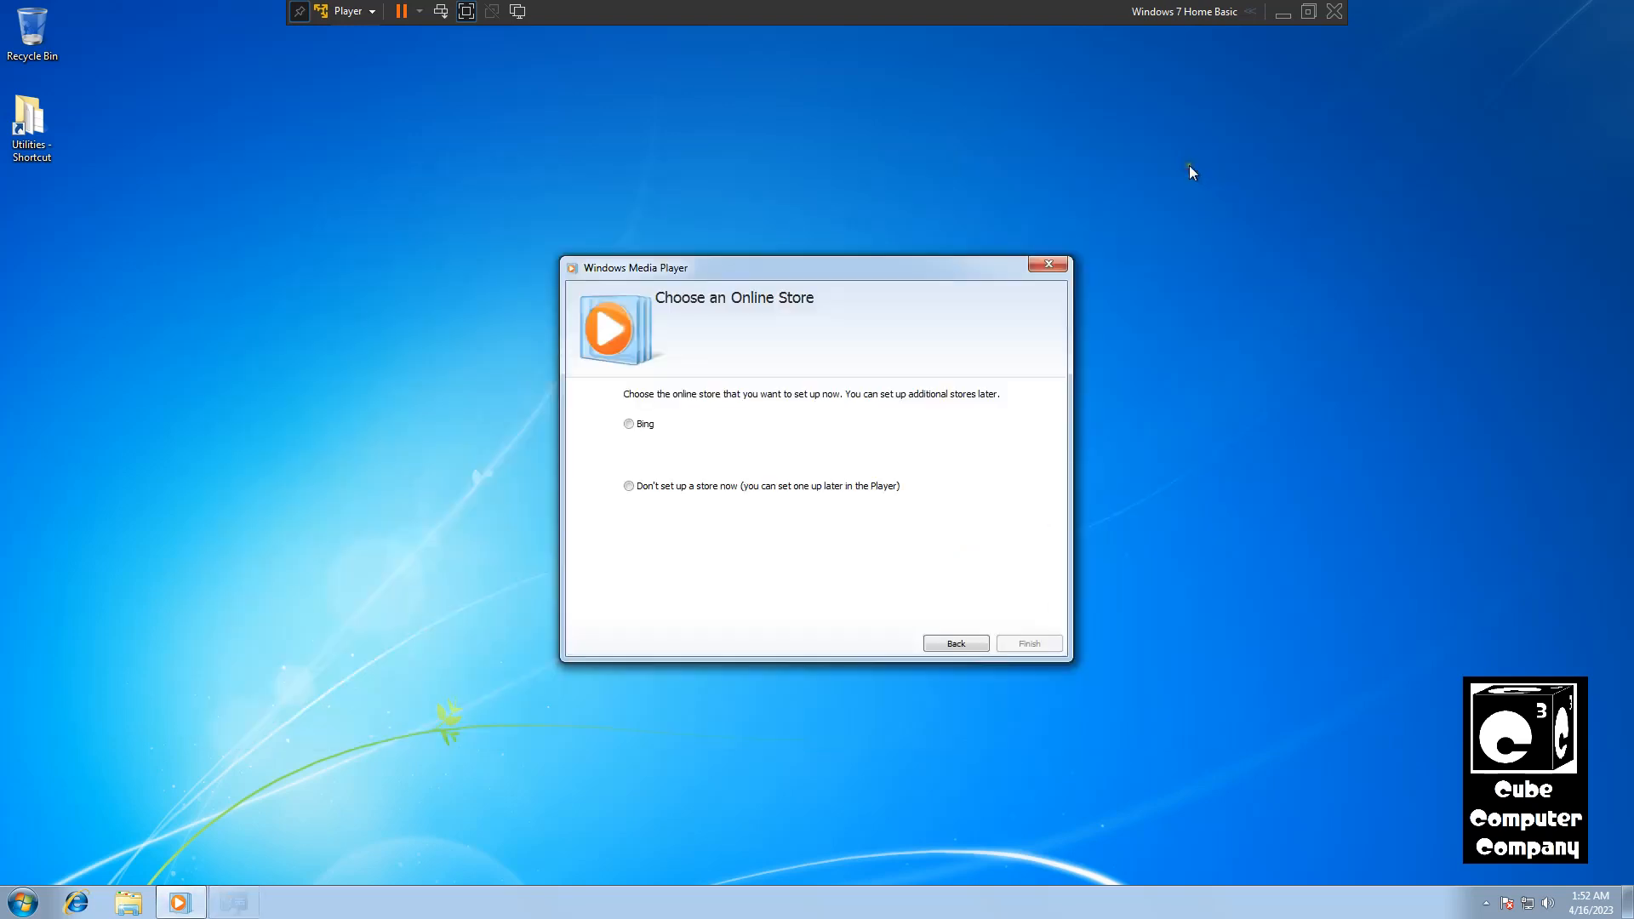
left_click(630, 487)
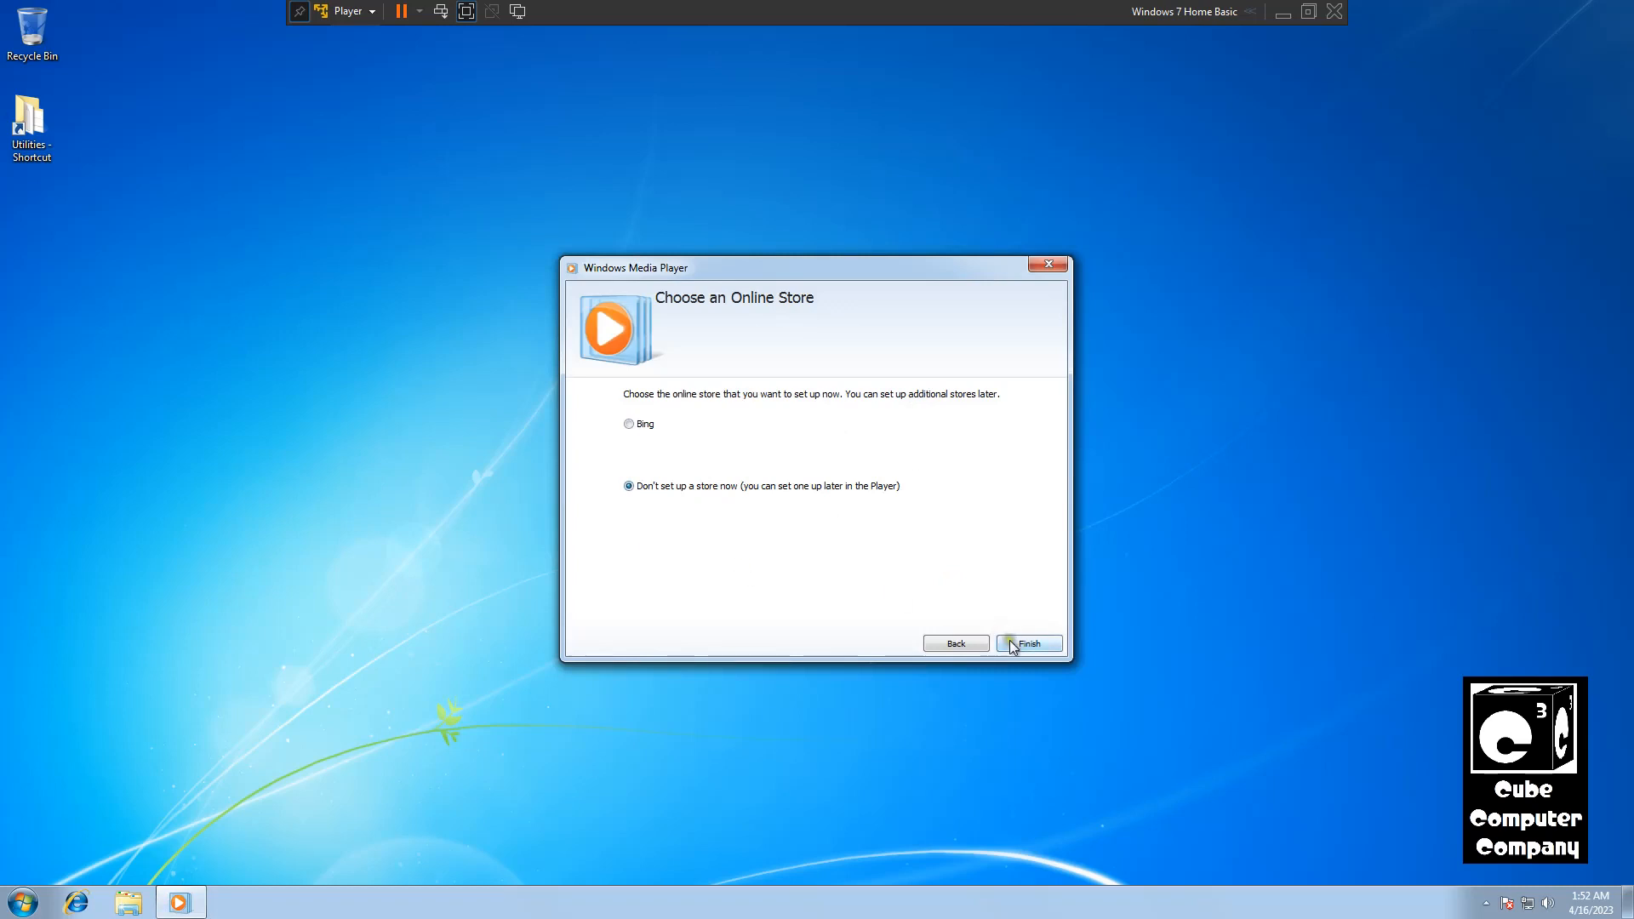
left_click(1030, 643)
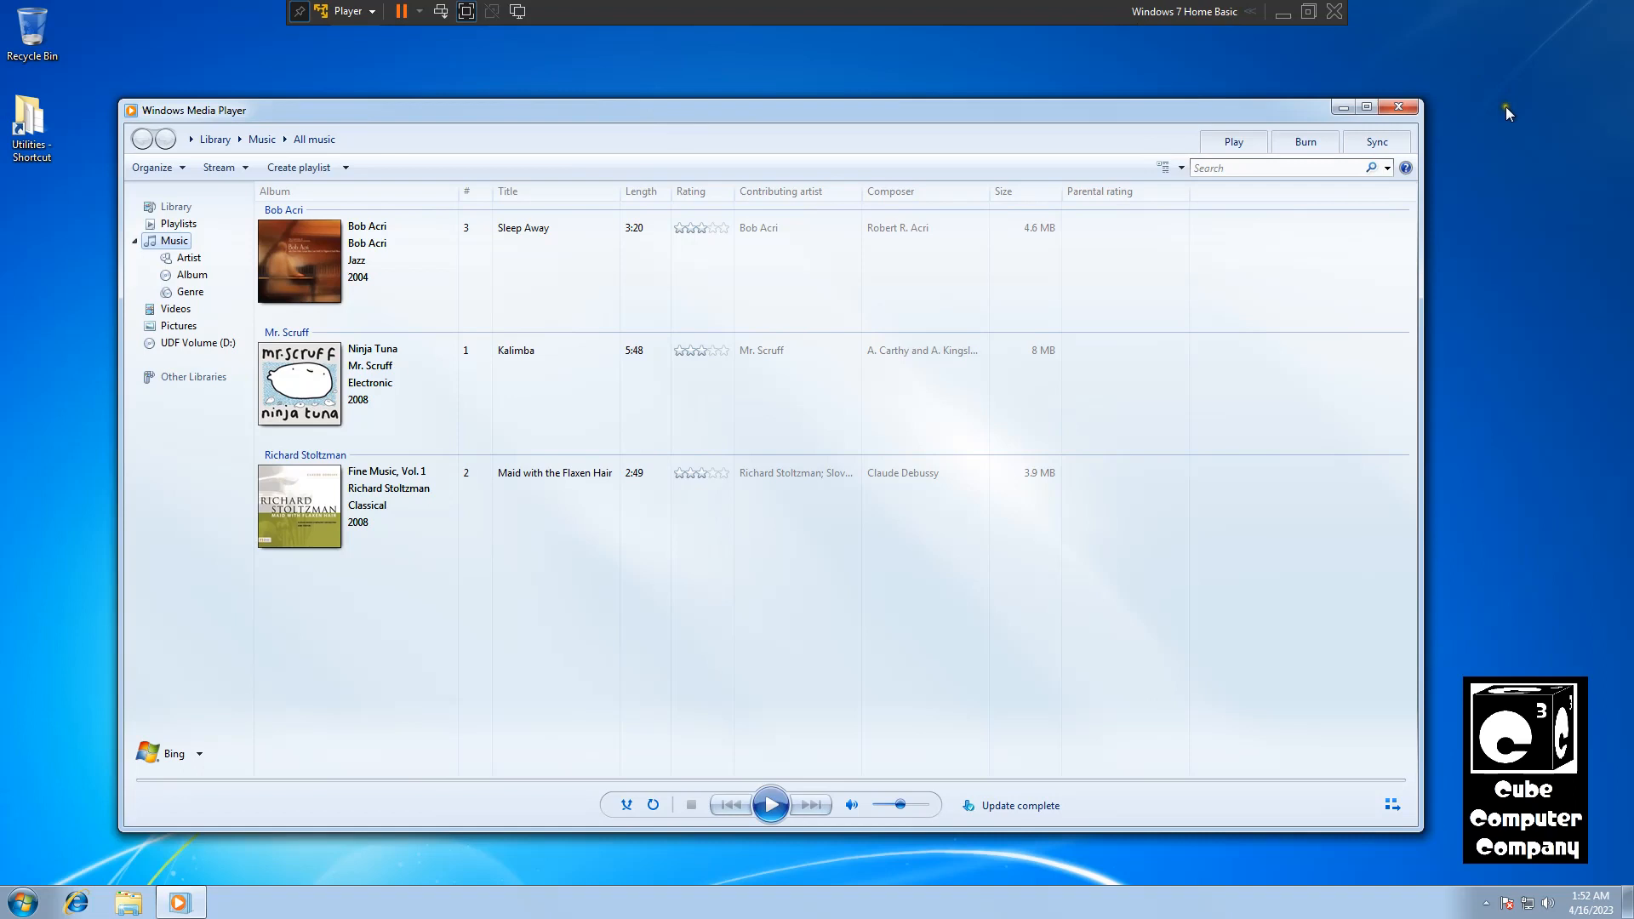
Step: Close Windows Media Player after viewing its sample music library
left_click(1399, 105)
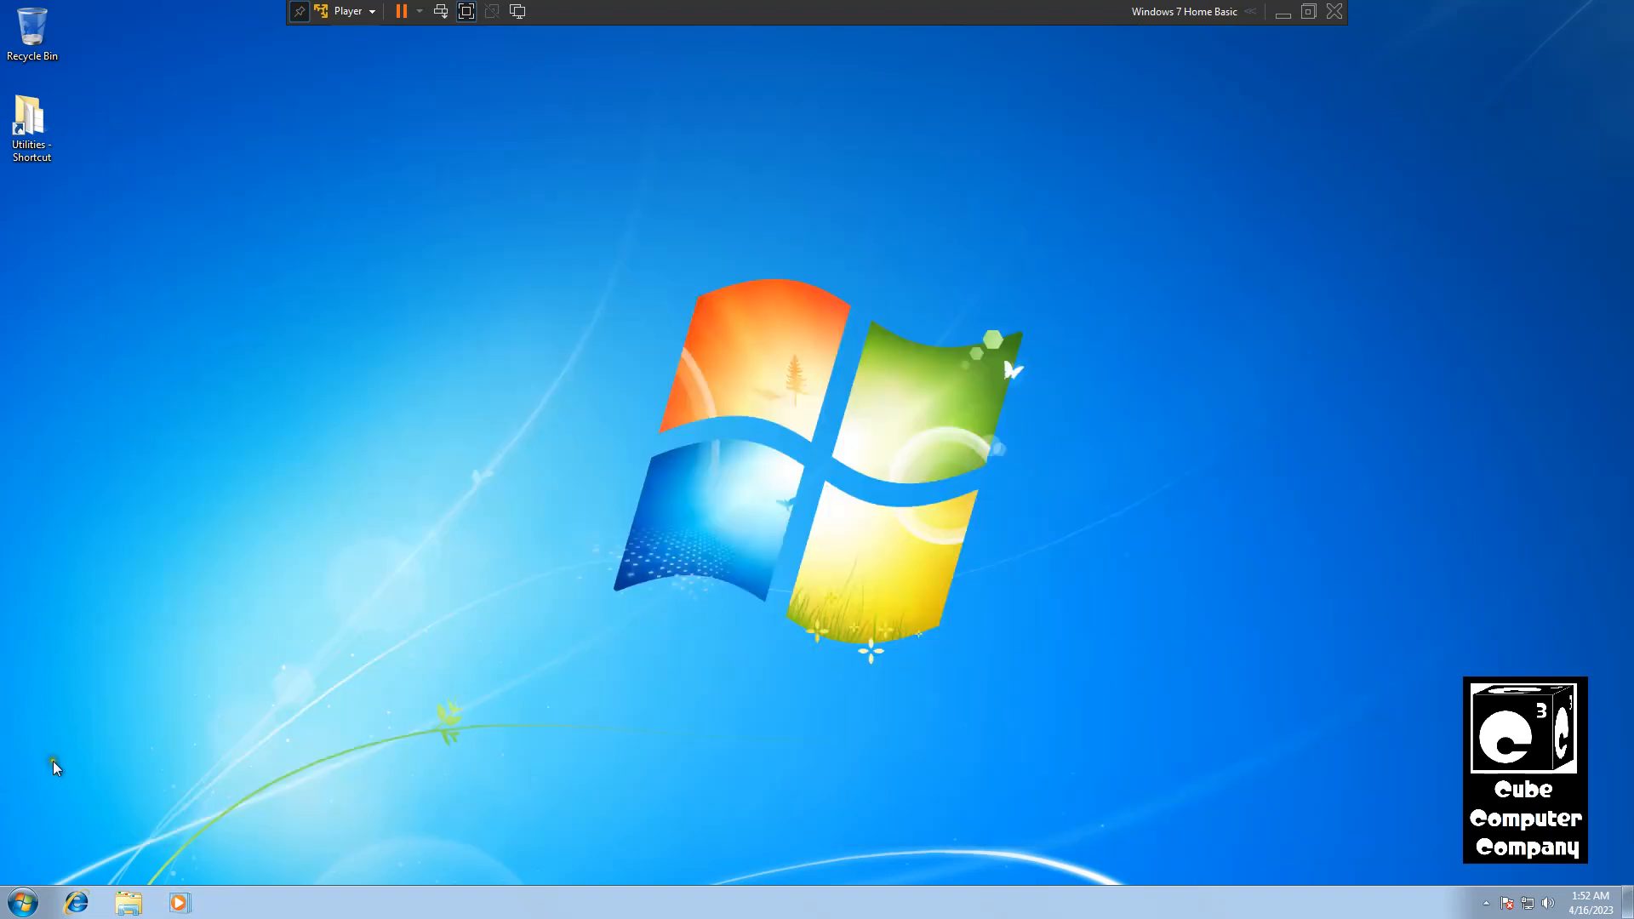
Step: Set the Desert sample picture from the Pictures library as the desktop background and close Explorer
left_click(29, 909)
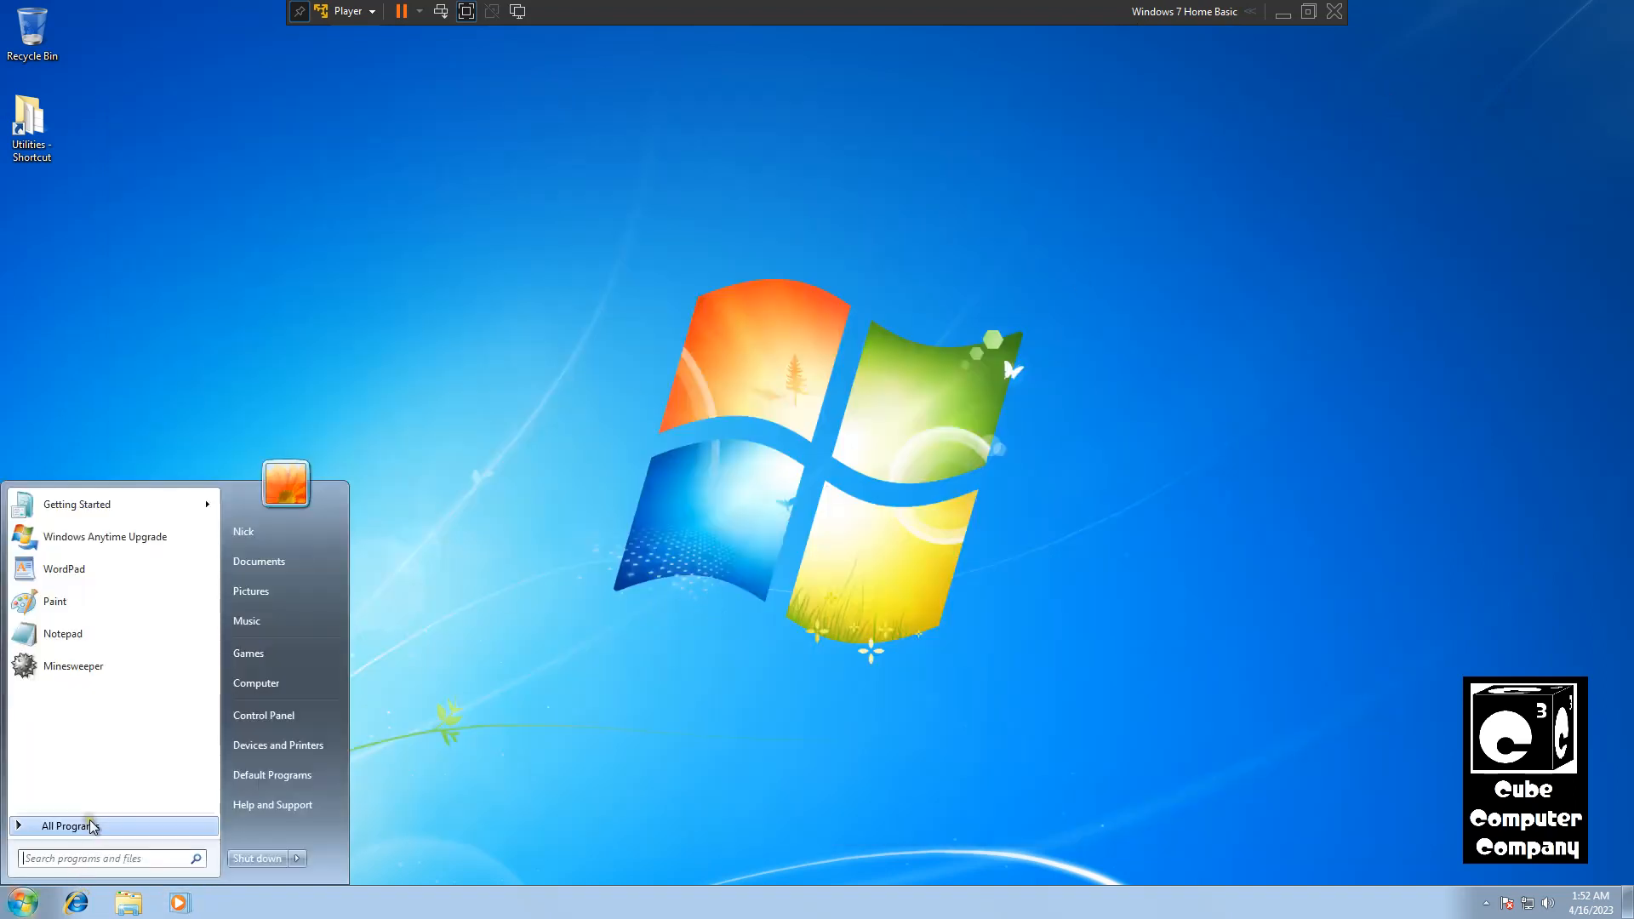
left_click(251, 593)
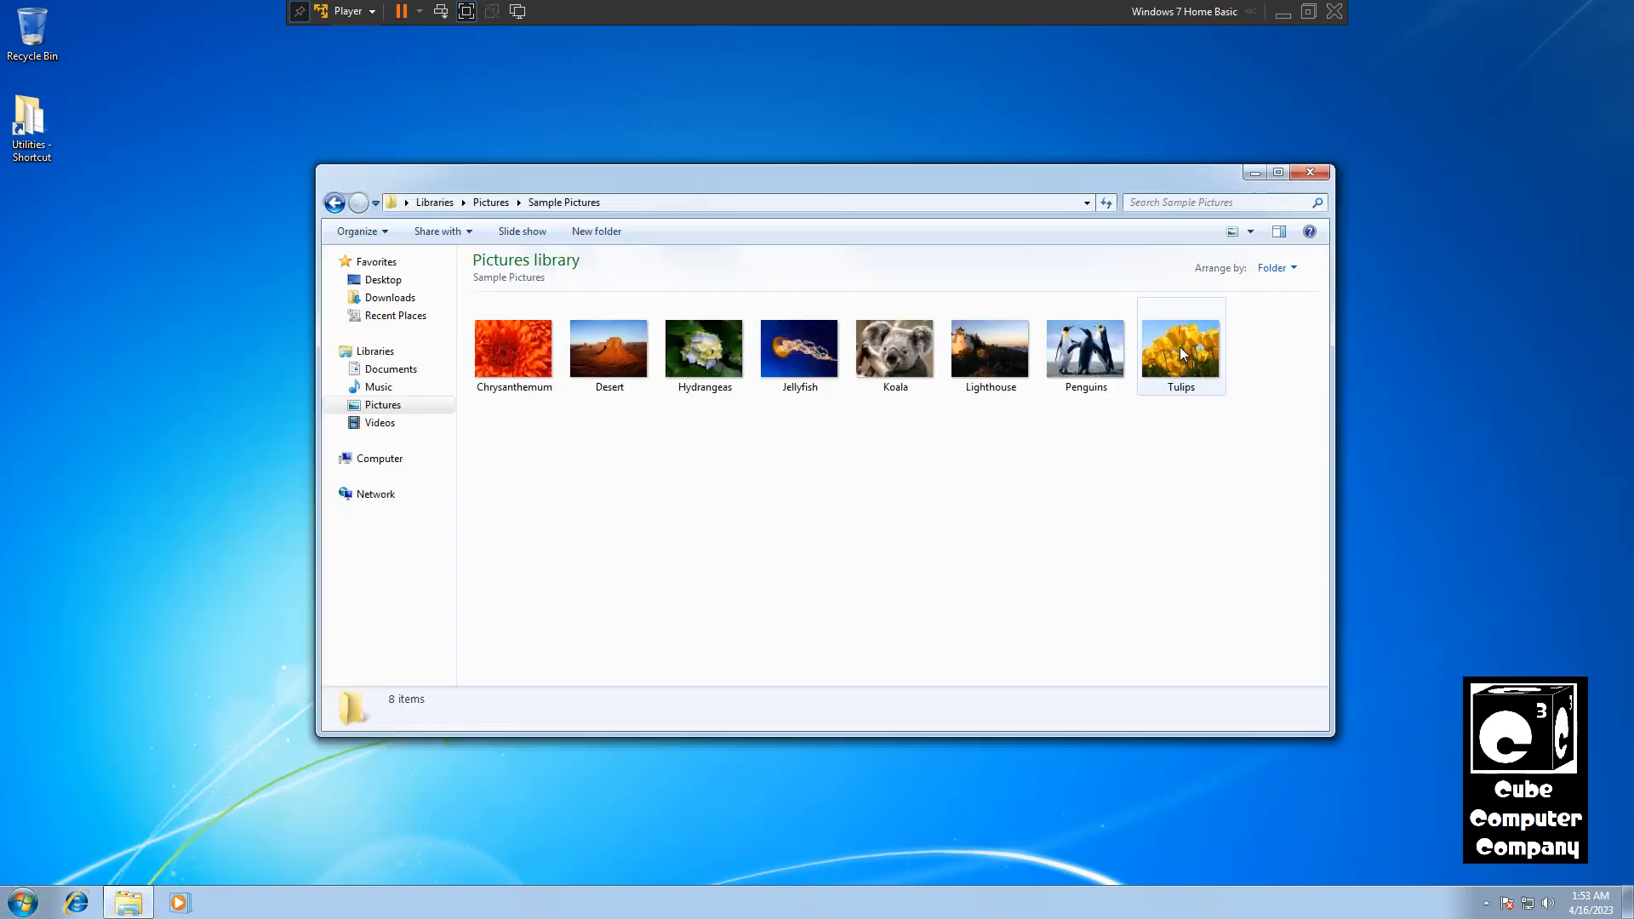
right_click(609, 349)
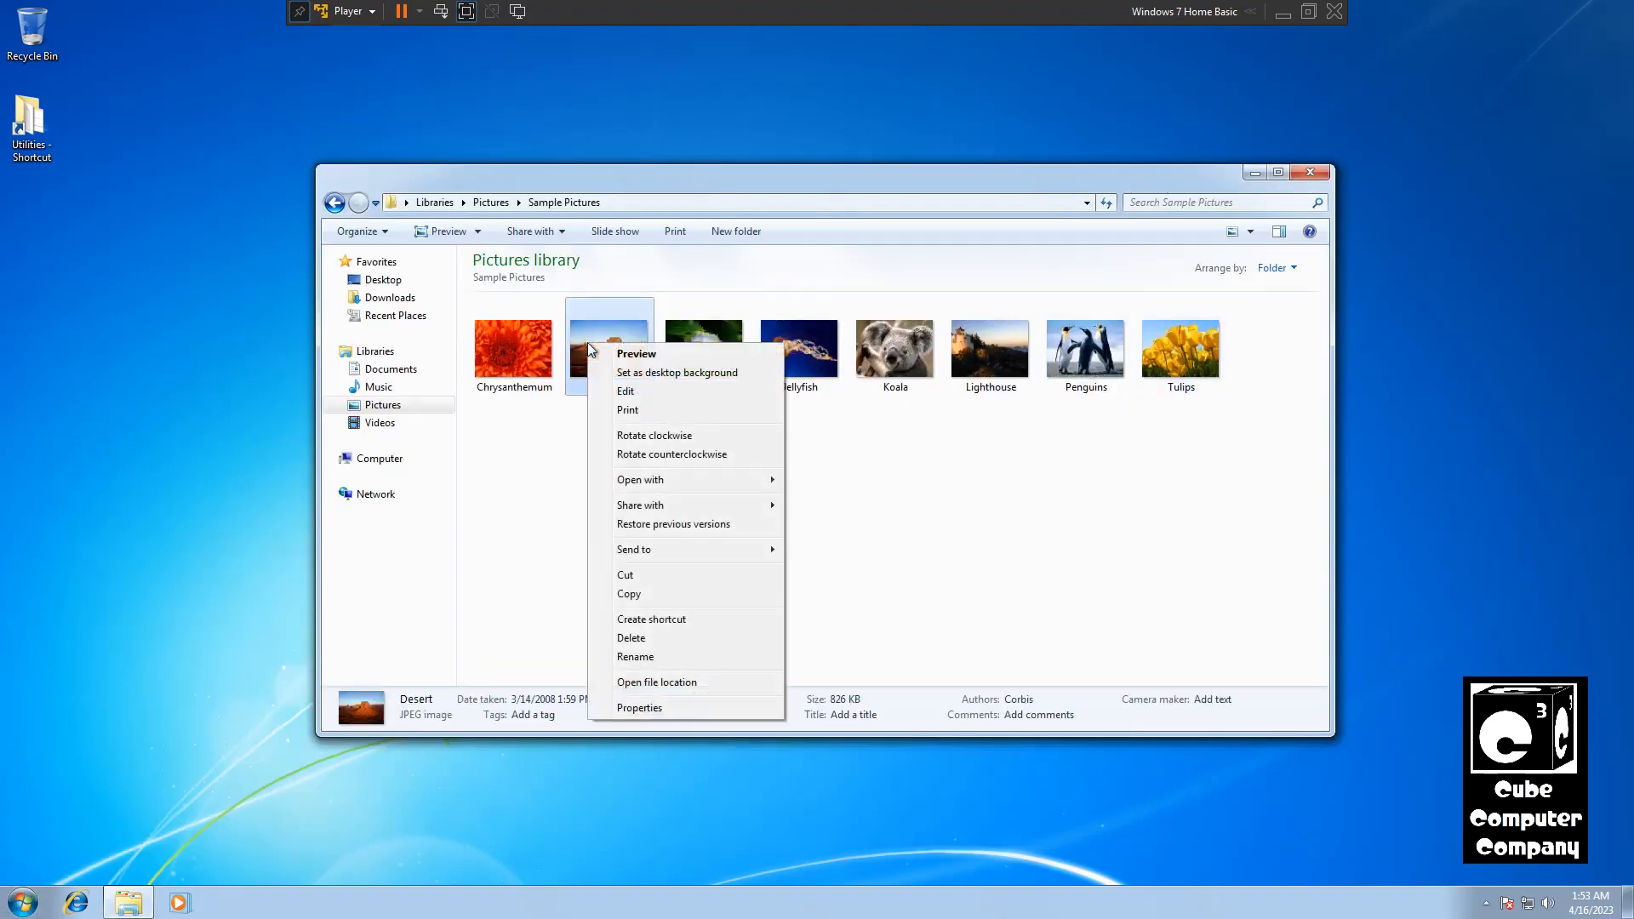
mouse_move(637, 372)
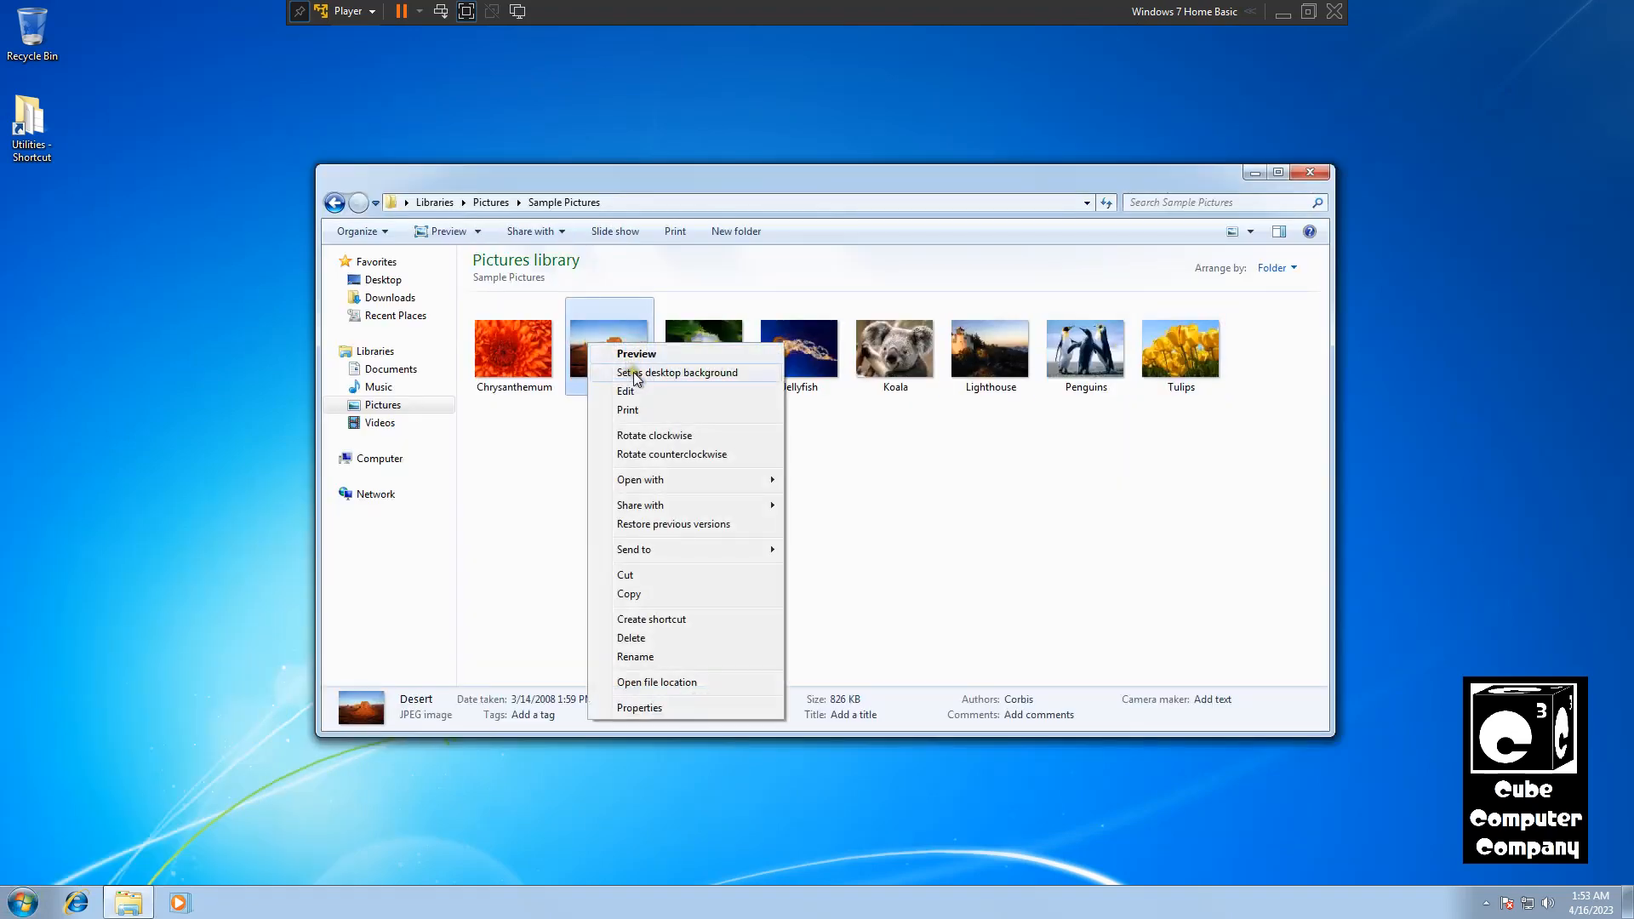
left_click(679, 373)
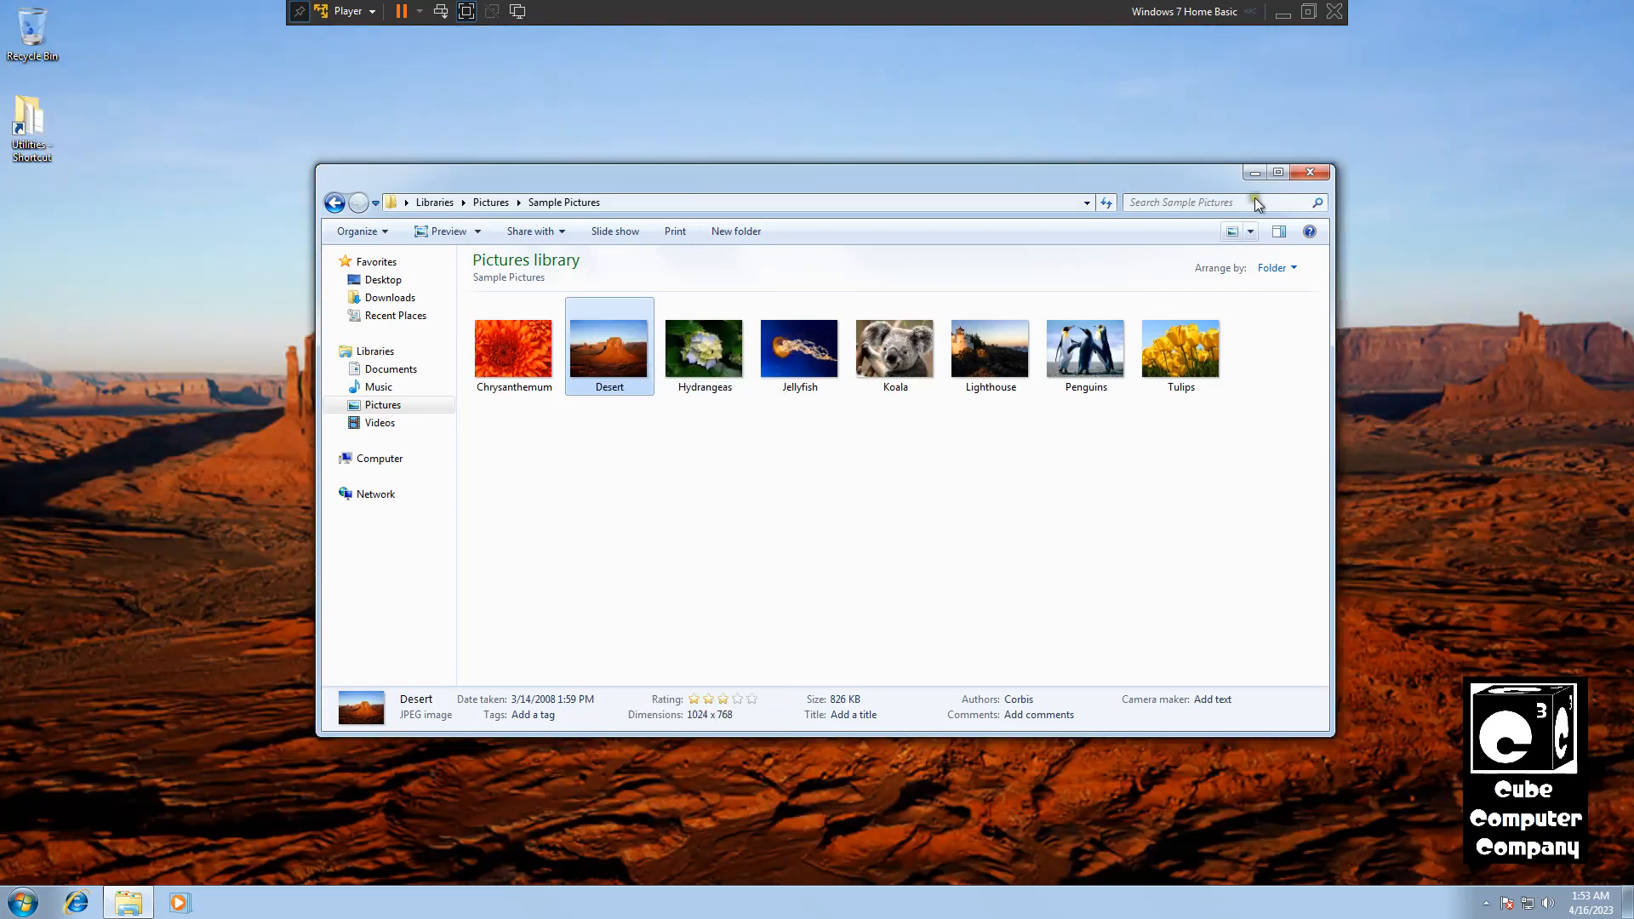
left_click(1311, 172)
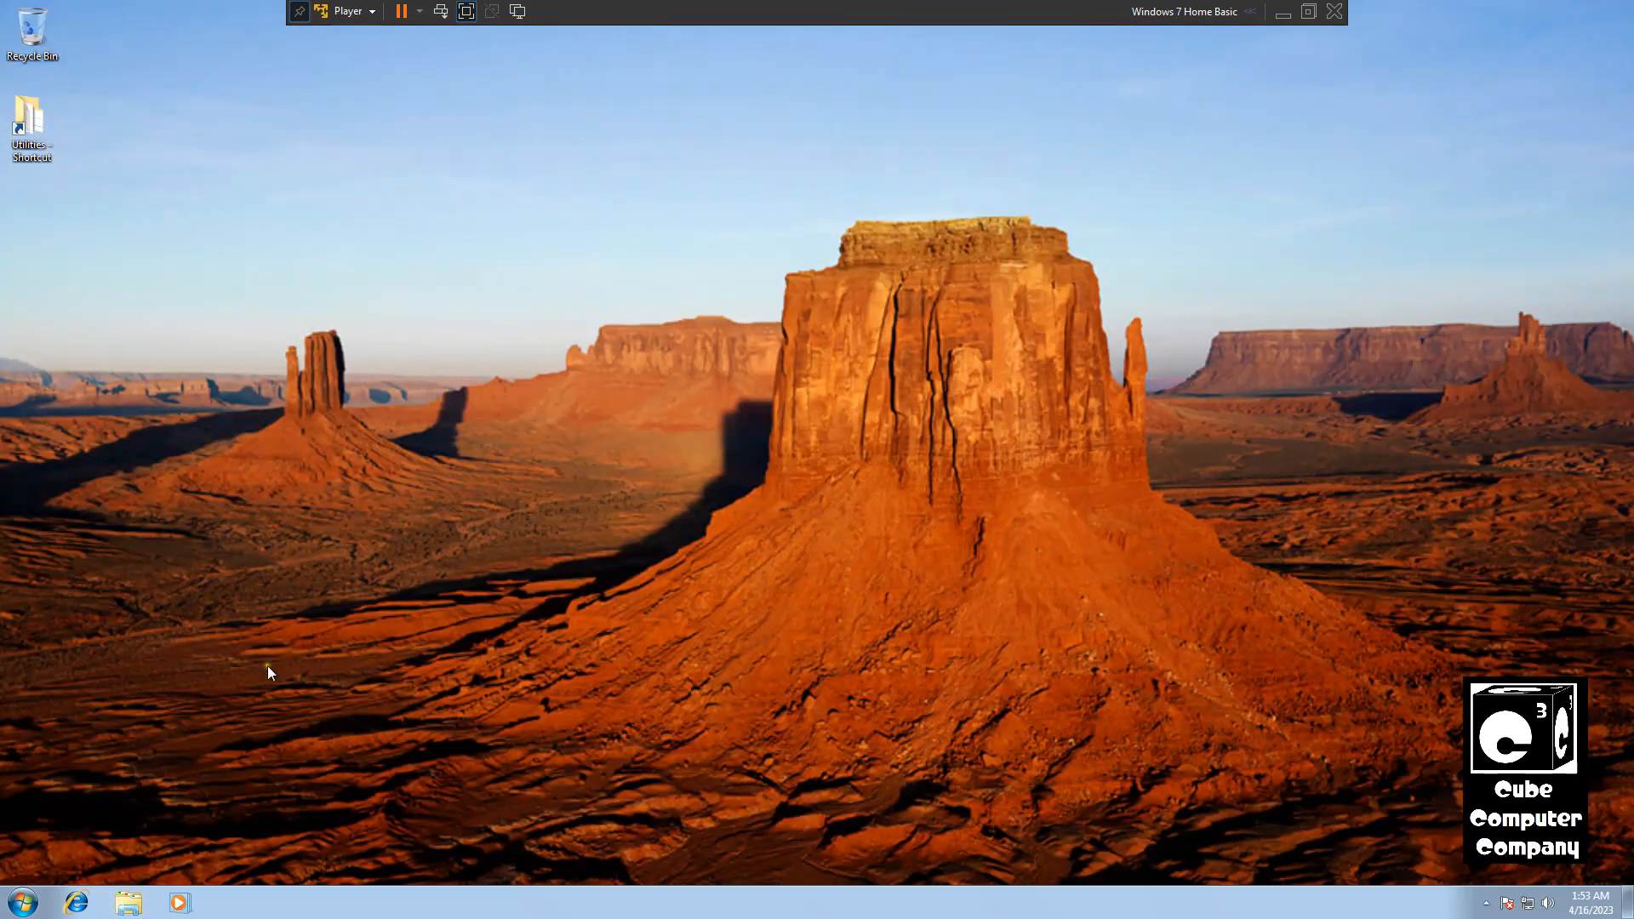
Step: Return to the Start menu to reach Control Panel again
left_click(30, 898)
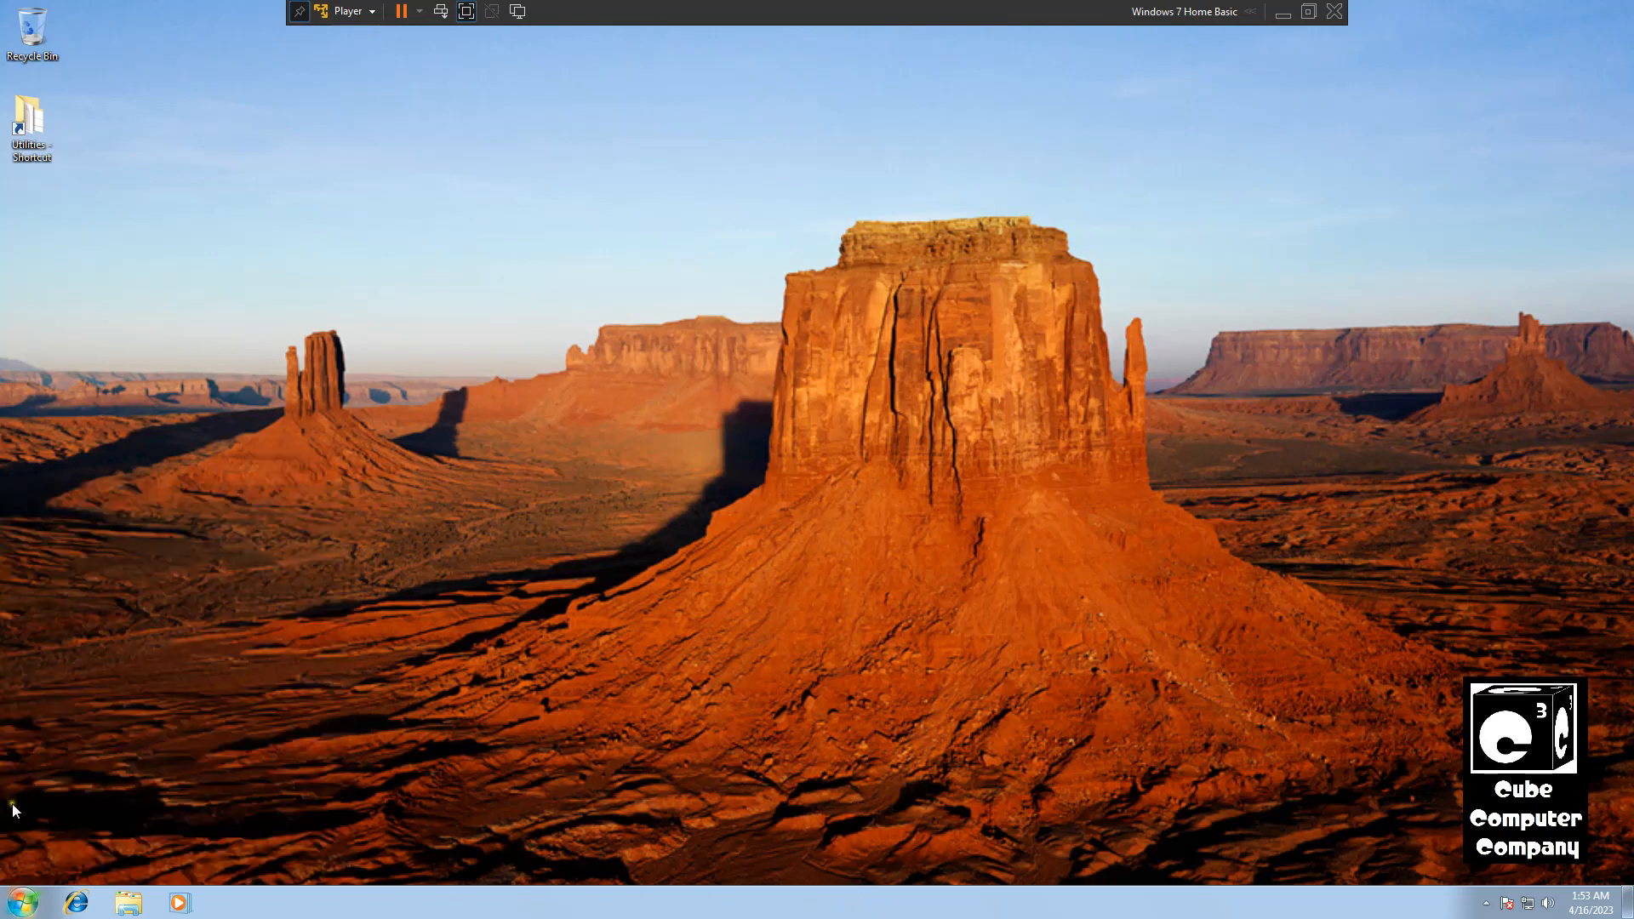
left_click(20, 901)
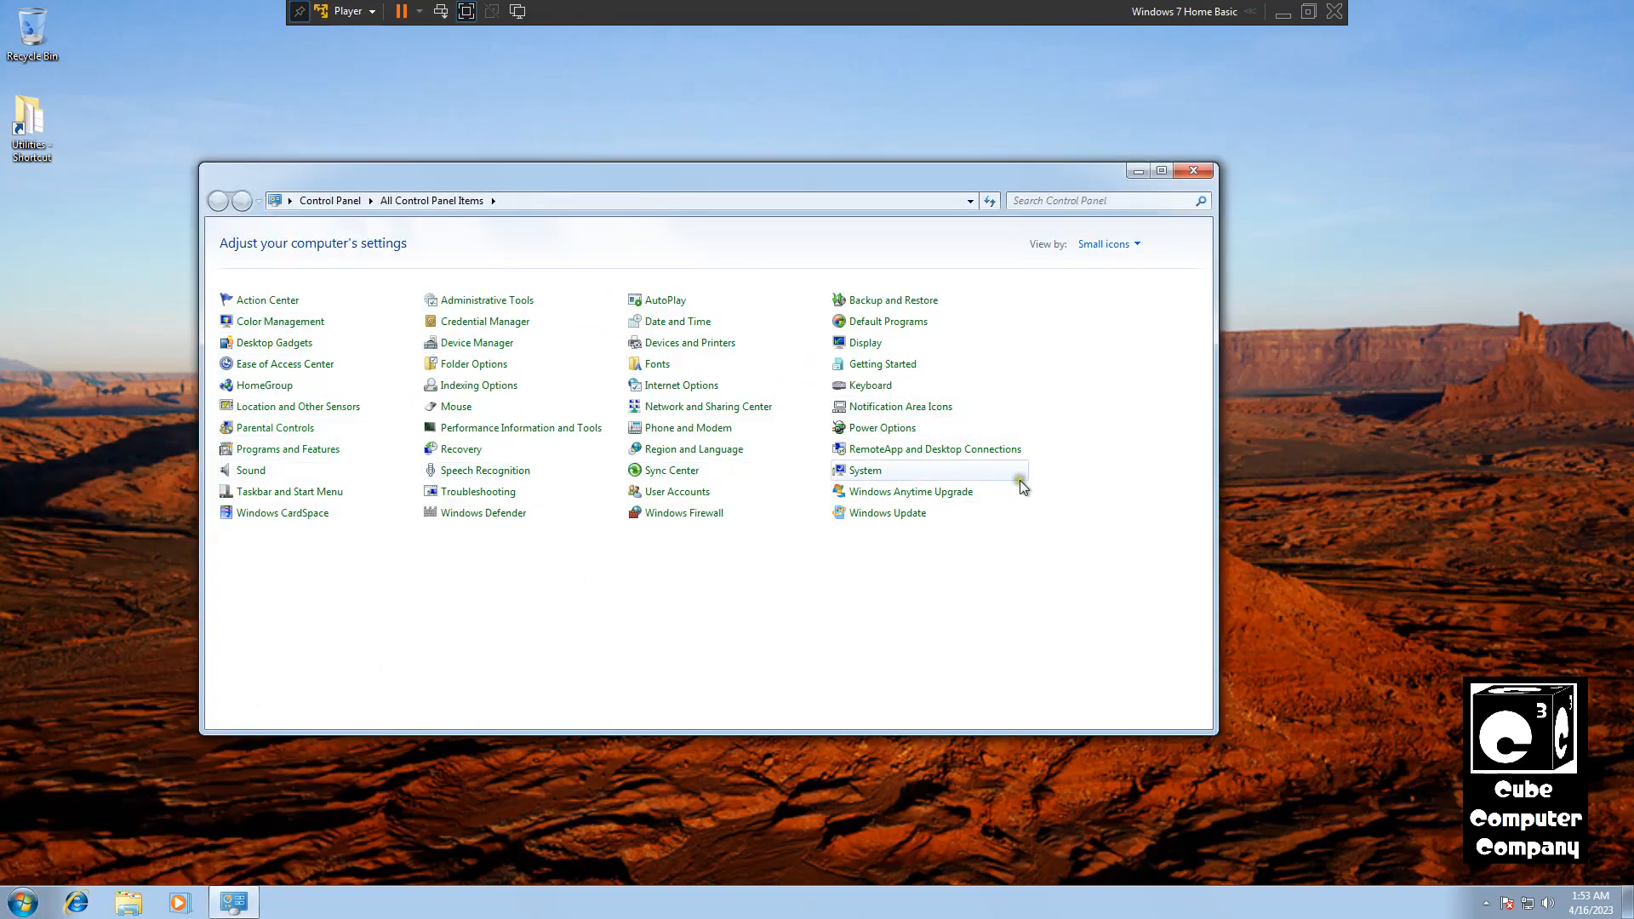
mouse_move(696, 514)
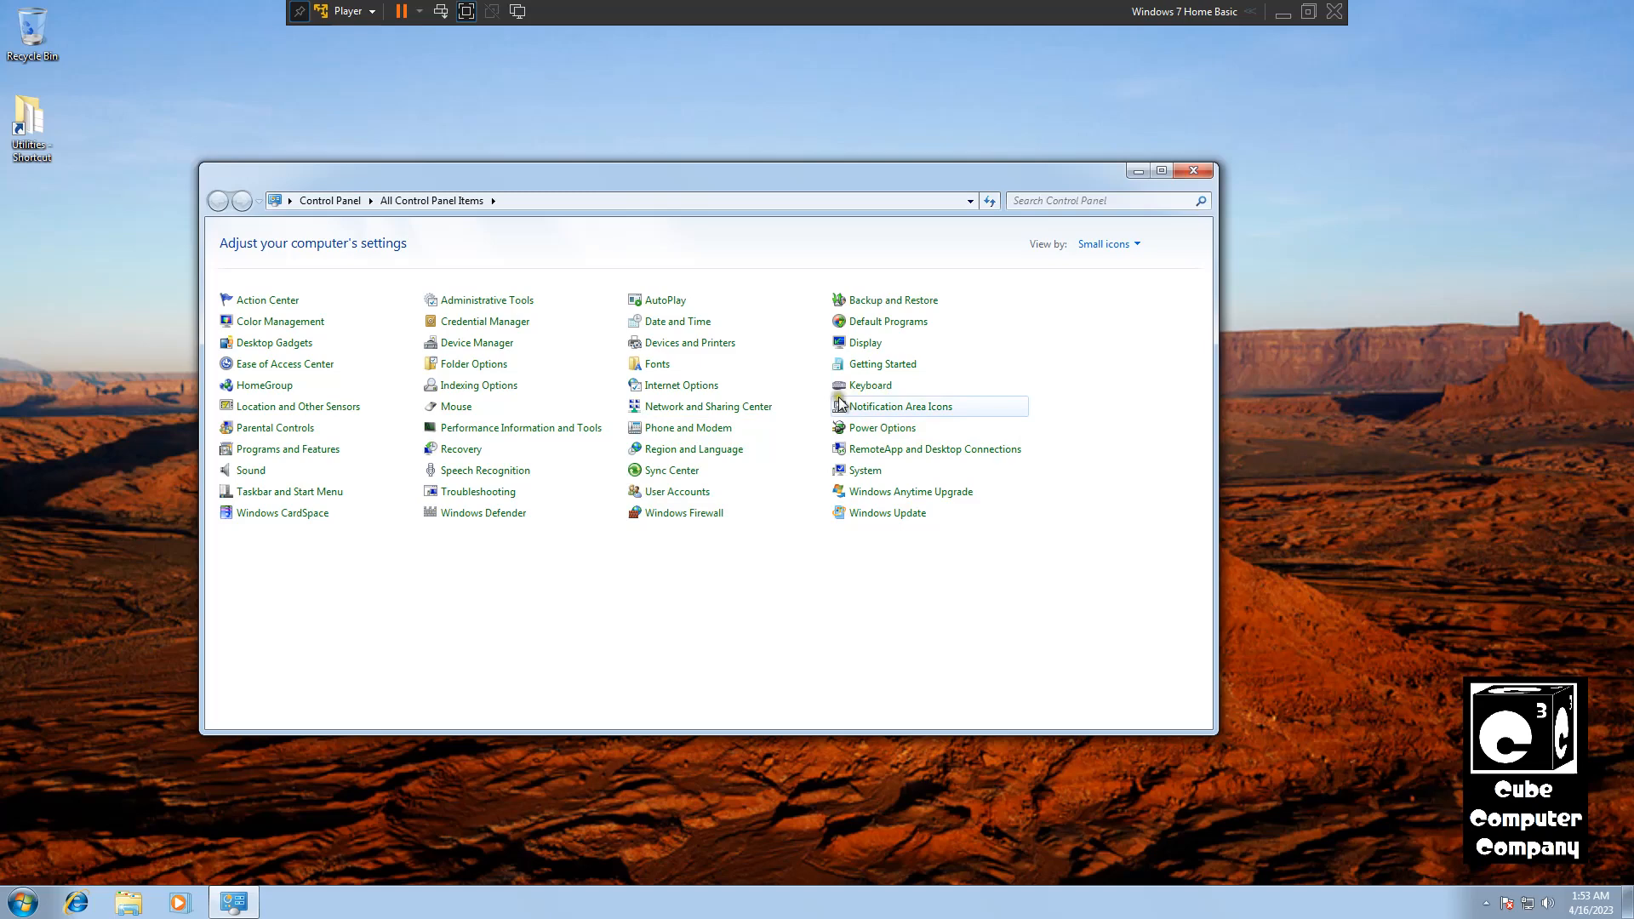
mouse_move(423, 552)
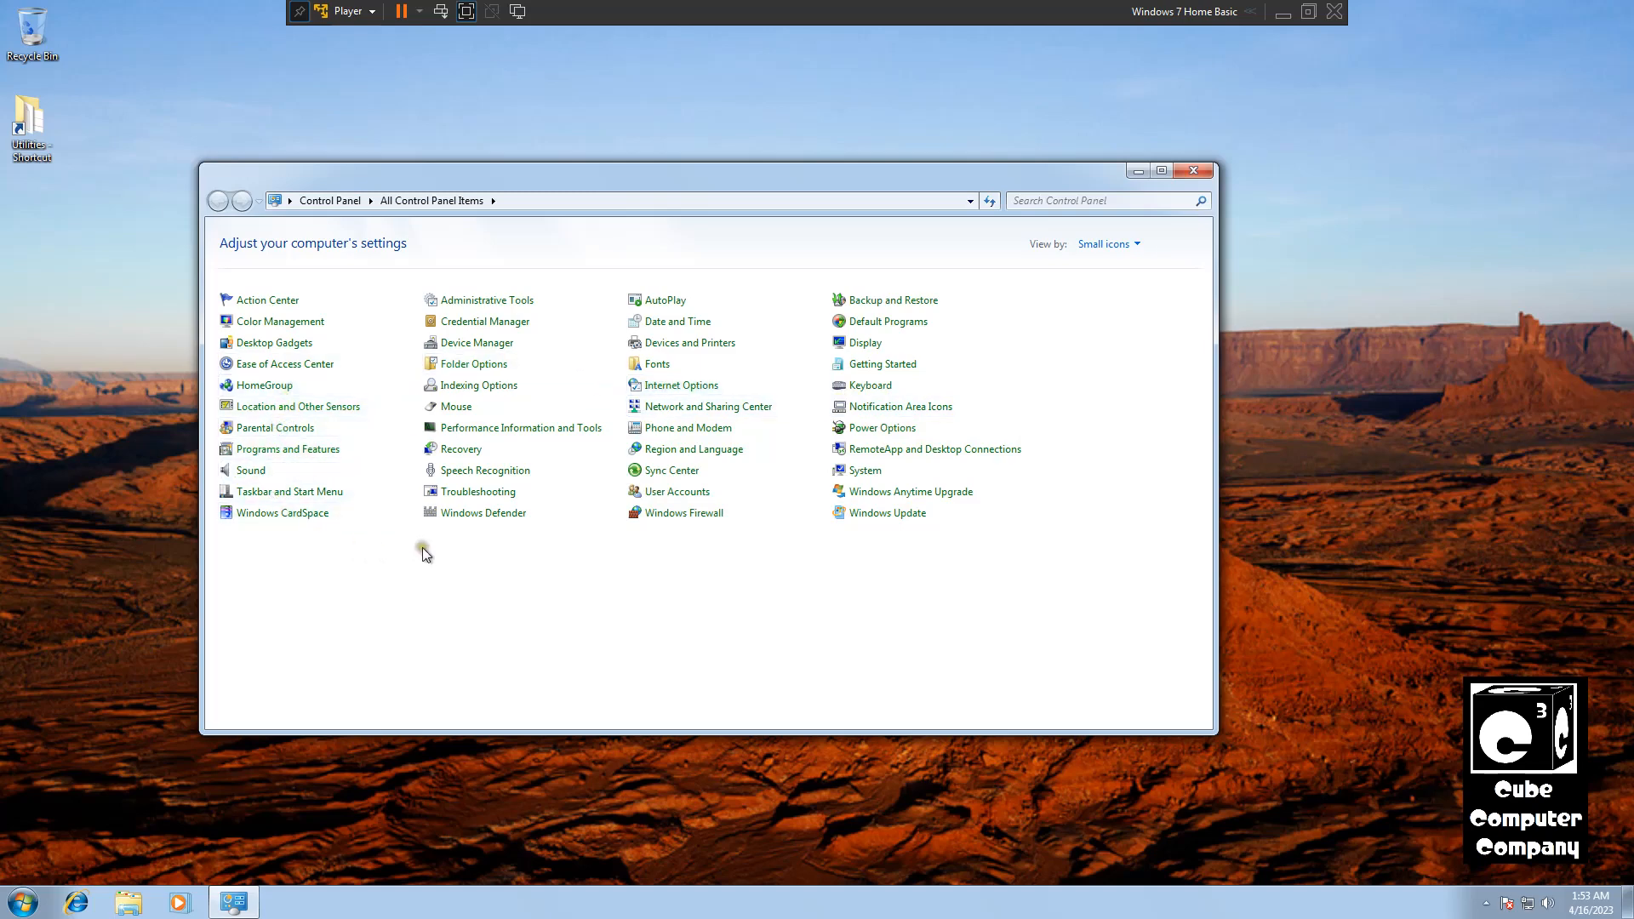
mouse_move(1076, 324)
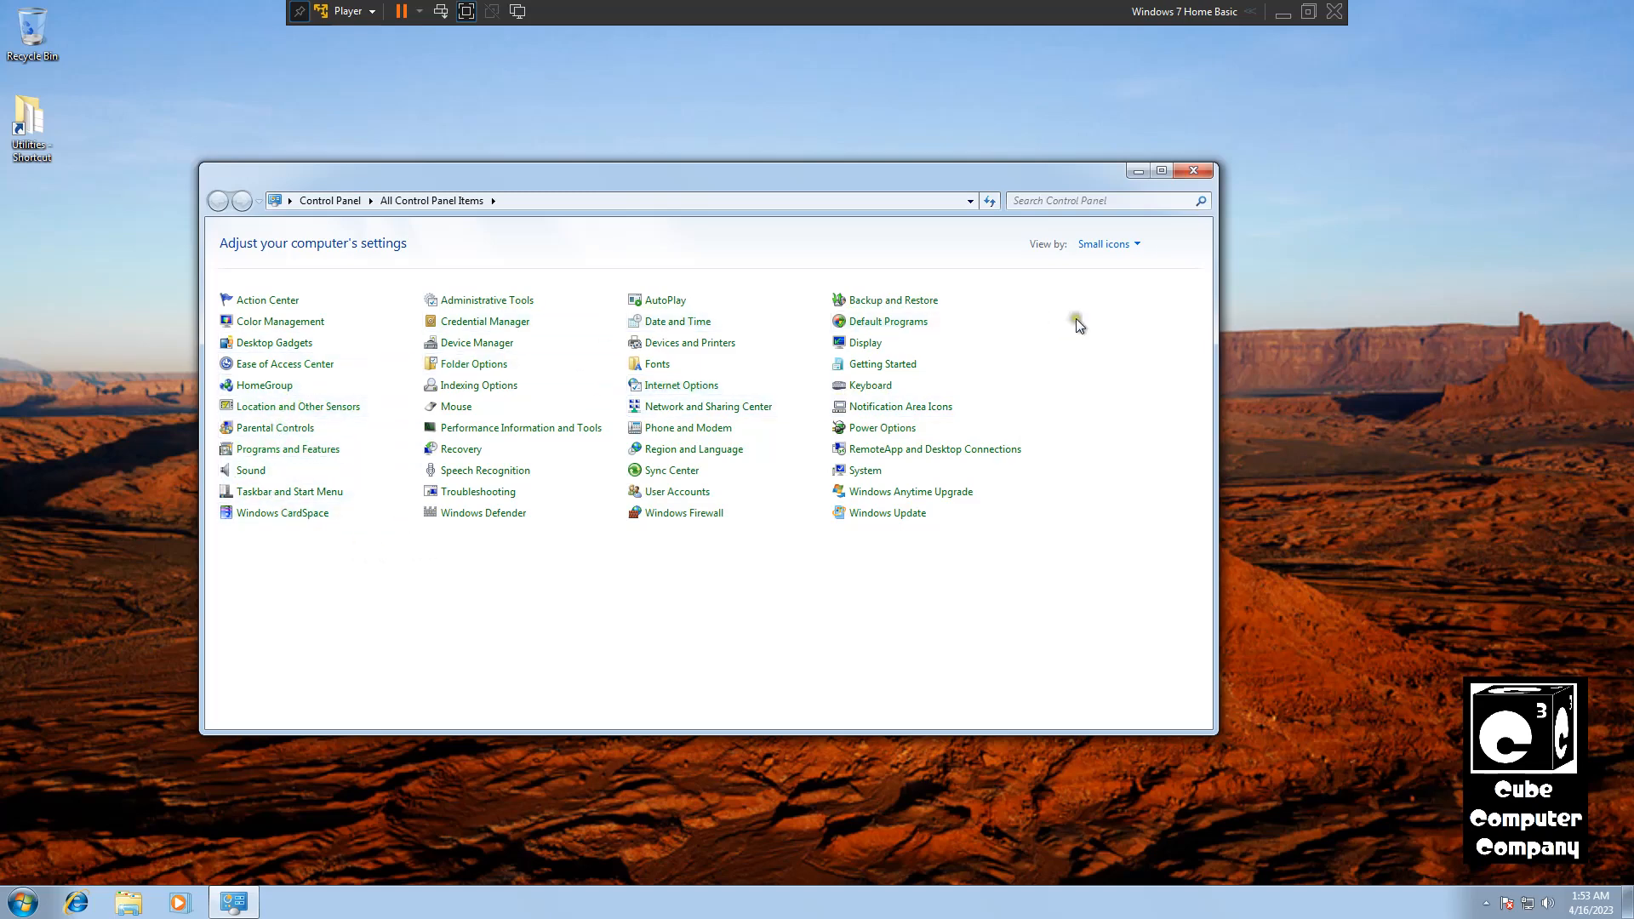
mouse_move(552, 388)
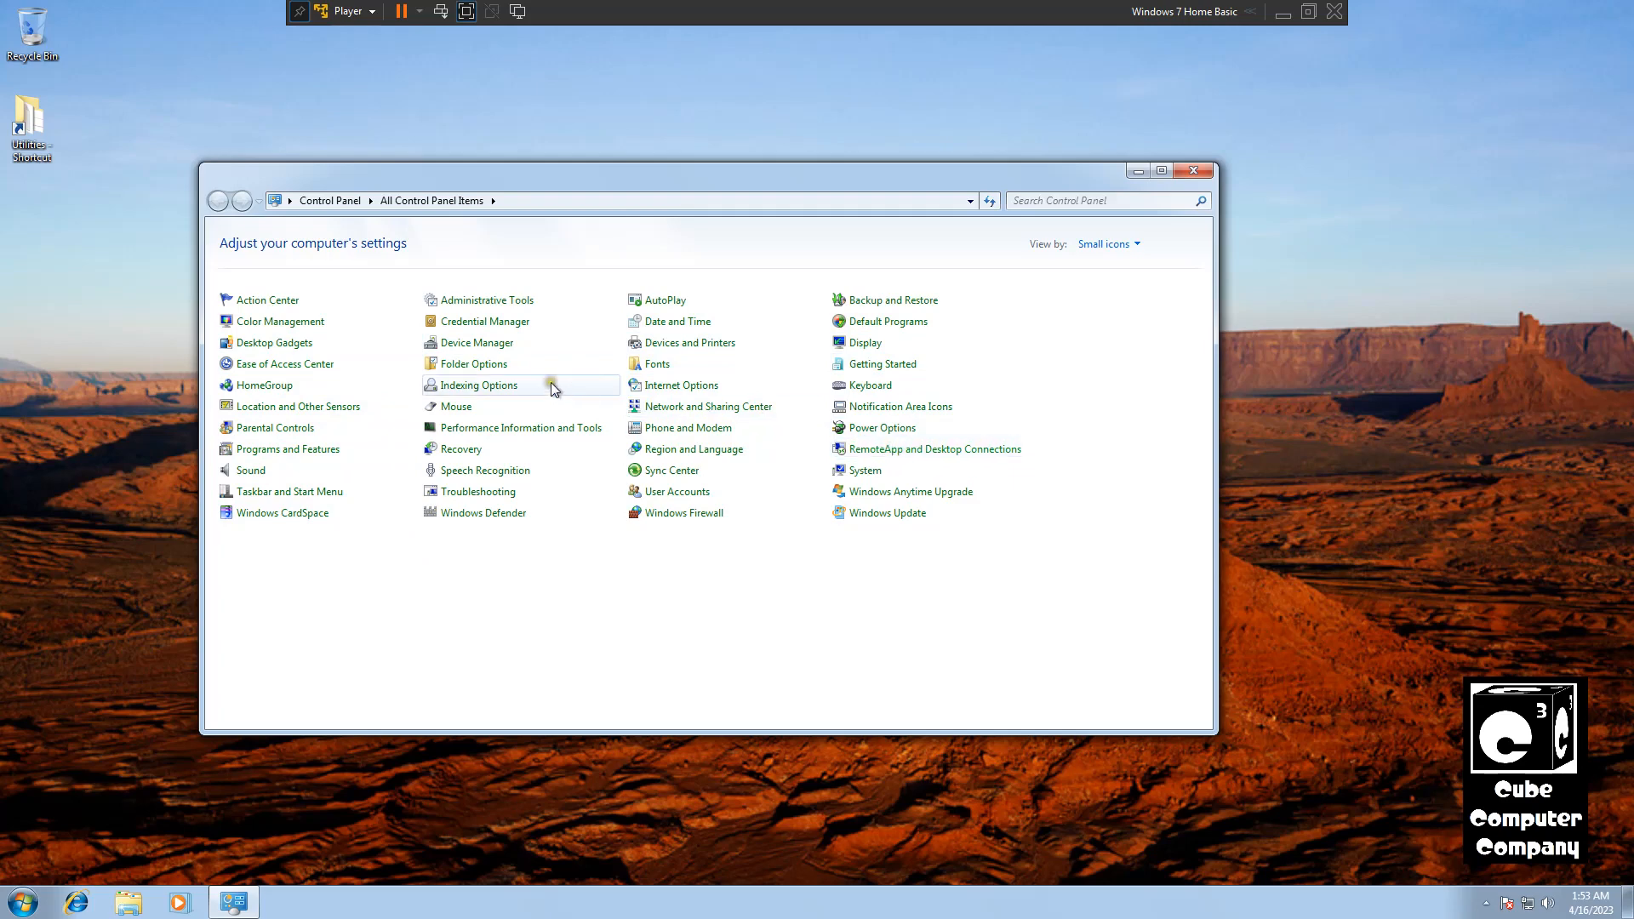
mouse_move(164, 361)
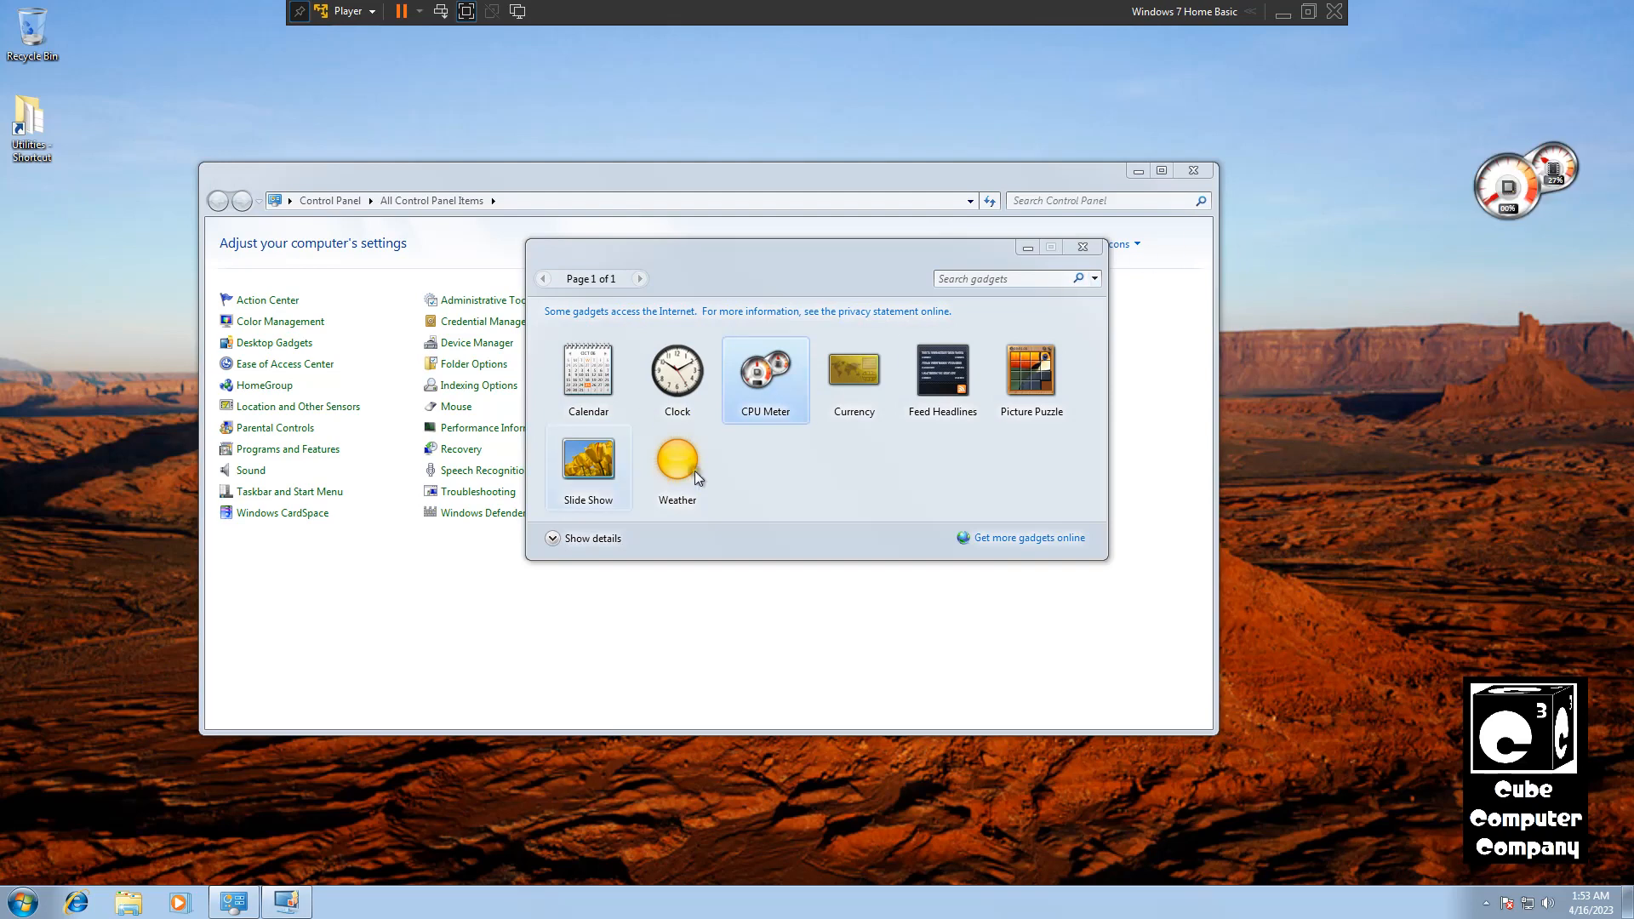
Step: Close the Desktop Gadgets gallery, leaving the CPU Meter on the desktop
left_click(1079, 247)
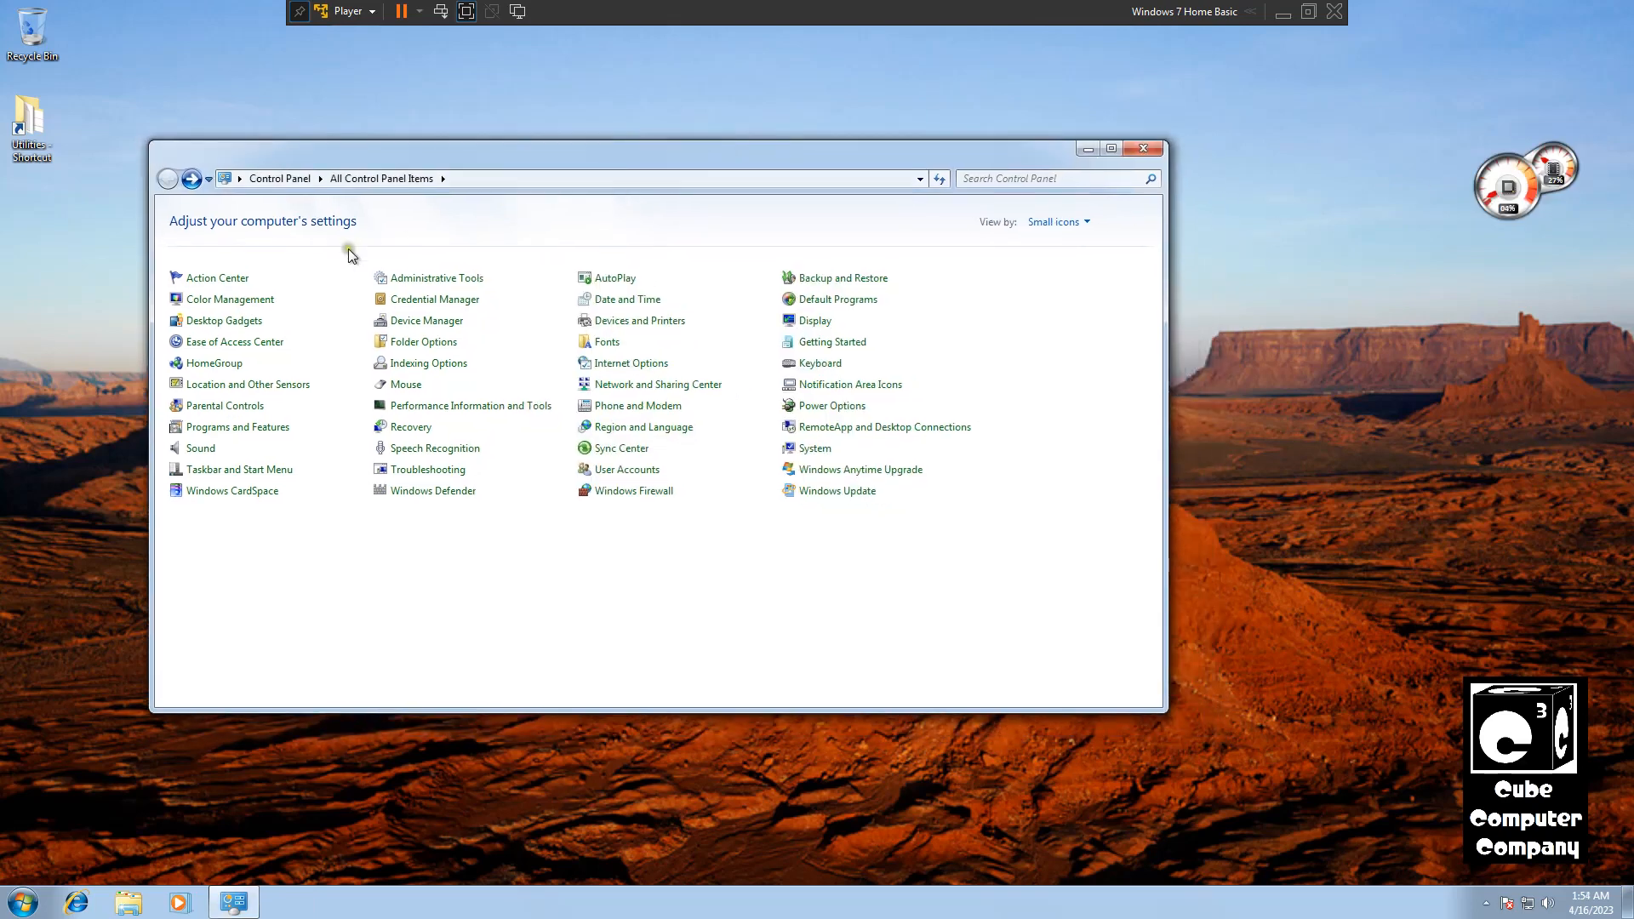
mouse_move(854, 310)
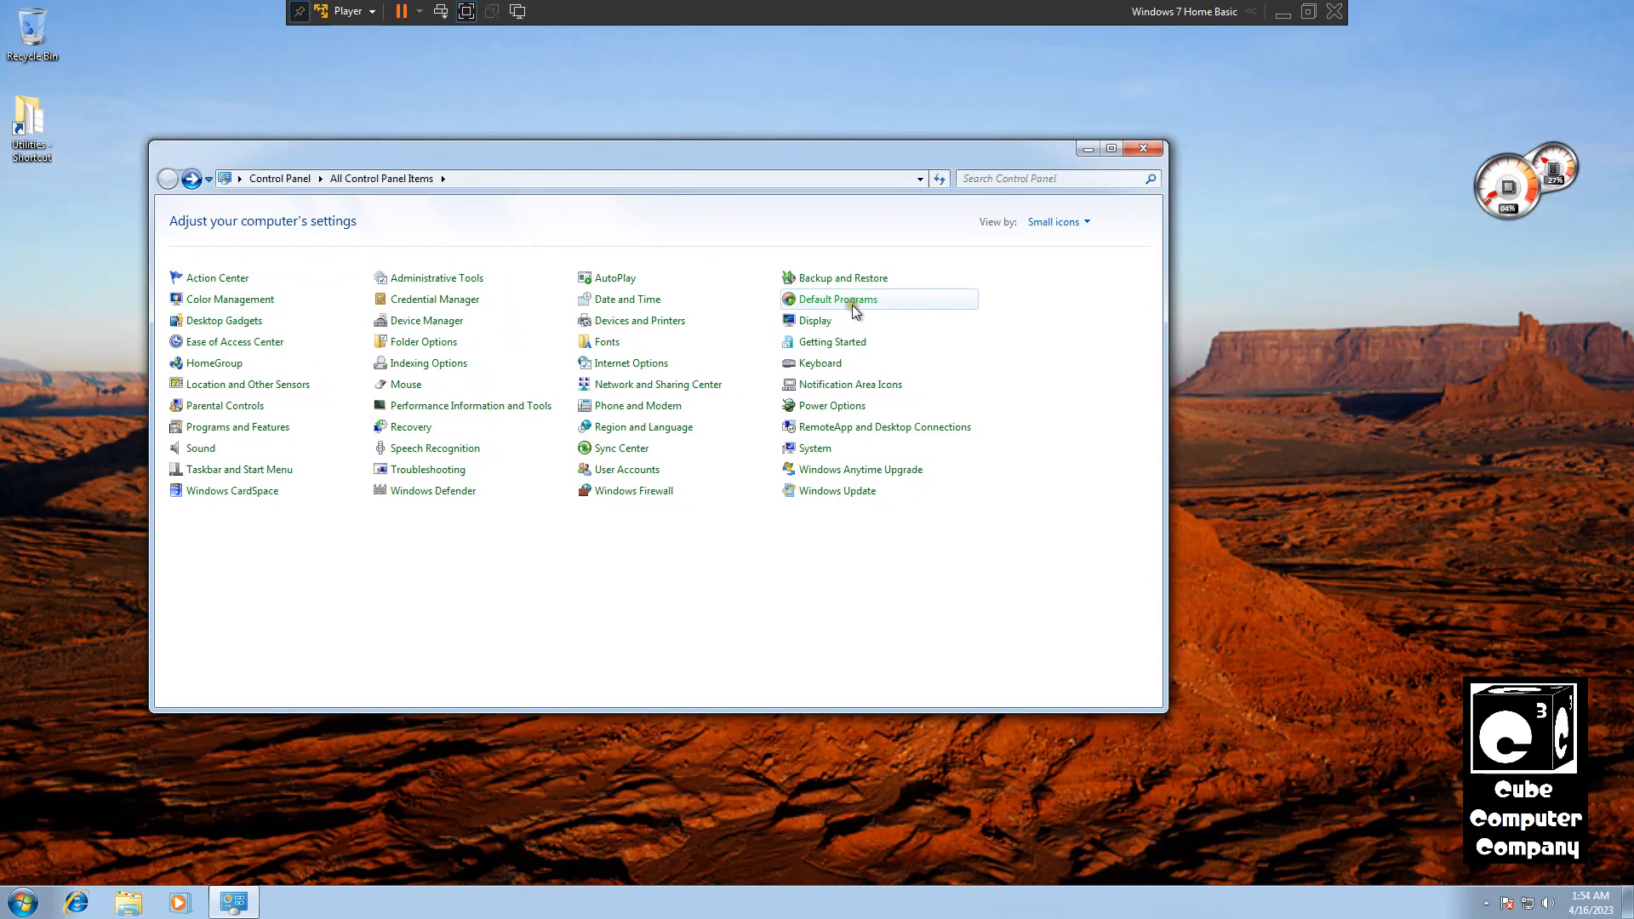
Step: From Display, go to the desktop background choices to pick the Windows 7 wallpaper
left_click(814, 320)
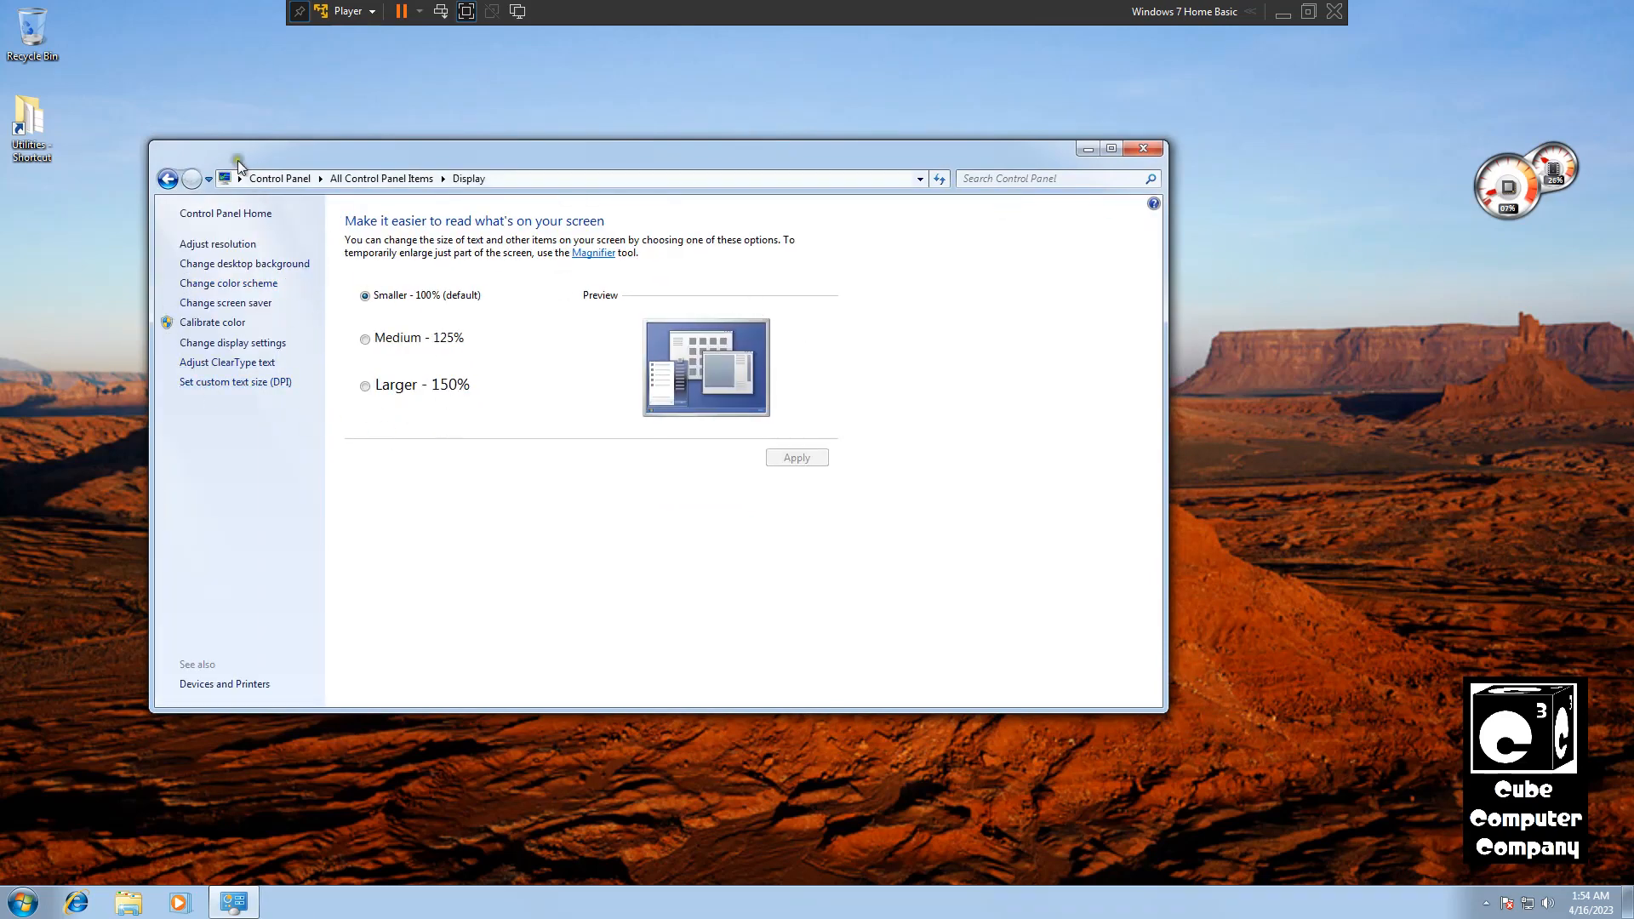
mouse_move(213, 271)
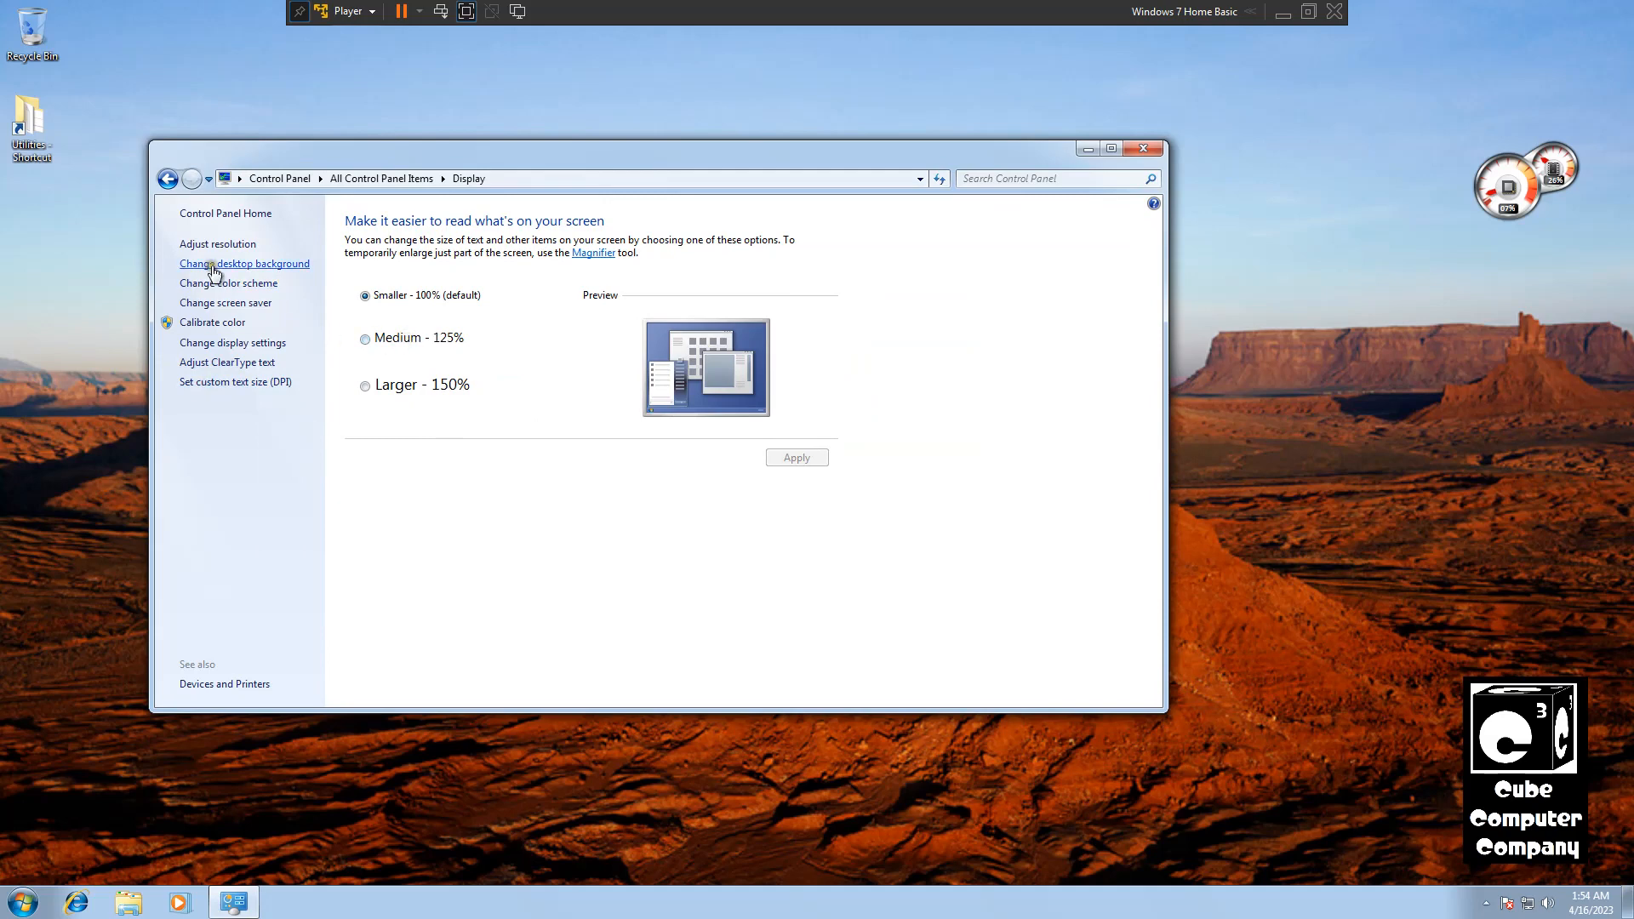
left_click(245, 264)
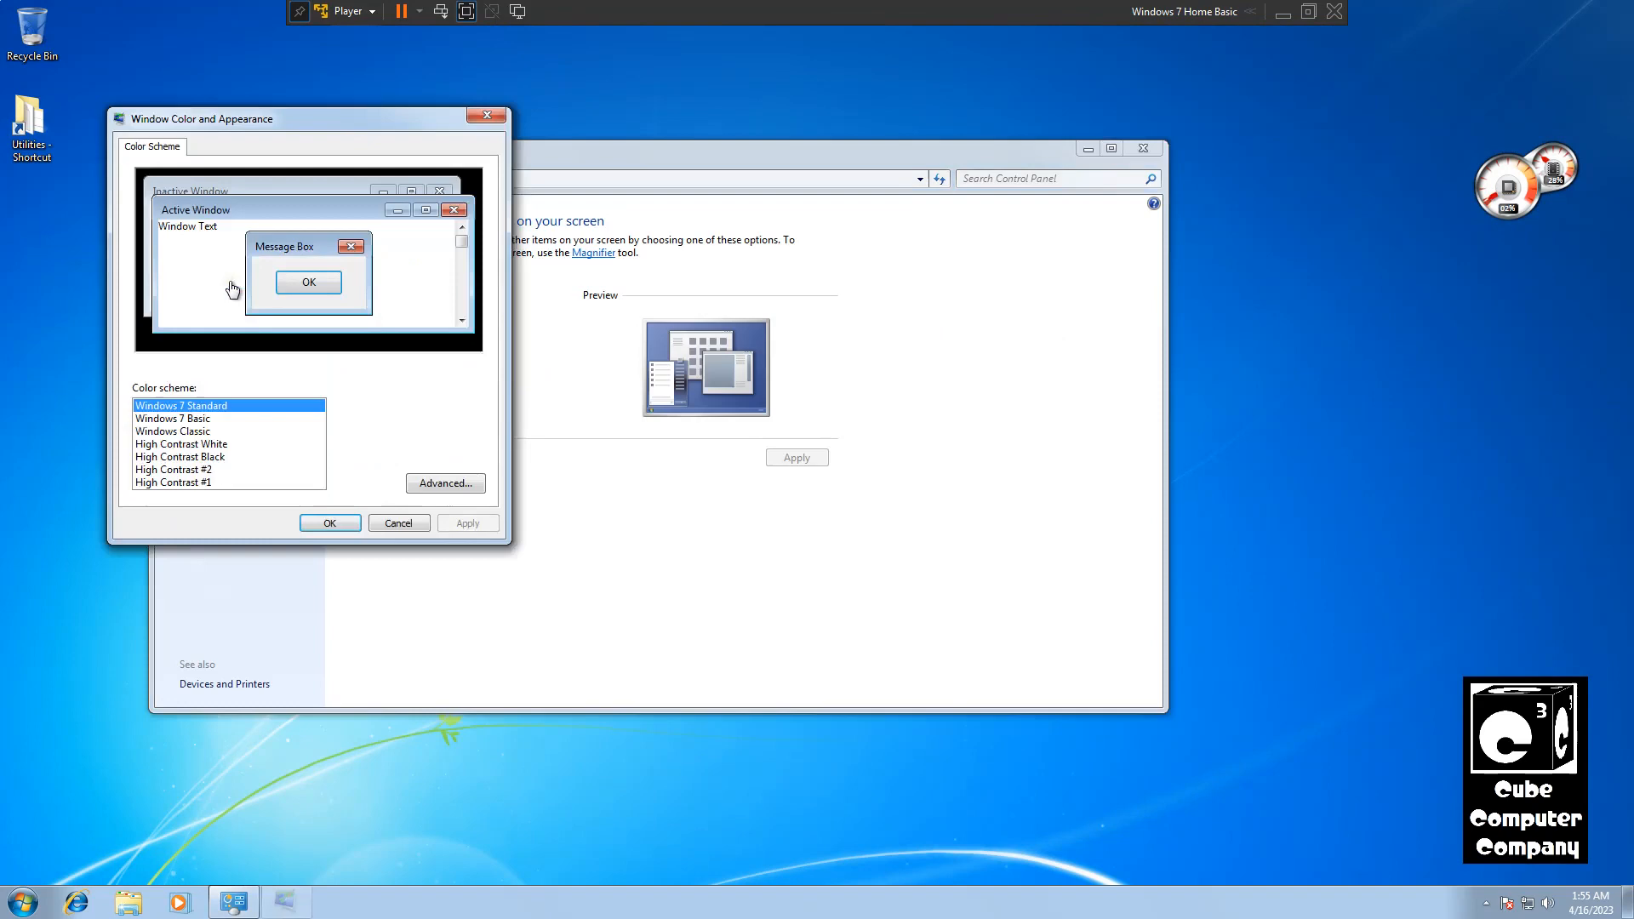
Step: Apply the Windows 7 Basic colour scheme to preview it
left_click(172, 419)
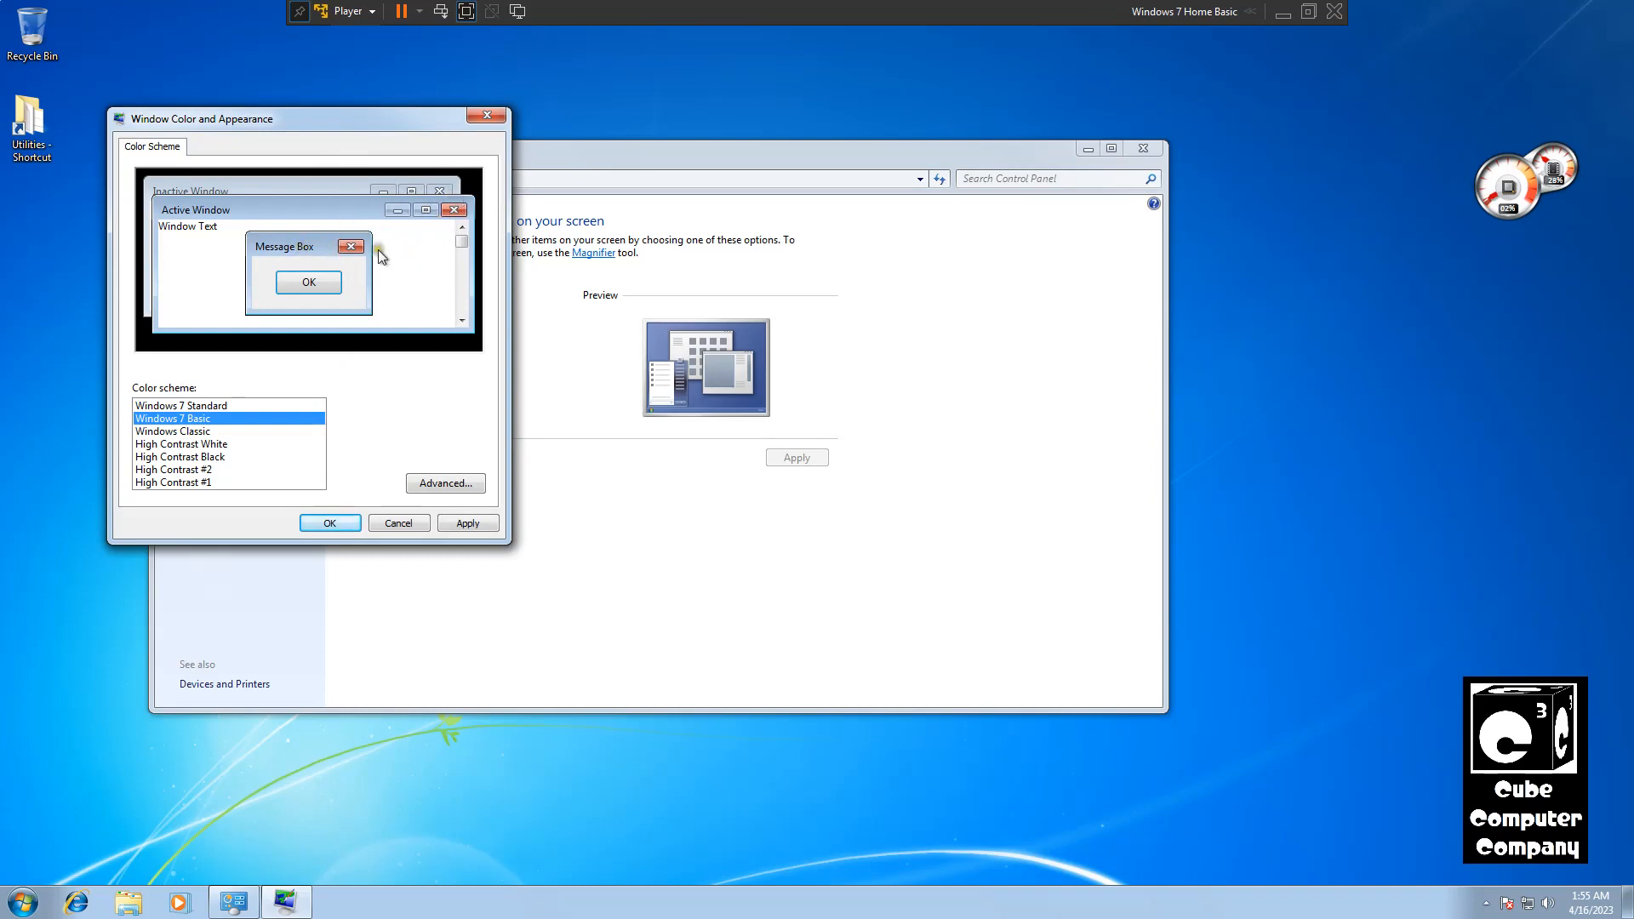
left_click(466, 523)
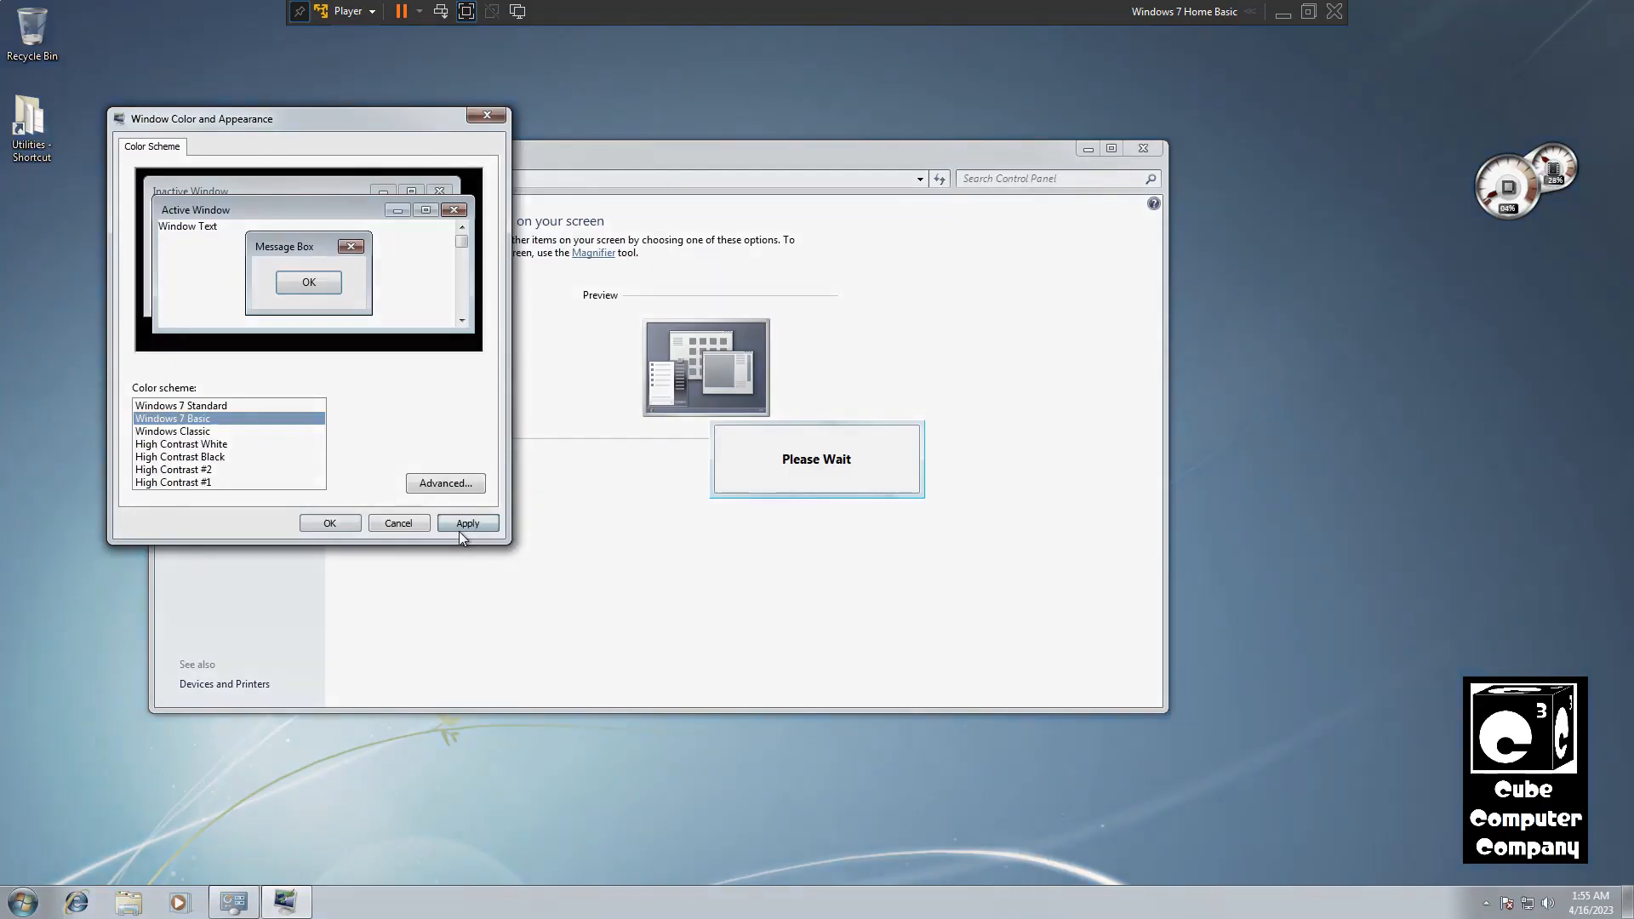
left_click(466, 522)
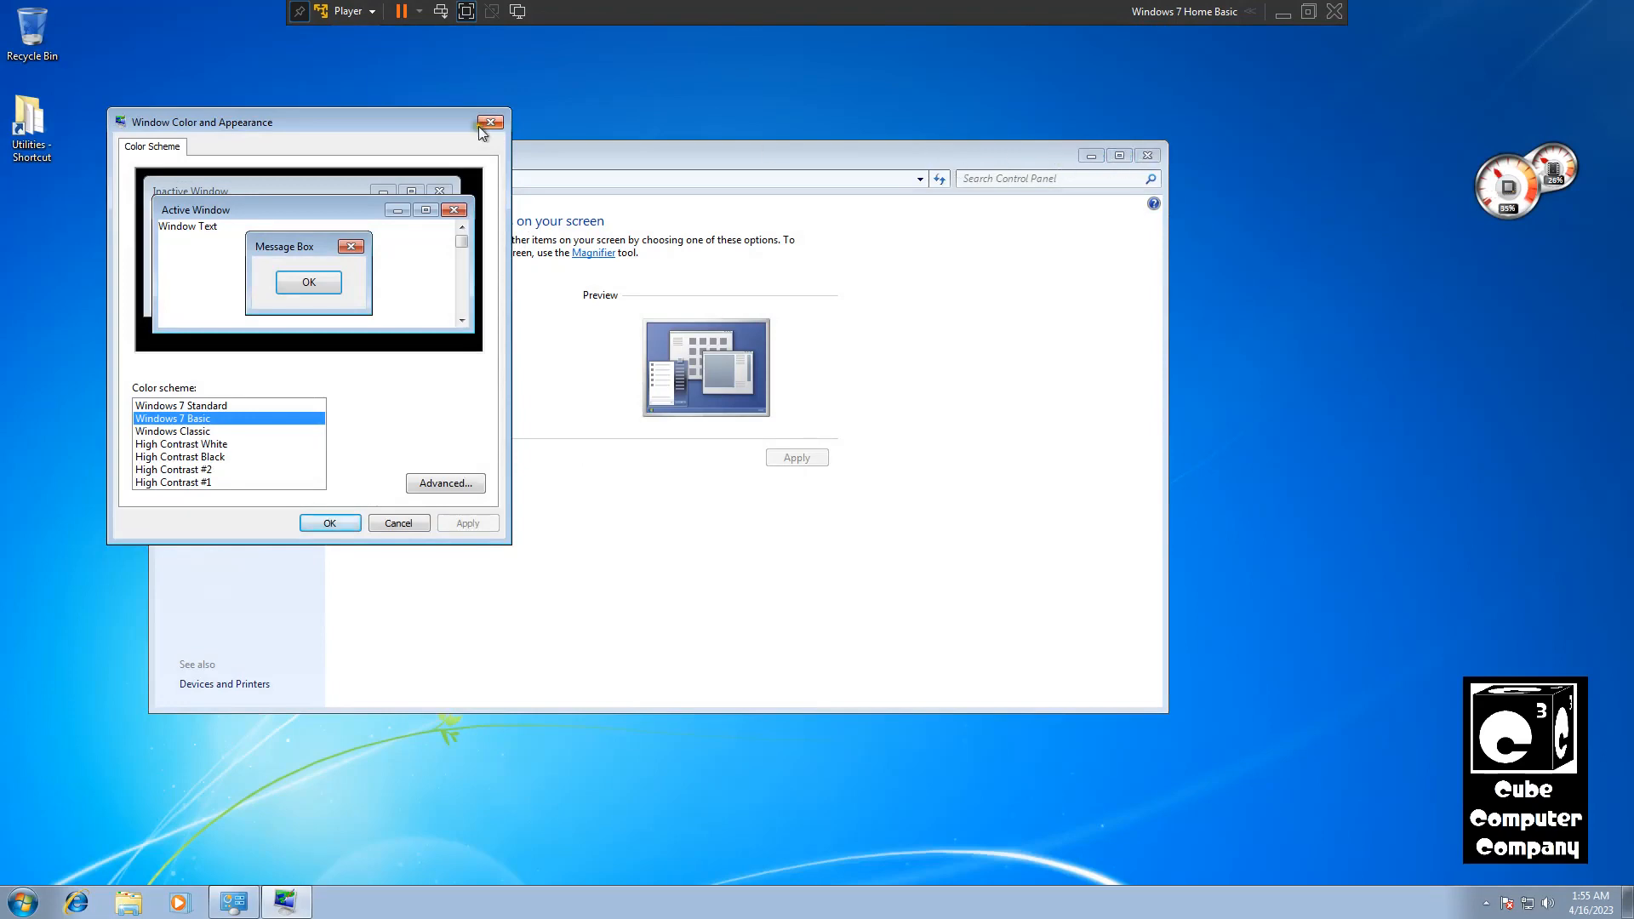
mouse_move(1148, 155)
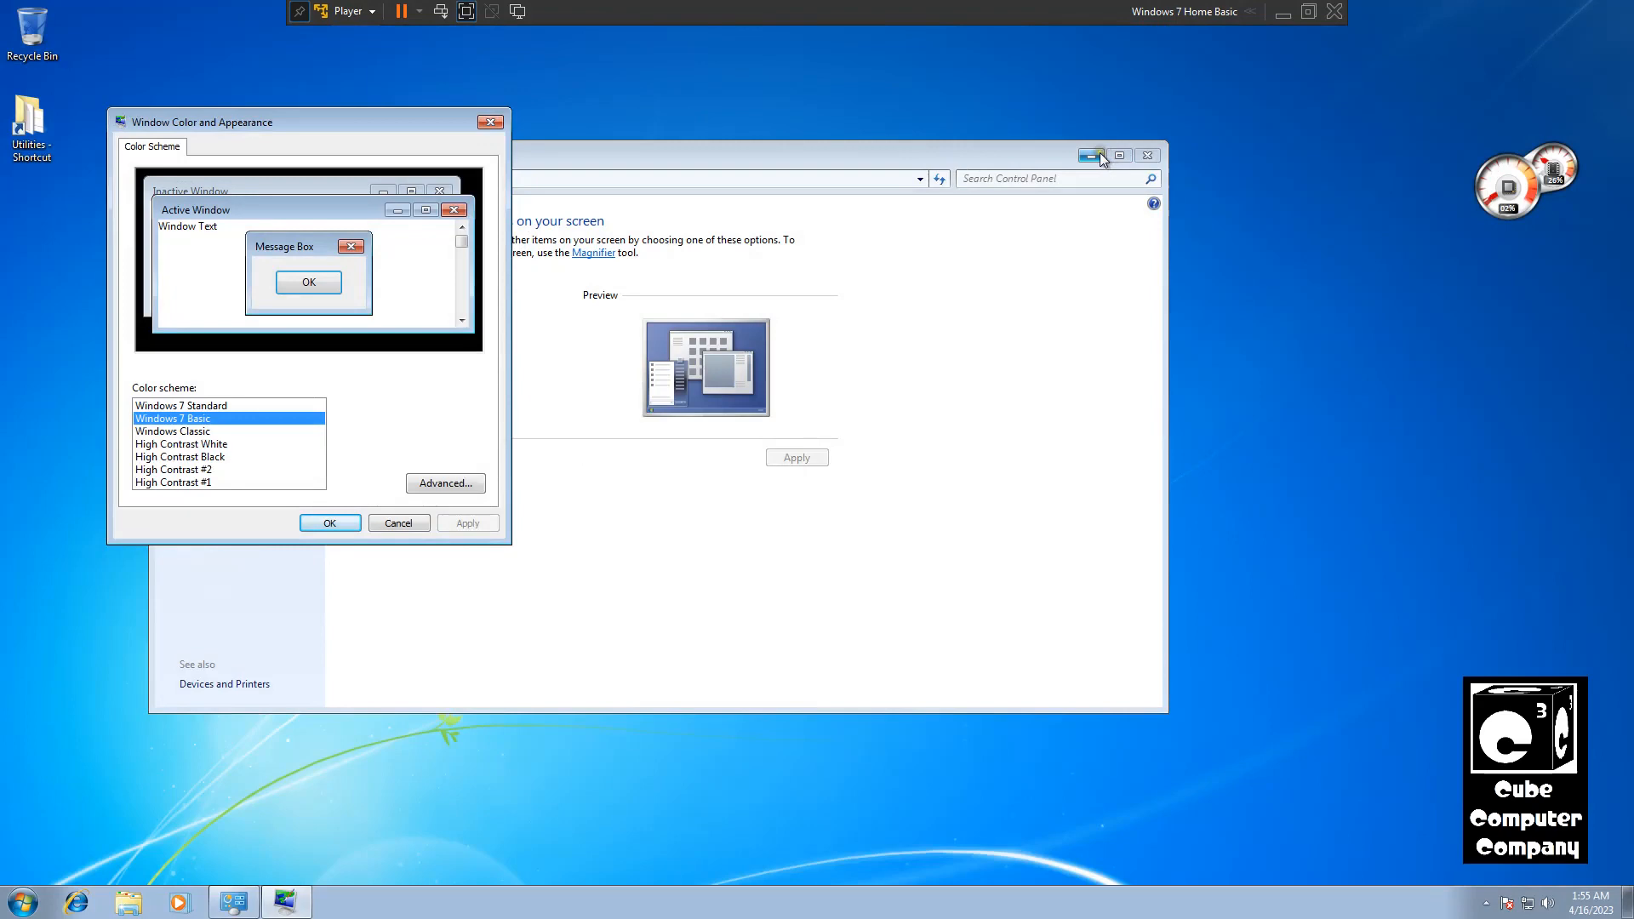
mouse_move(1093, 155)
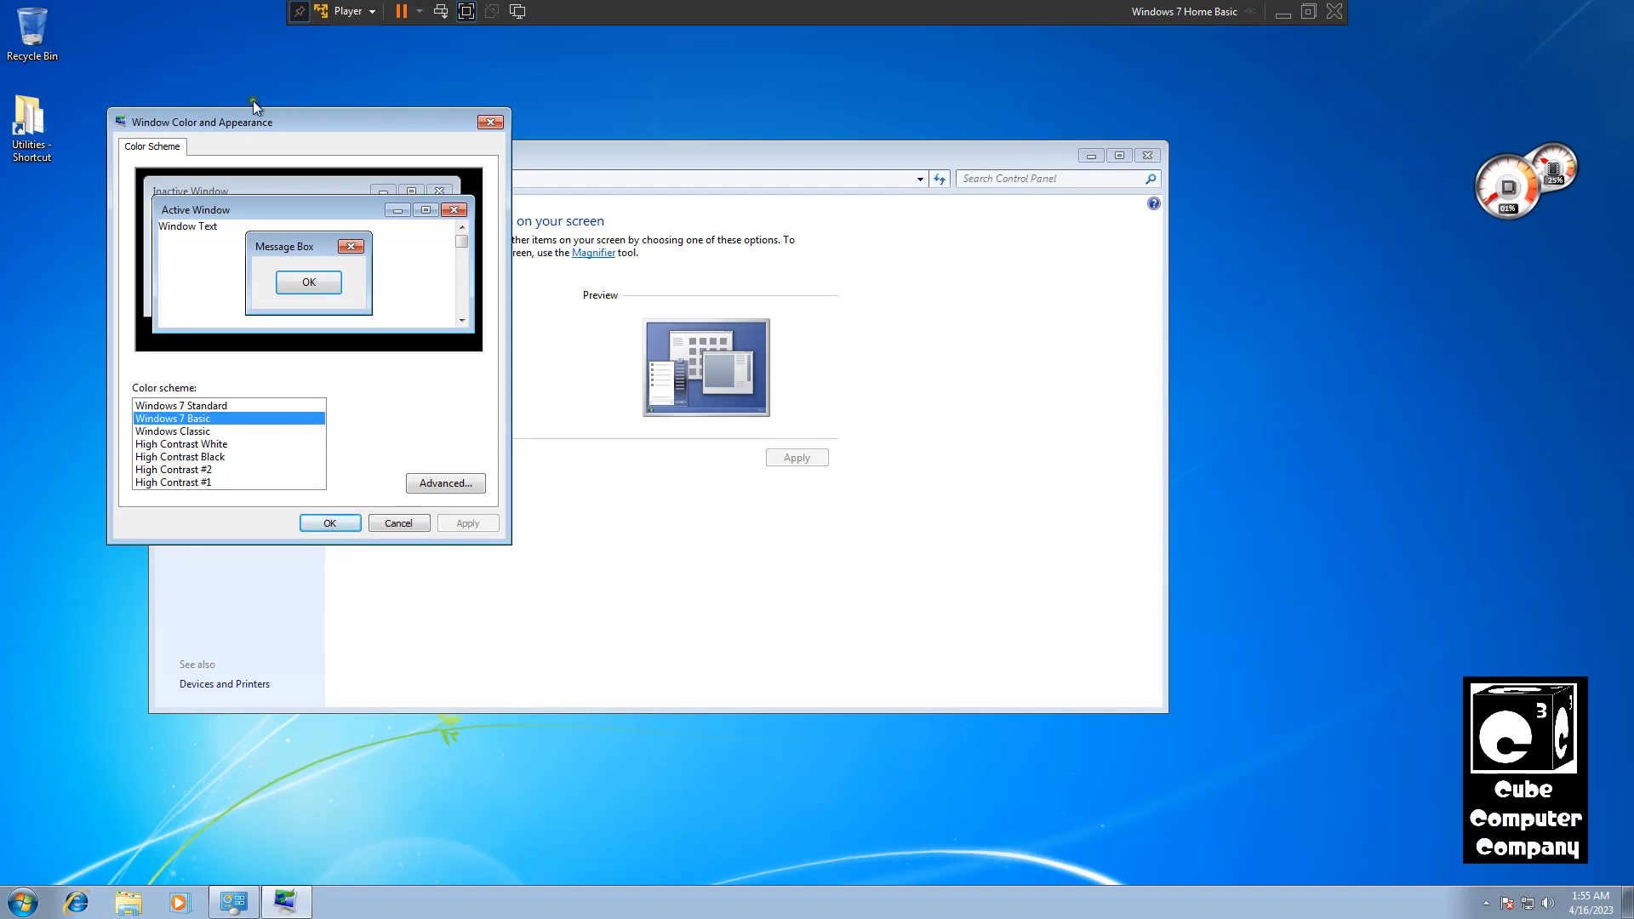
mouse_move(869, 172)
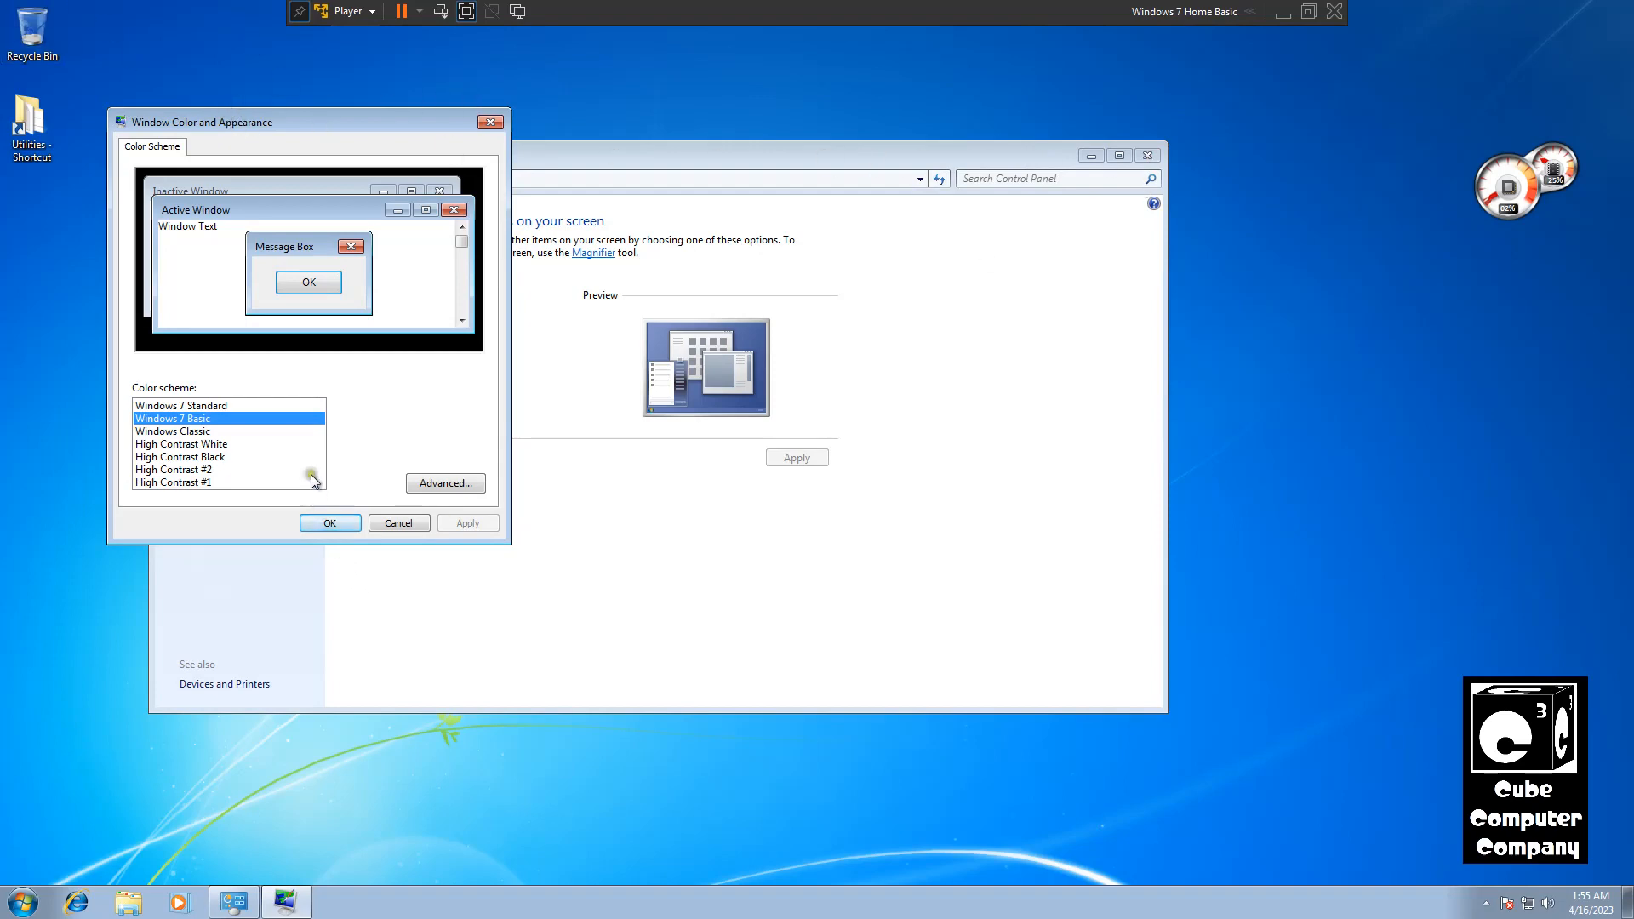
Step: Restore the Windows 7 Standard scheme, confirm, and close Control Panel
left_click(180, 405)
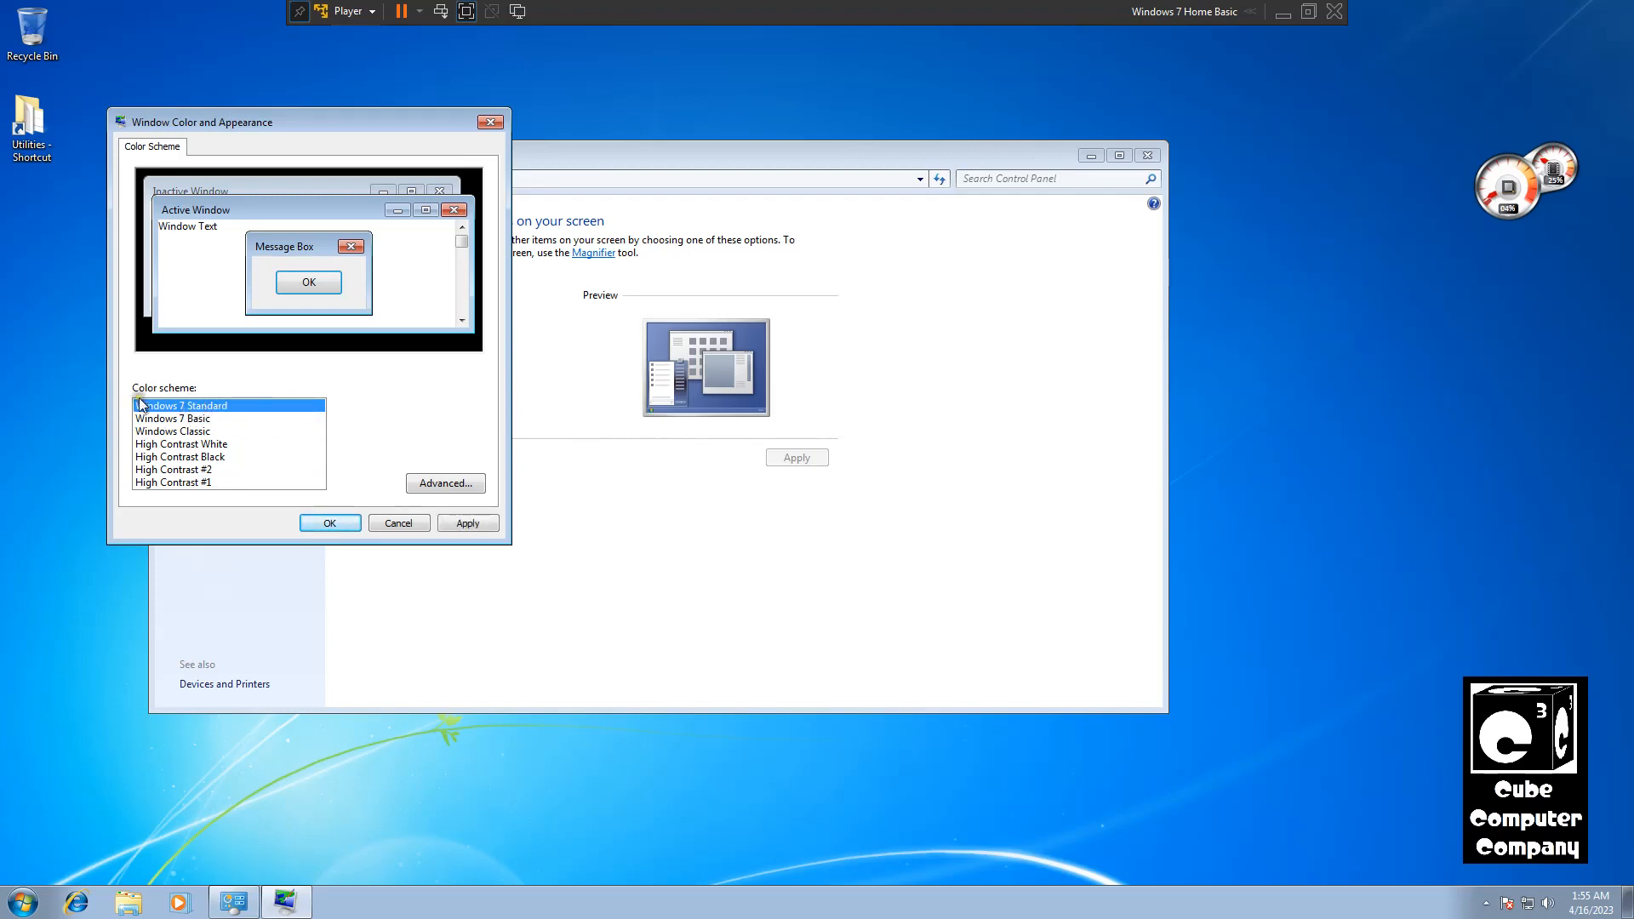
left_click(398, 522)
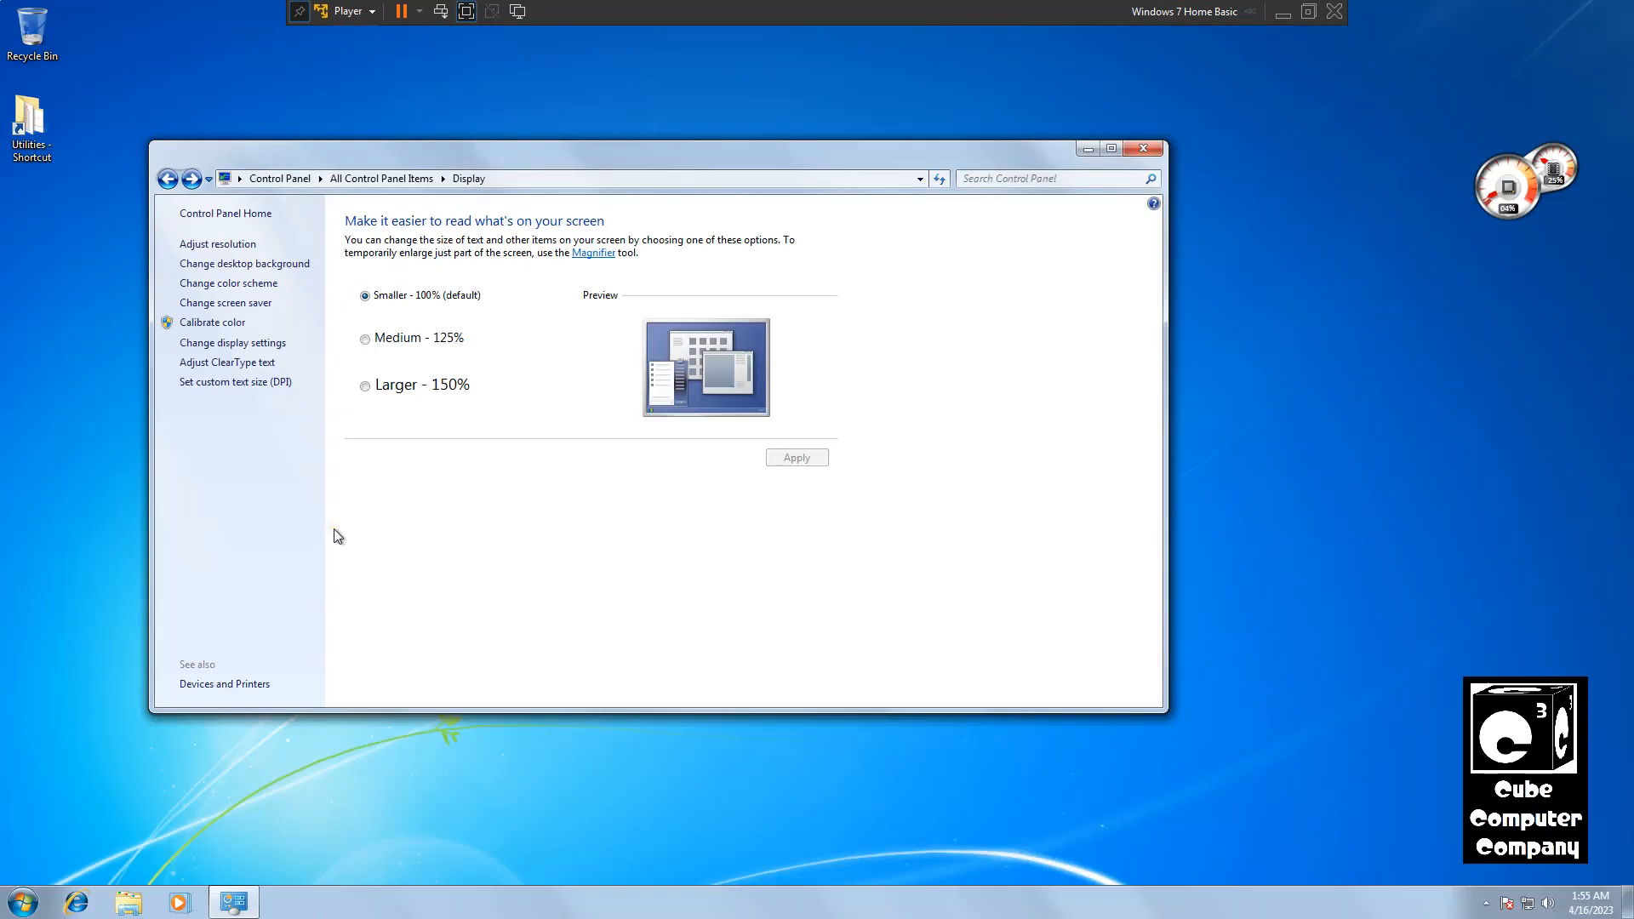
mouse_move(577, 162)
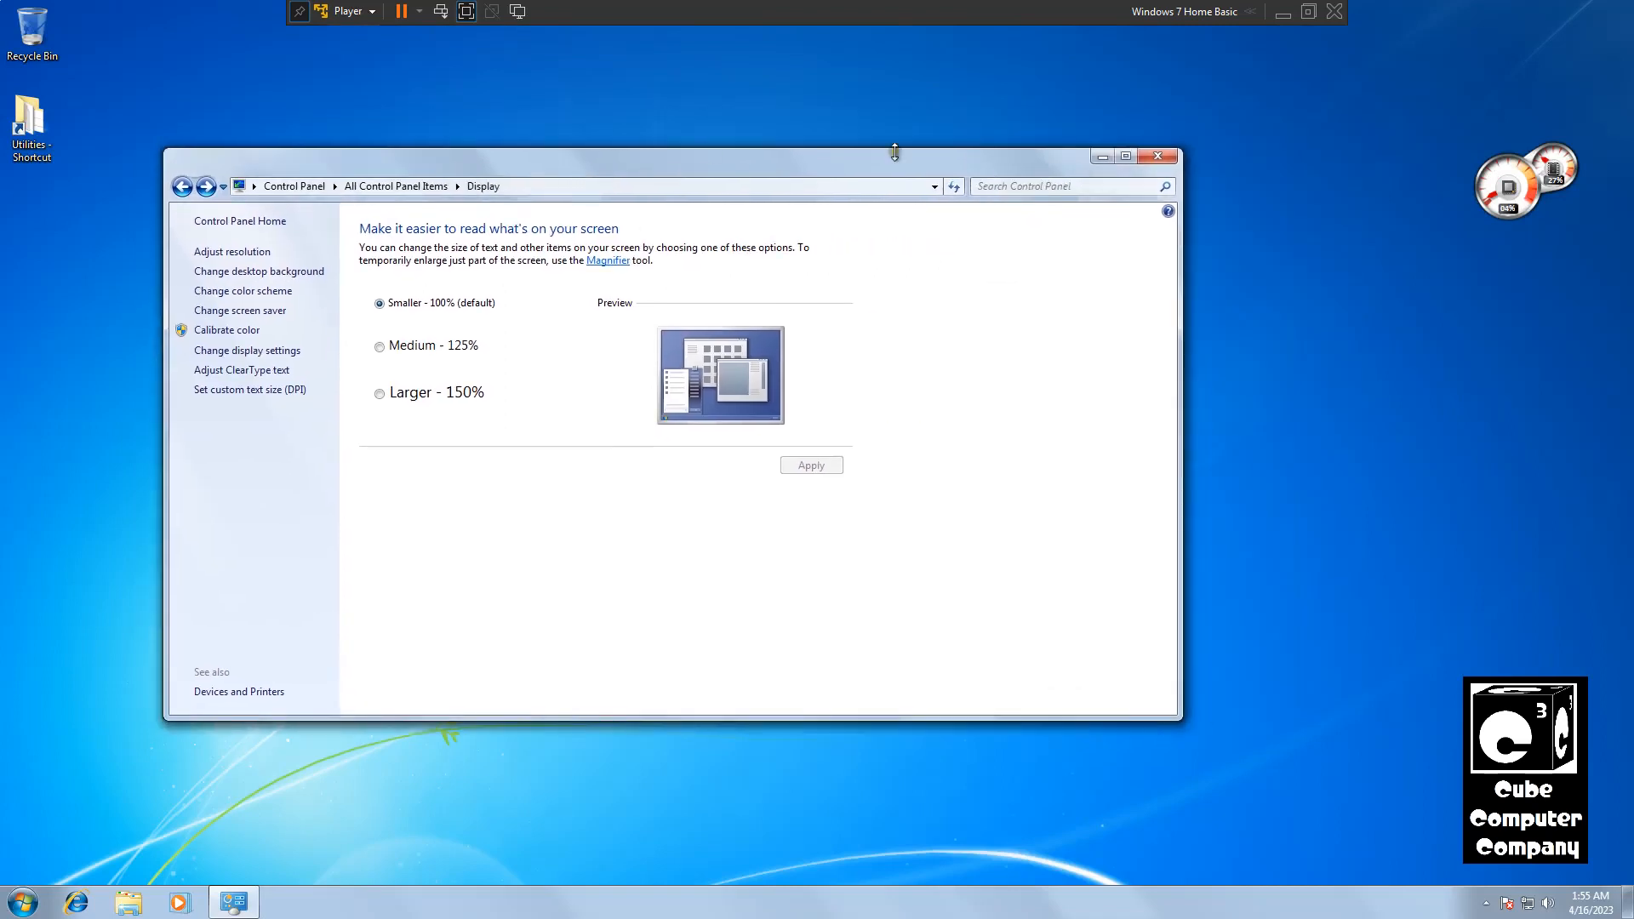
left_click(1158, 155)
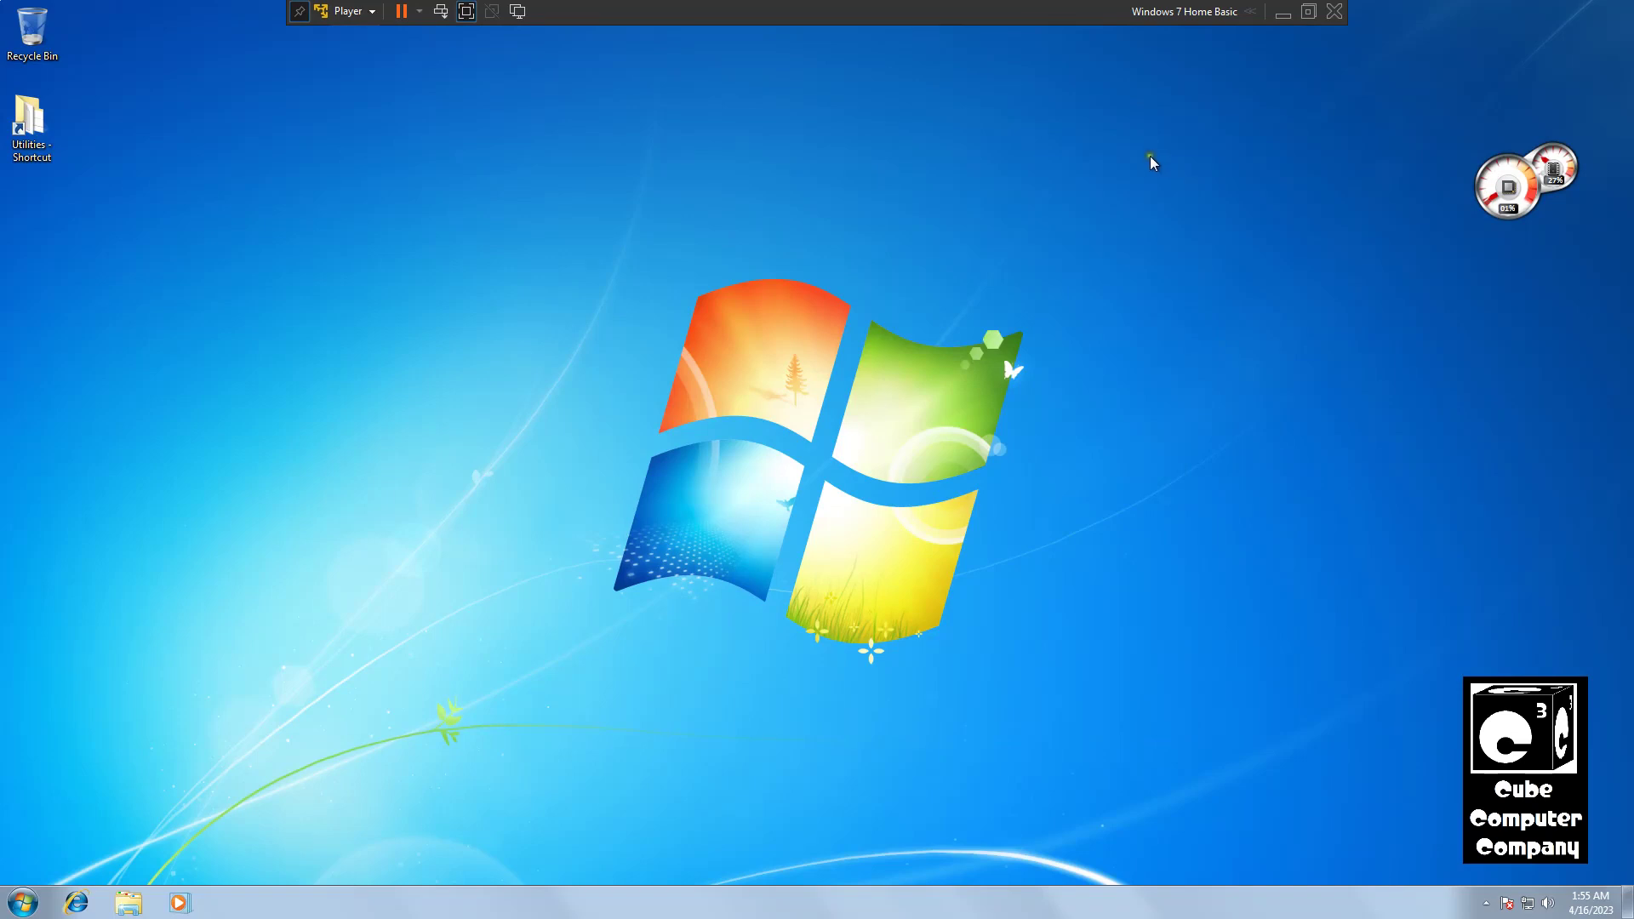
mouse_move(1152, 167)
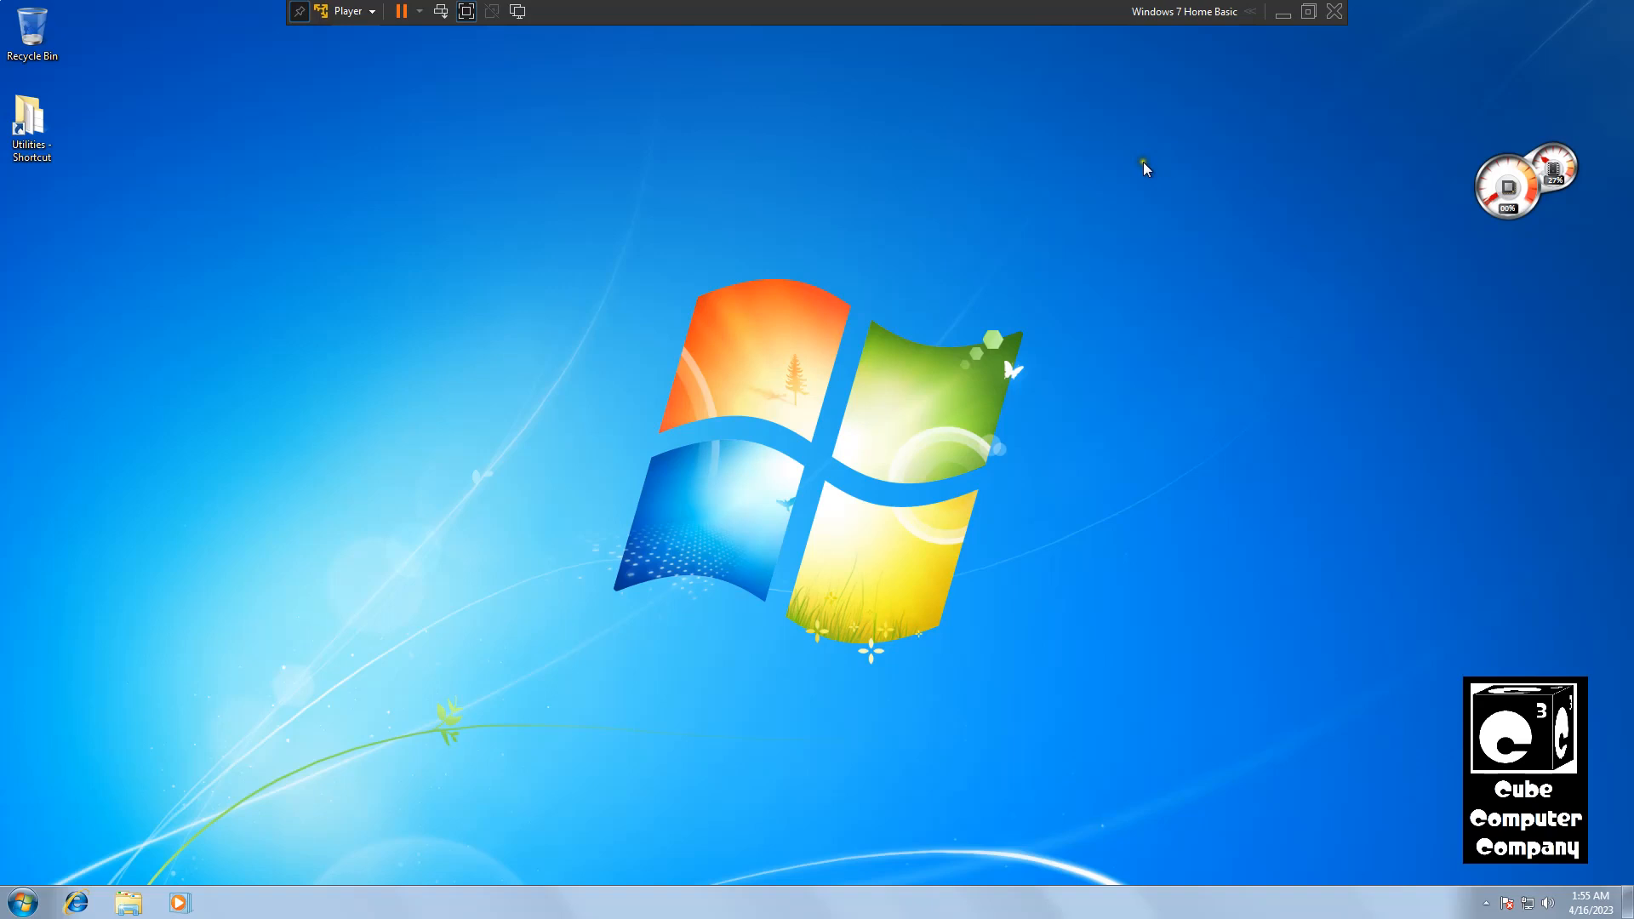
mouse_move(1126, 186)
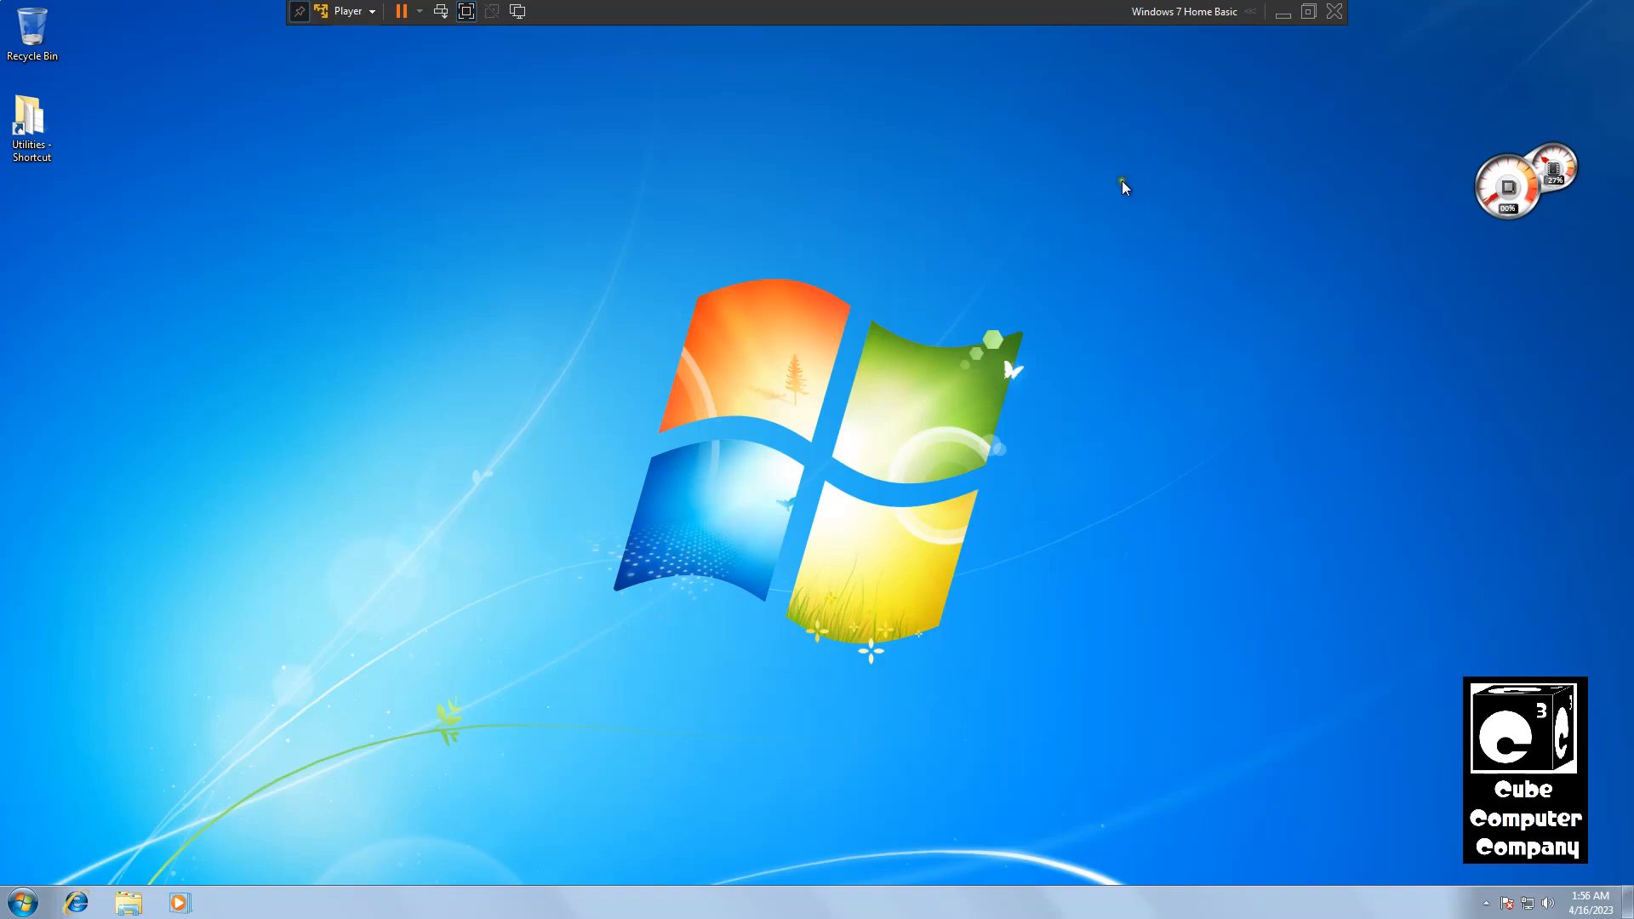
mouse_move(1119, 189)
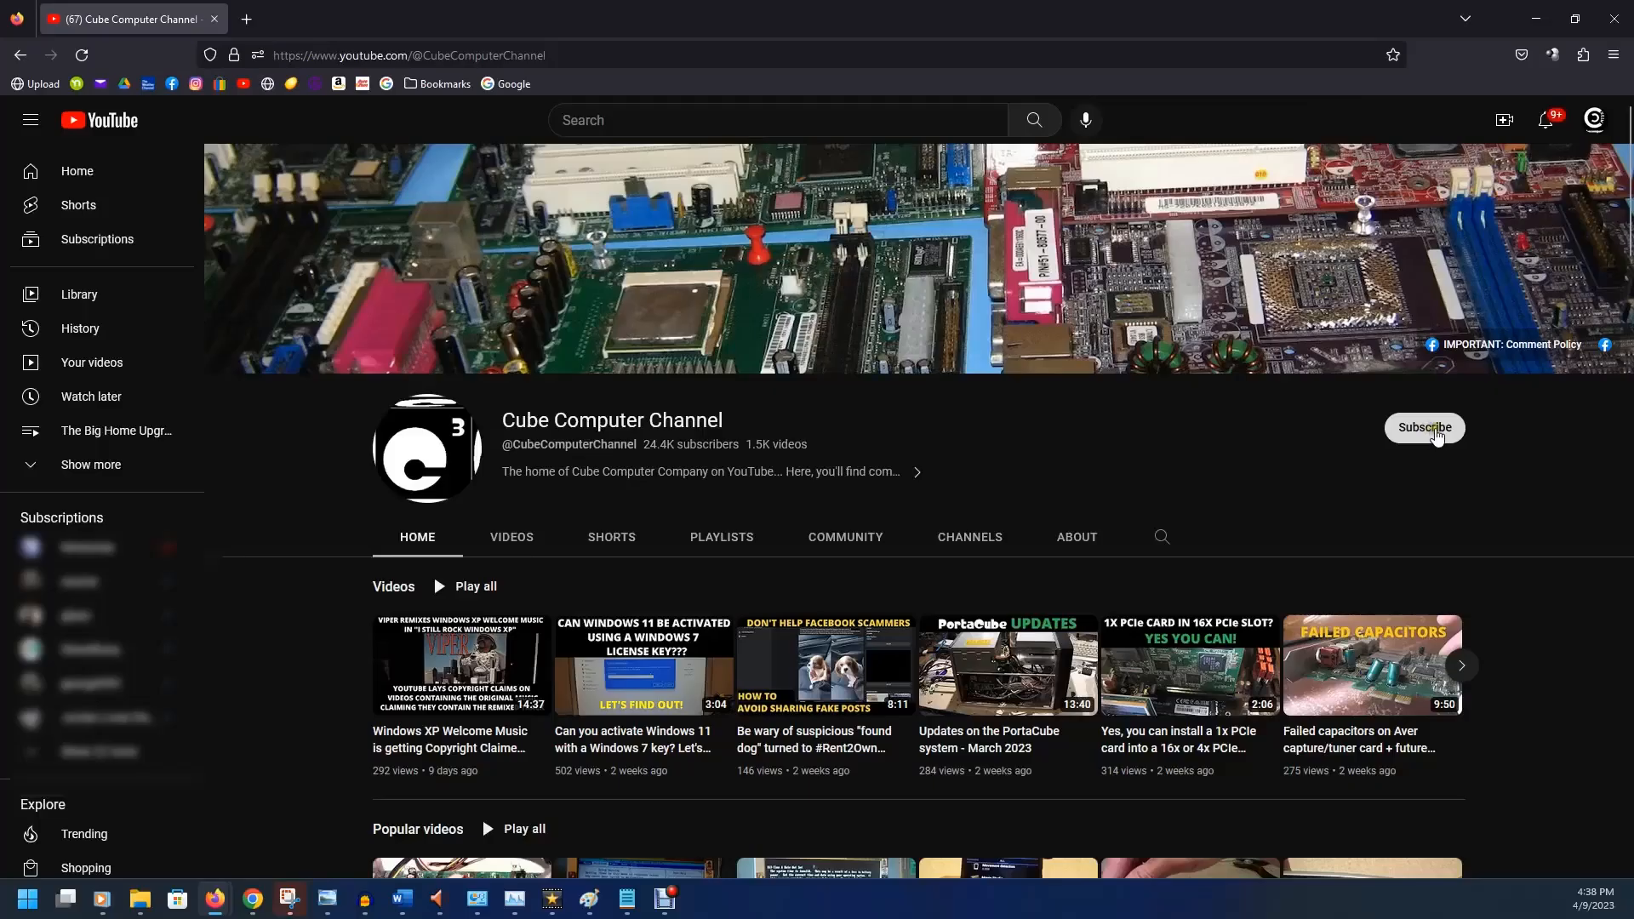
Step: Subscribe to Cube Computer Channel, then like its Windows 11 activation video and scroll to comments
left_click(1427, 427)
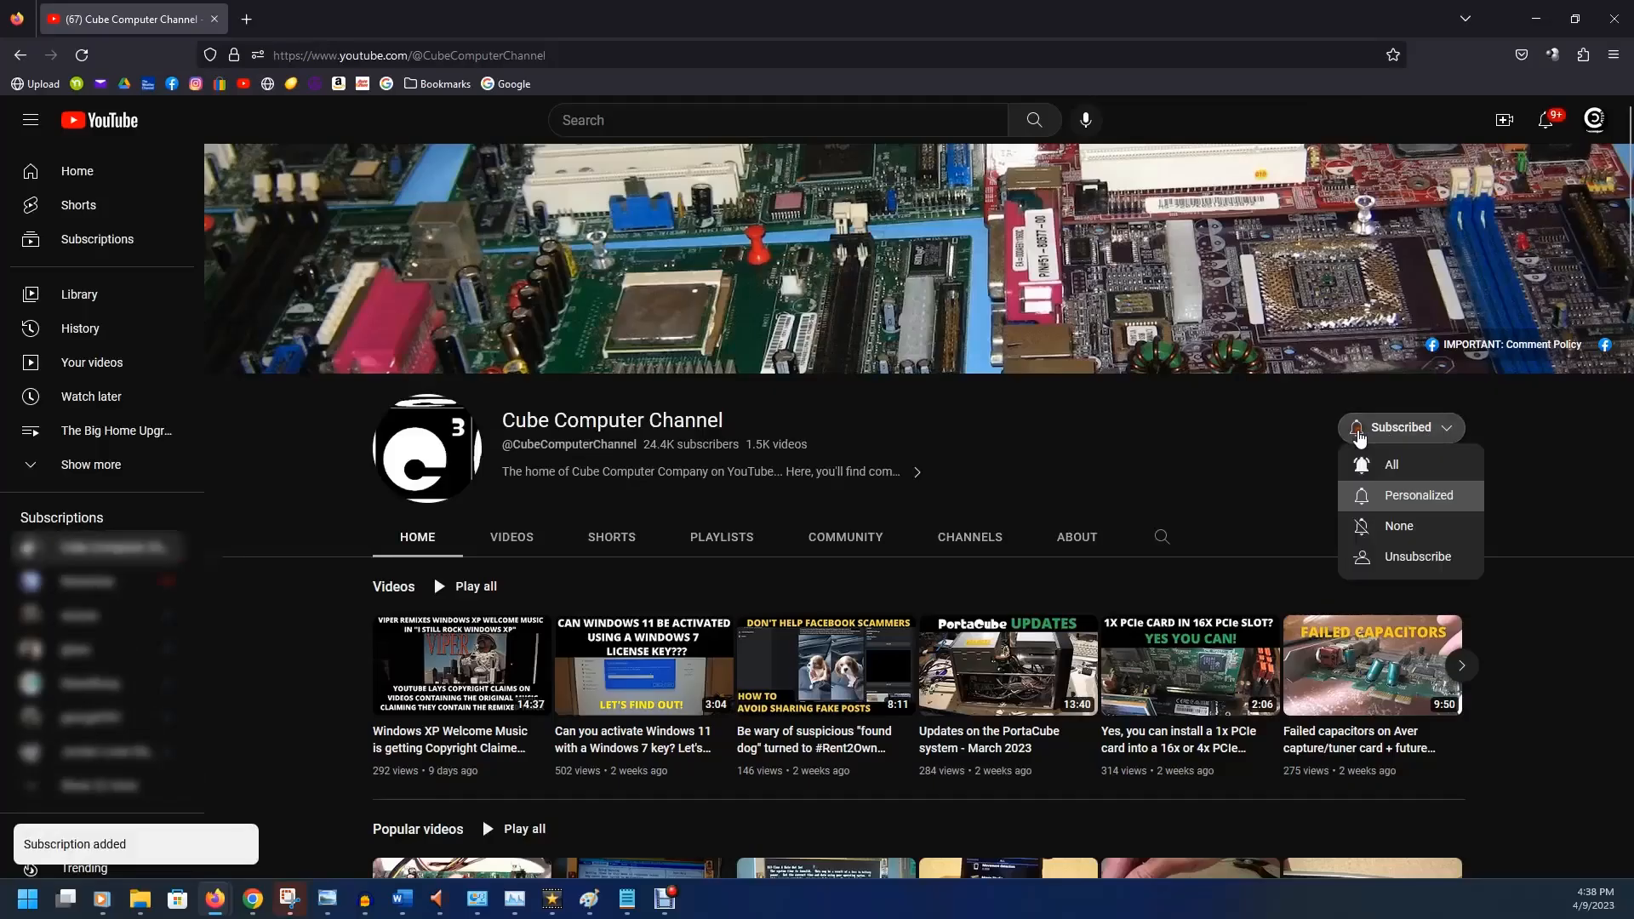
left_click(1420, 495)
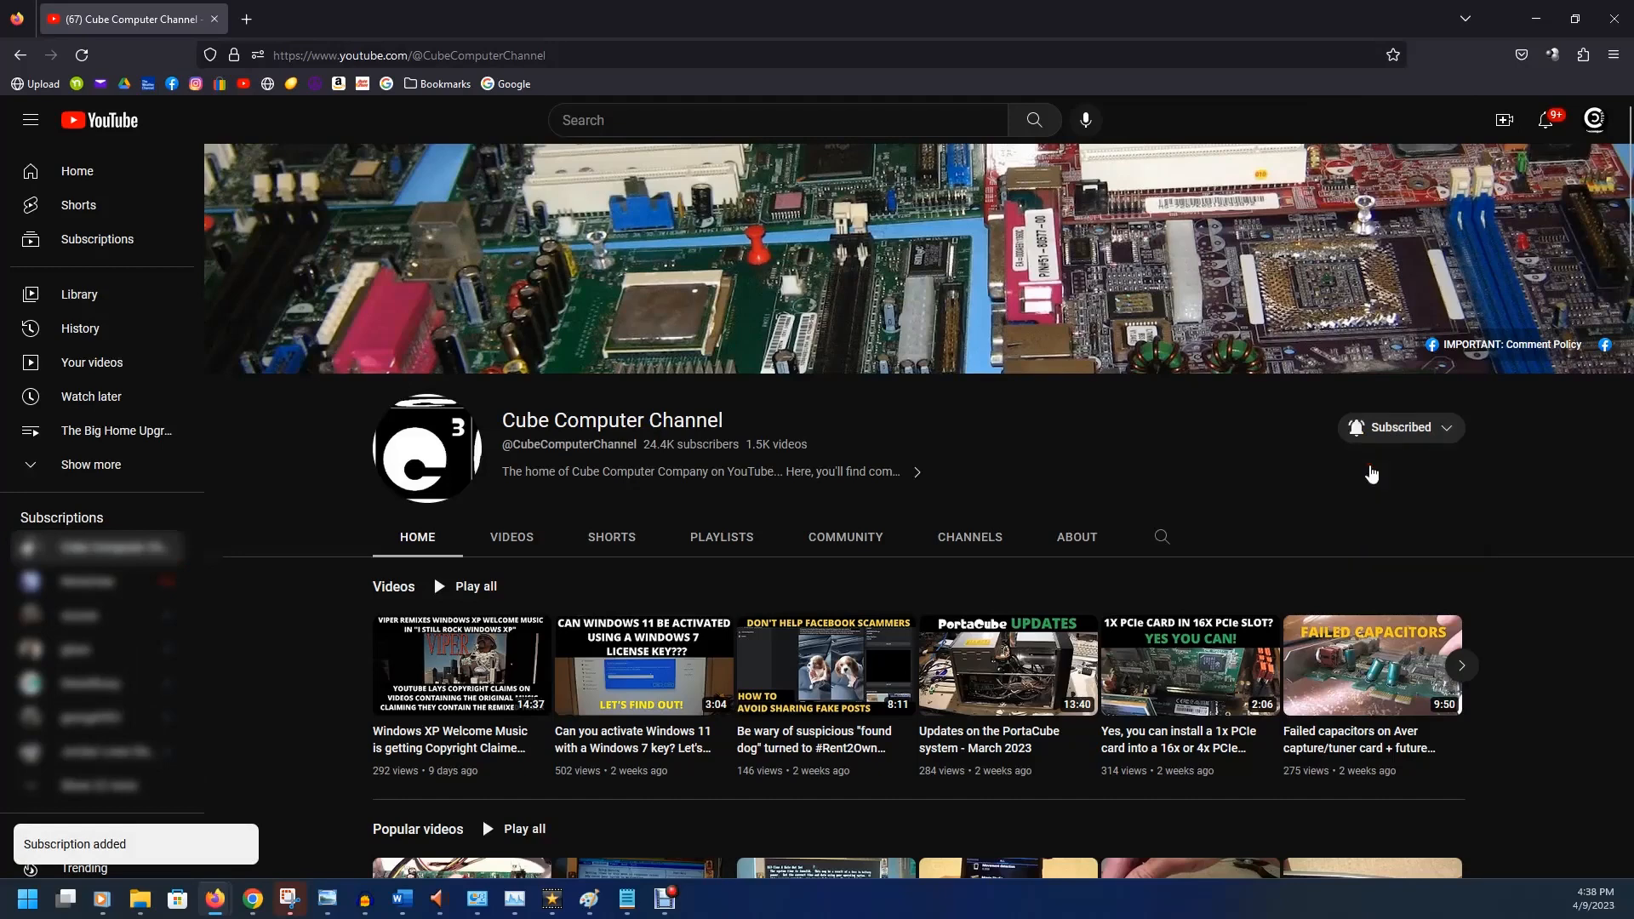
left_click(643, 664)
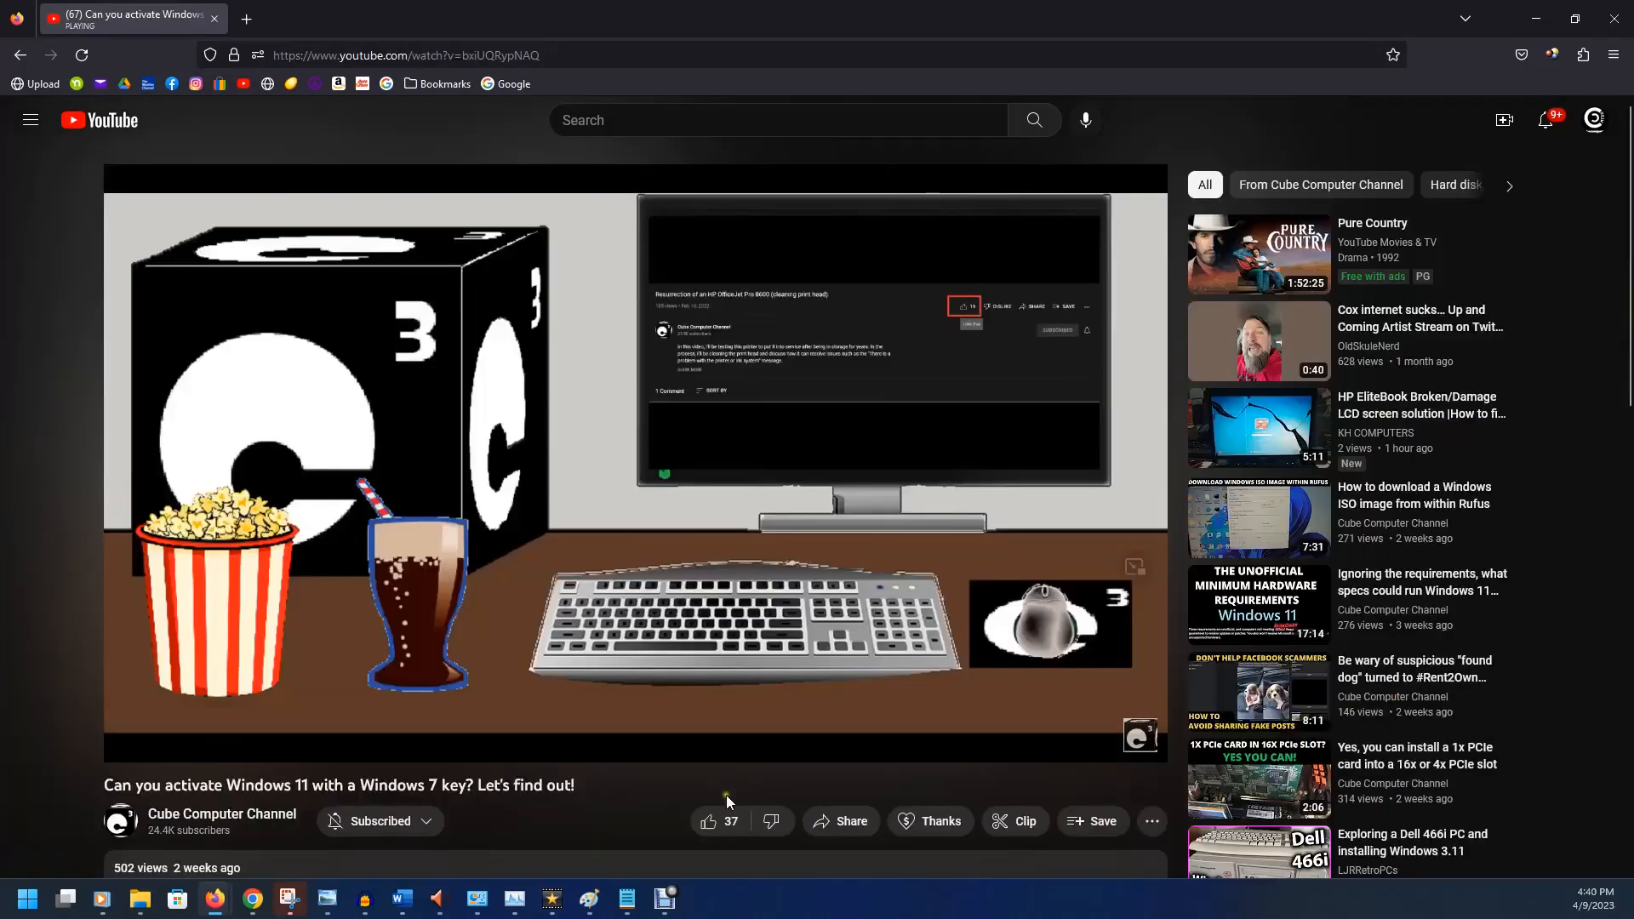
left_click(710, 823)
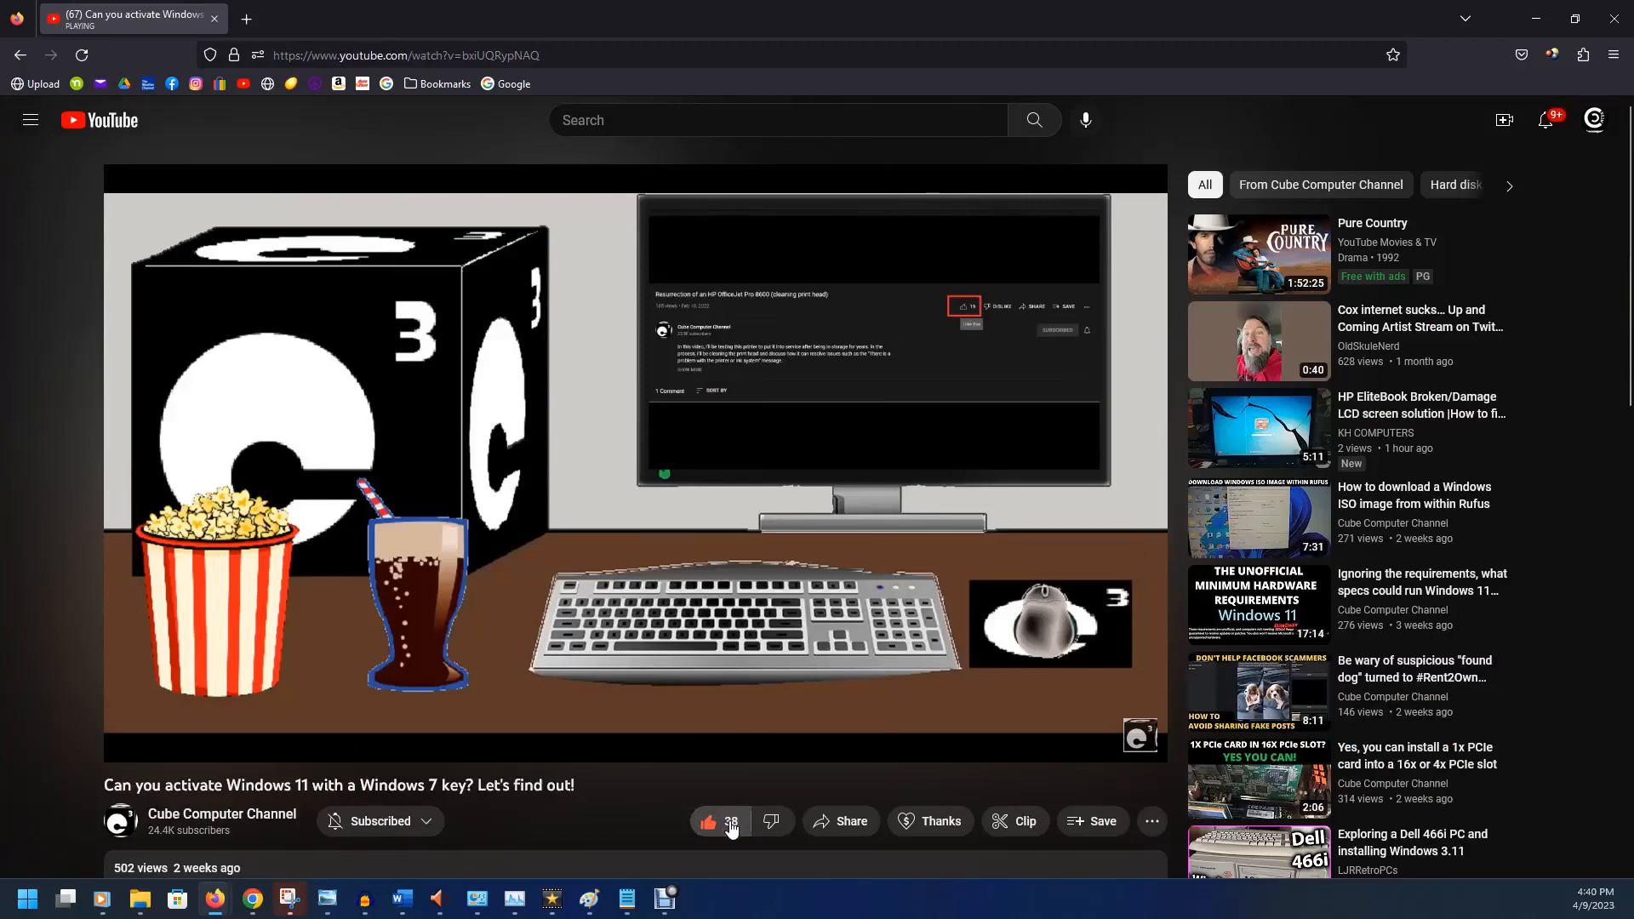
scroll("down", 3)
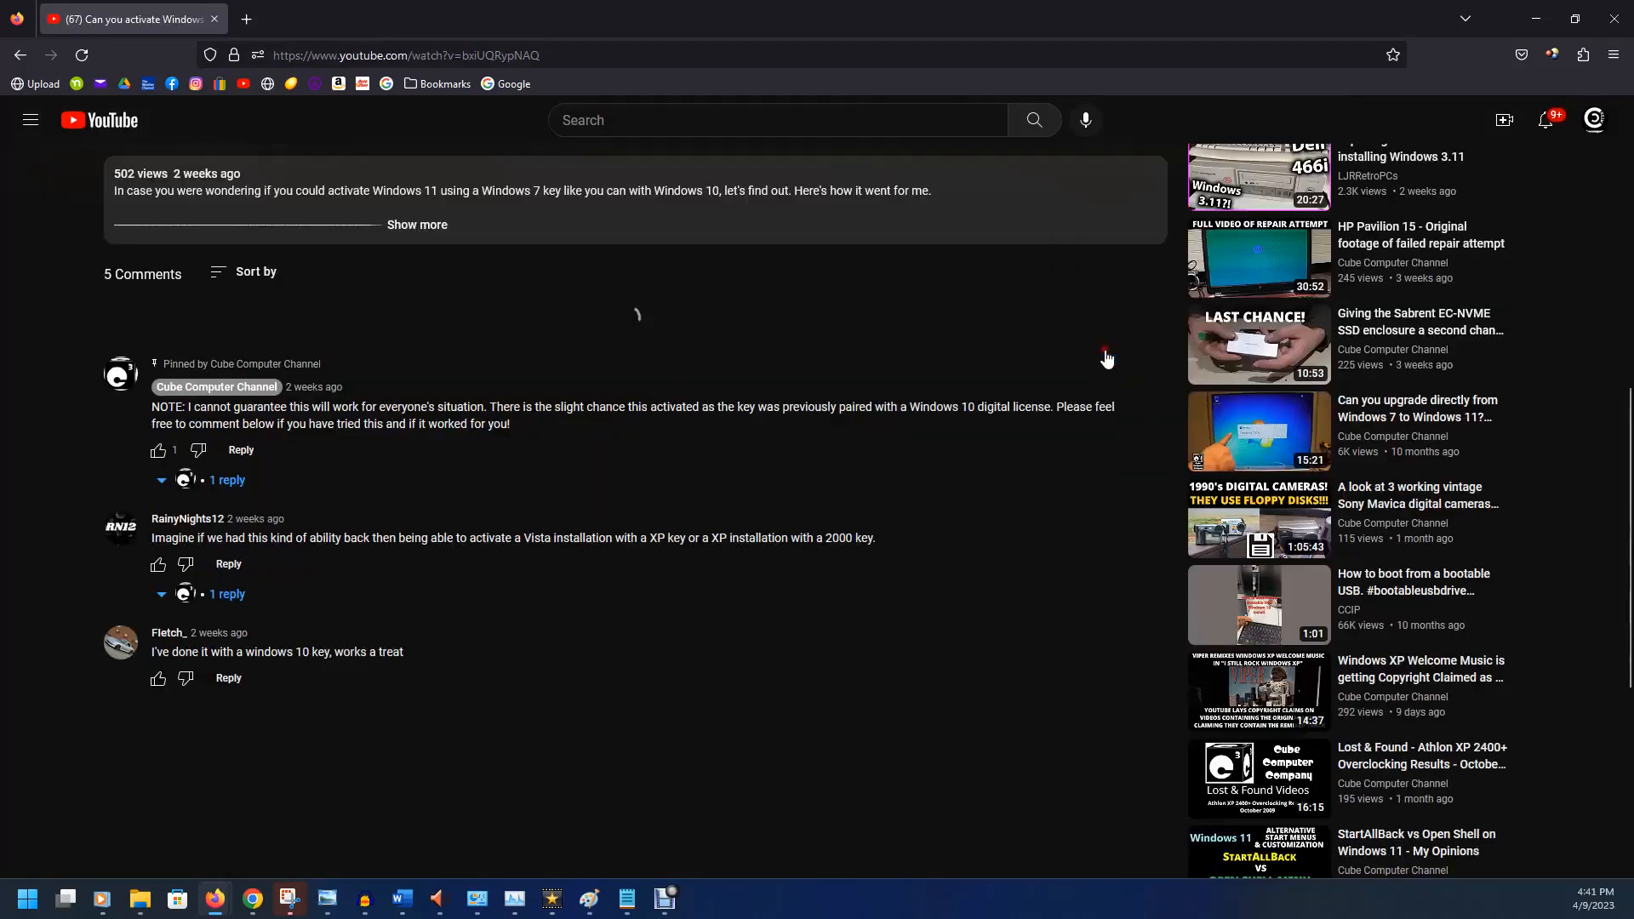